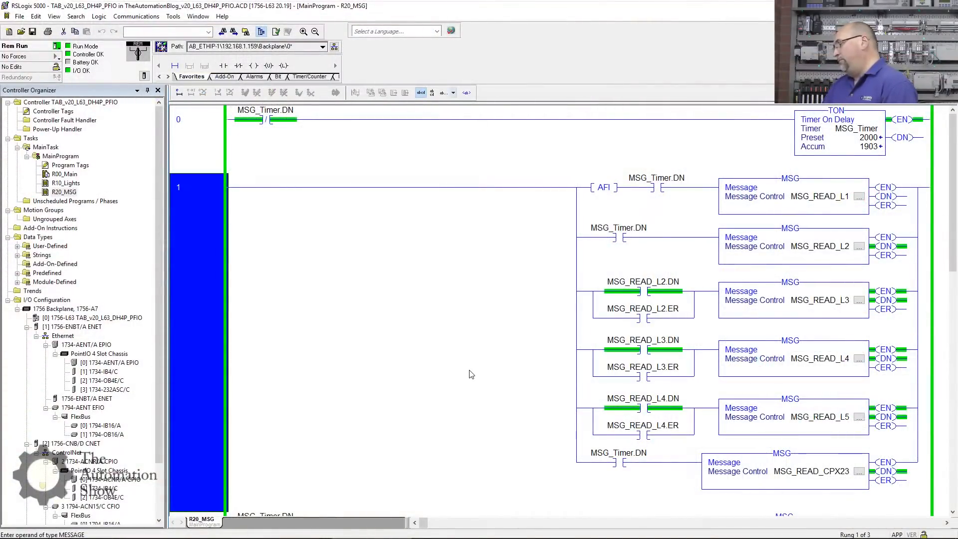
- Review the existing message rung and select the AFI instruction on rung 2
scroll(down, 3)
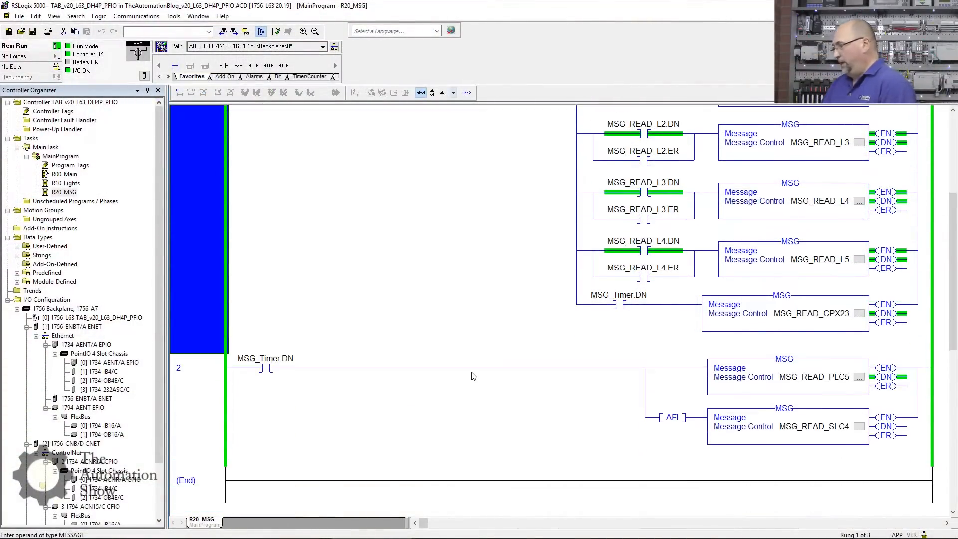
click(670, 417)
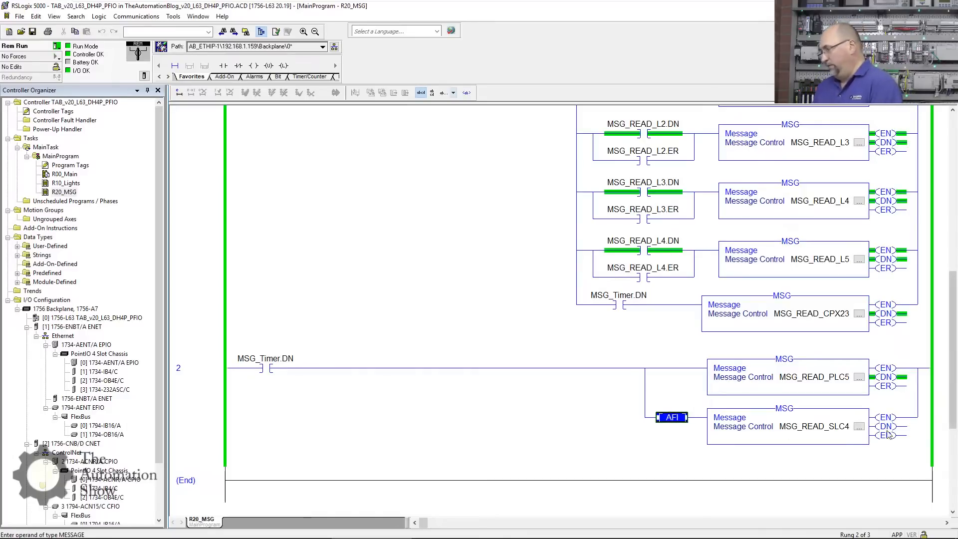
scroll(down, 3)
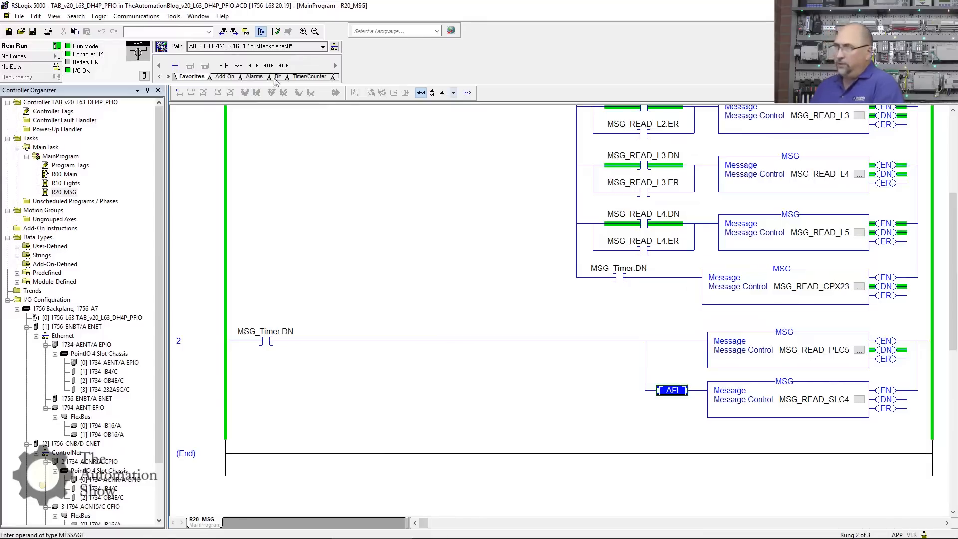
- Take the controller offline, save the project as the EDH4P file and rename the controller to match
click(56, 48)
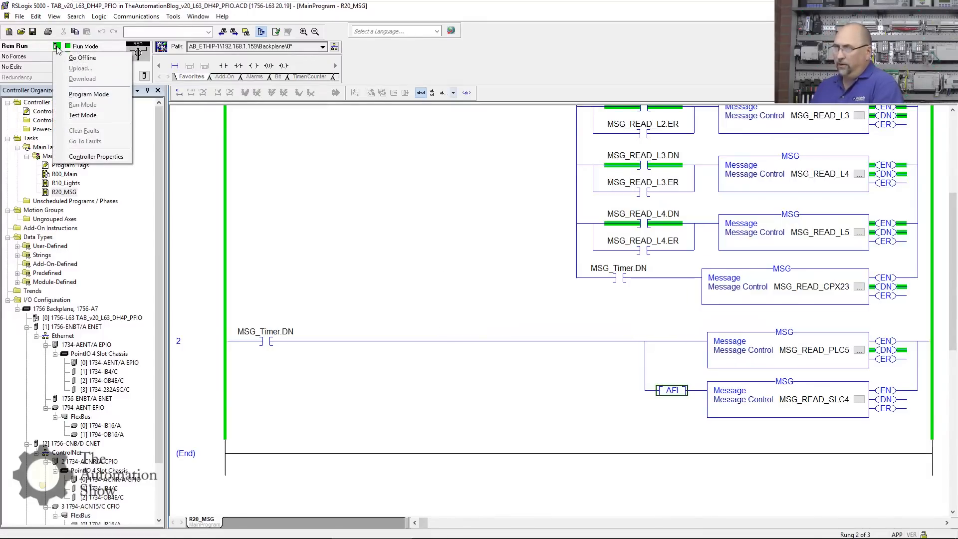
click(82, 58)
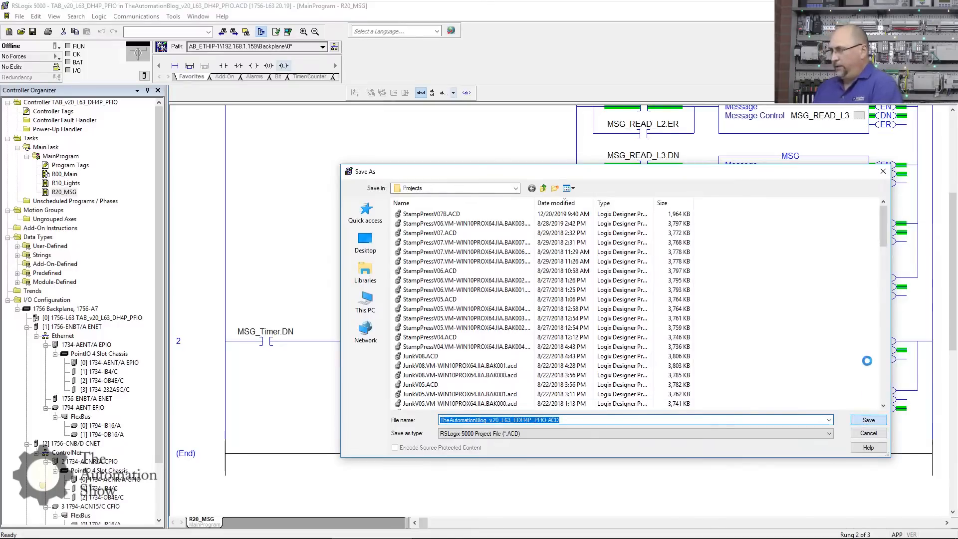
click(867, 420)
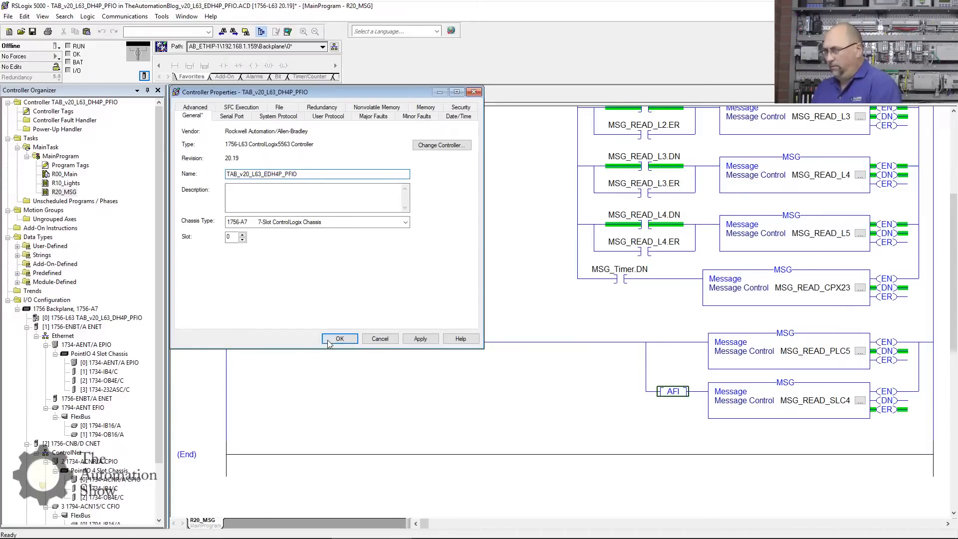
click(339, 338)
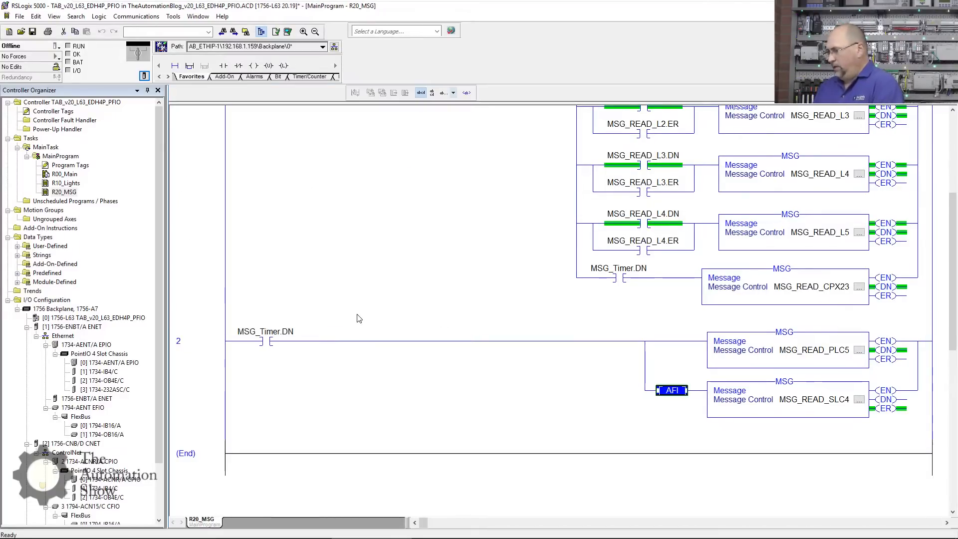
- Paste a copy of the message rung as rung 3, trimmed to the L2–L4 message branches with blank contacts
scroll(up, 3)
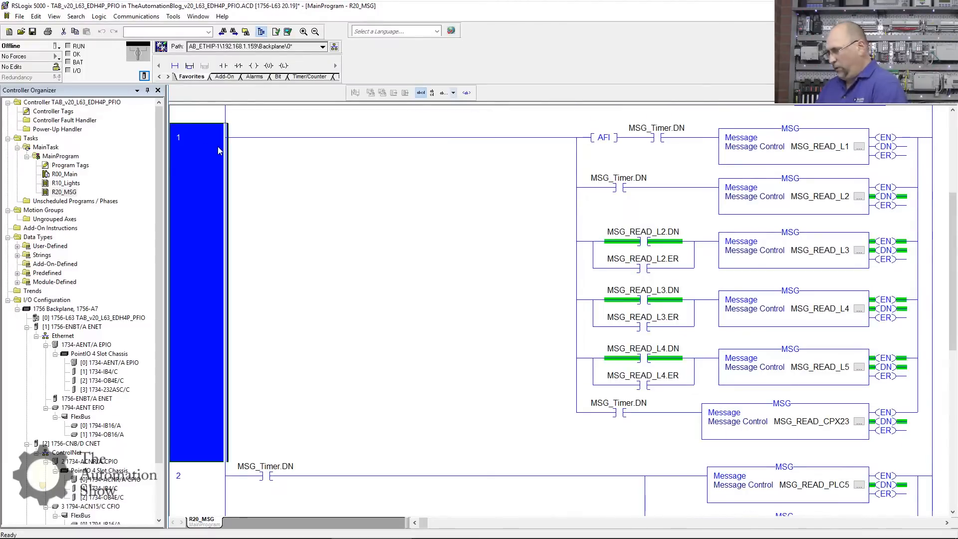
scroll(down, 3)
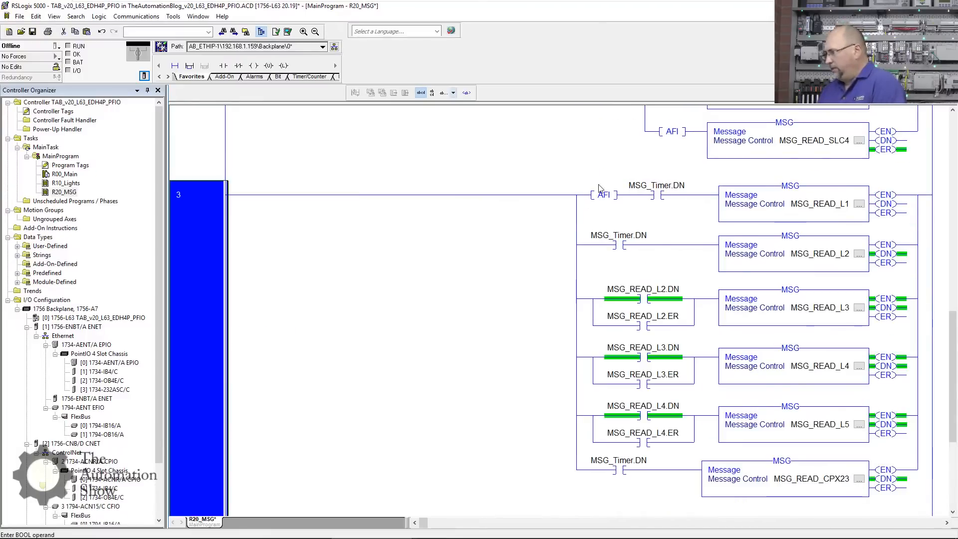
double_click(818, 202)
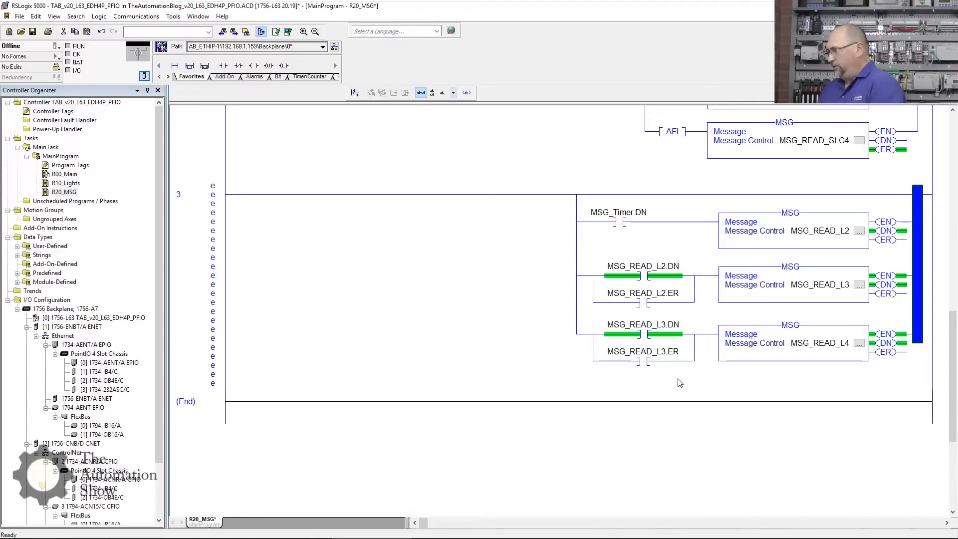
mouse_move(643, 275)
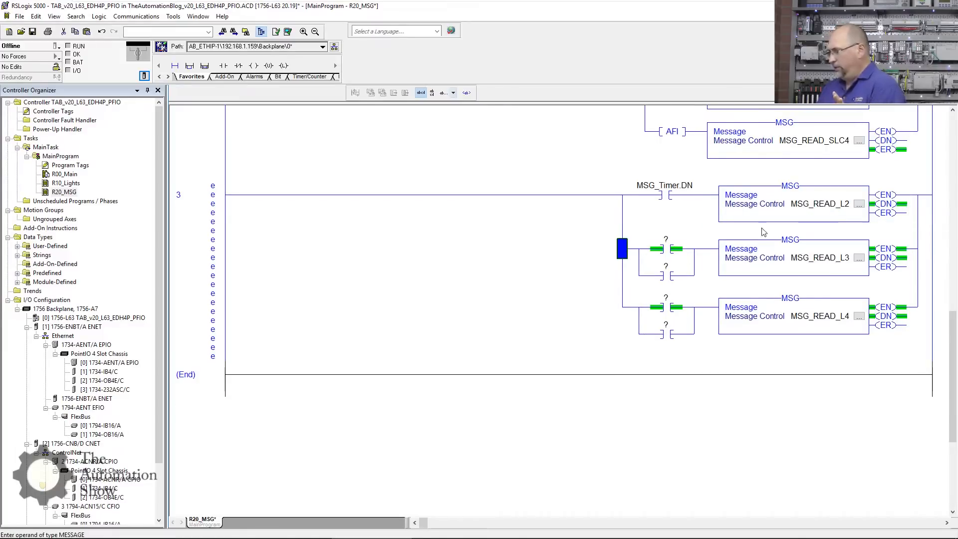
- Rename the first message MSG_READ_L23E and create its MESSAGE controller tag
double_click(821, 203)
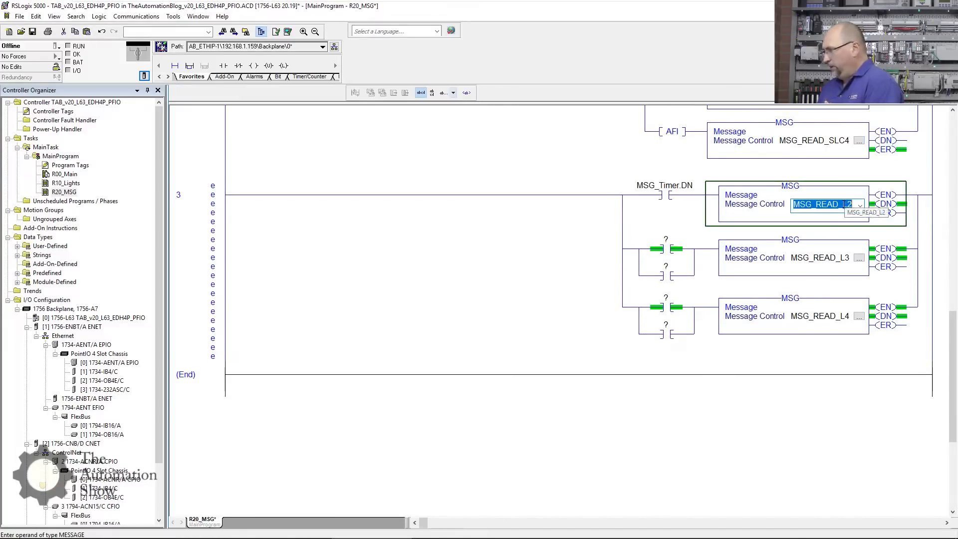
text(MSG_READ_L1)
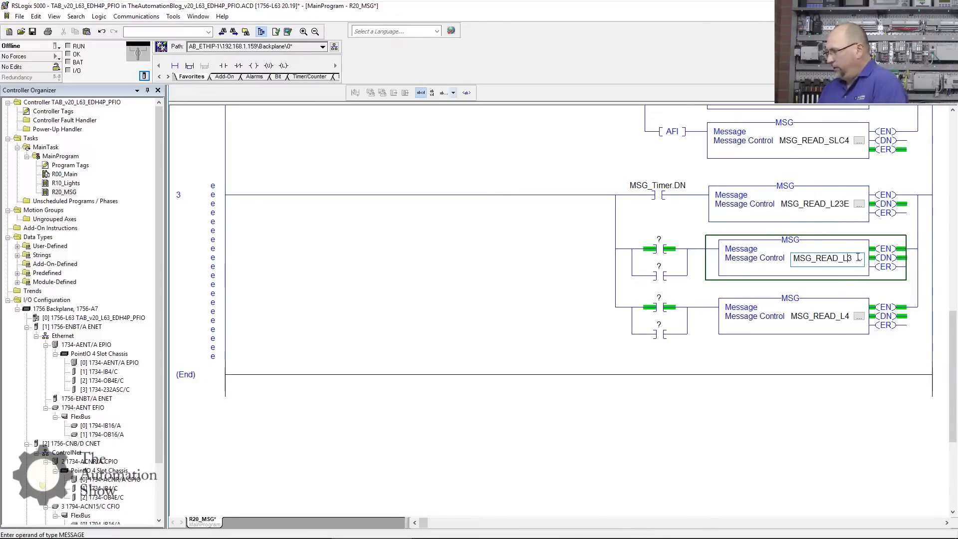
key(BackSpace)
text(ML1)
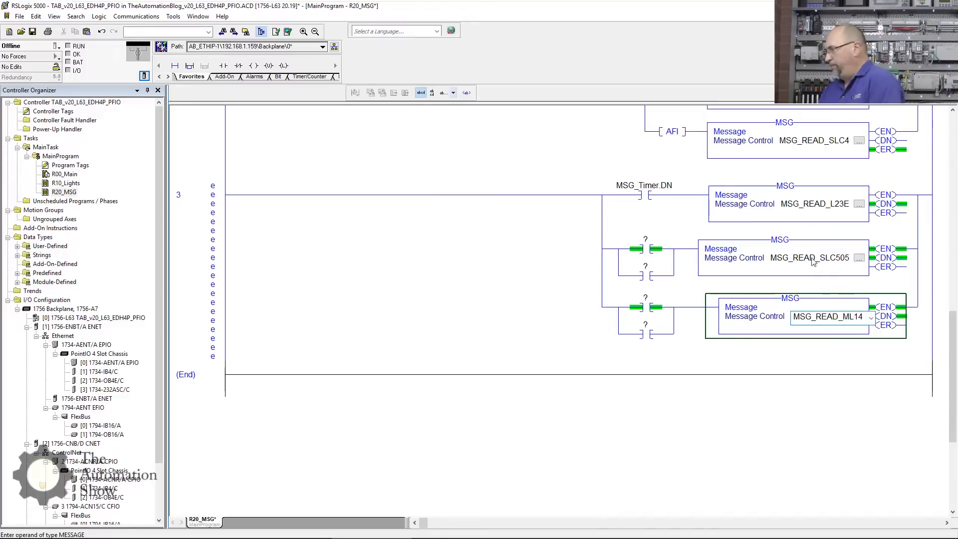
right_click(812, 203)
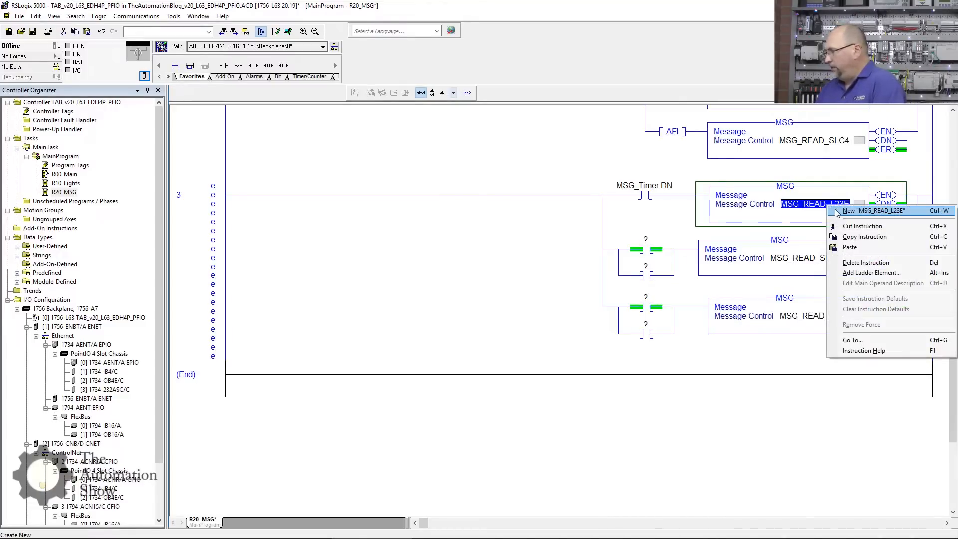
click(857, 210)
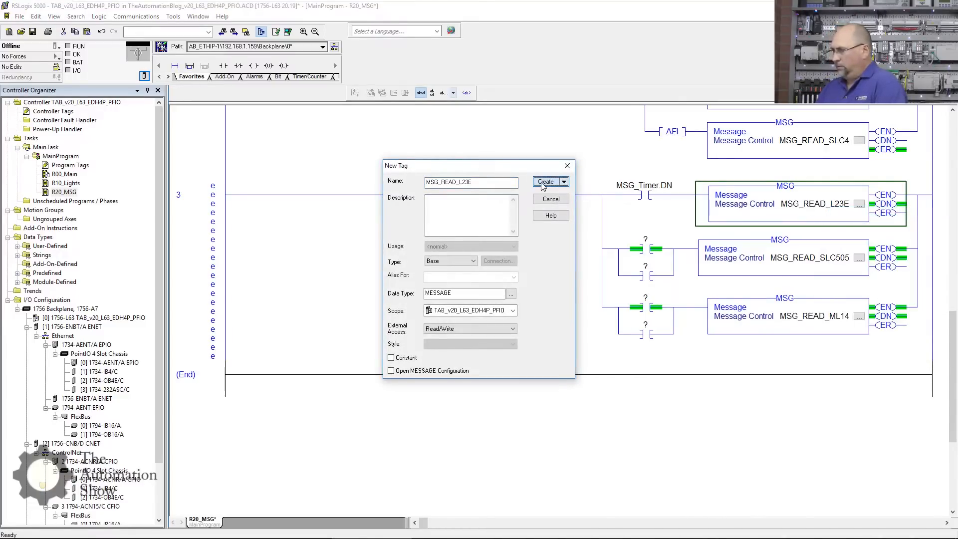
click(545, 181)
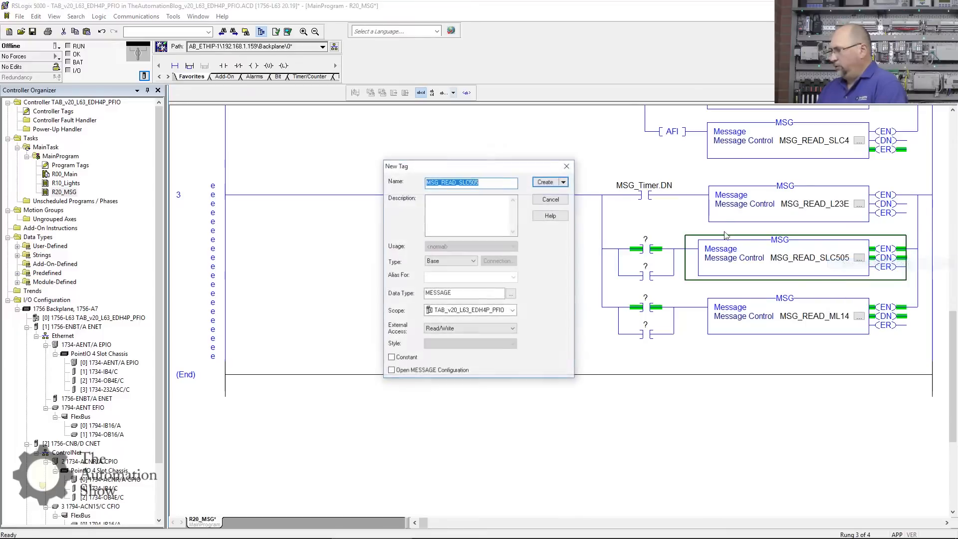
- Create the MSG_READ_SLC505 and MSG_READ_ML14 message tags for the other two branches
click(545, 181)
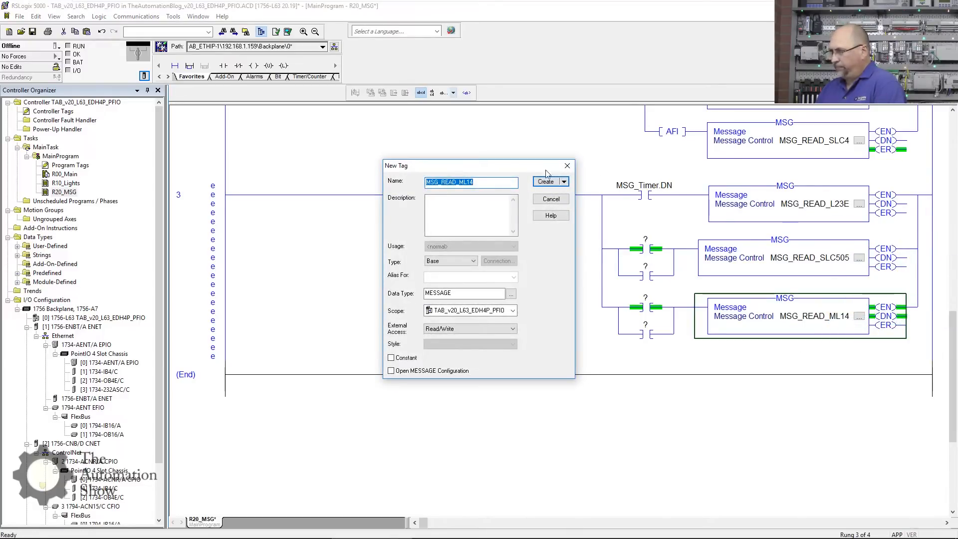
click(545, 181)
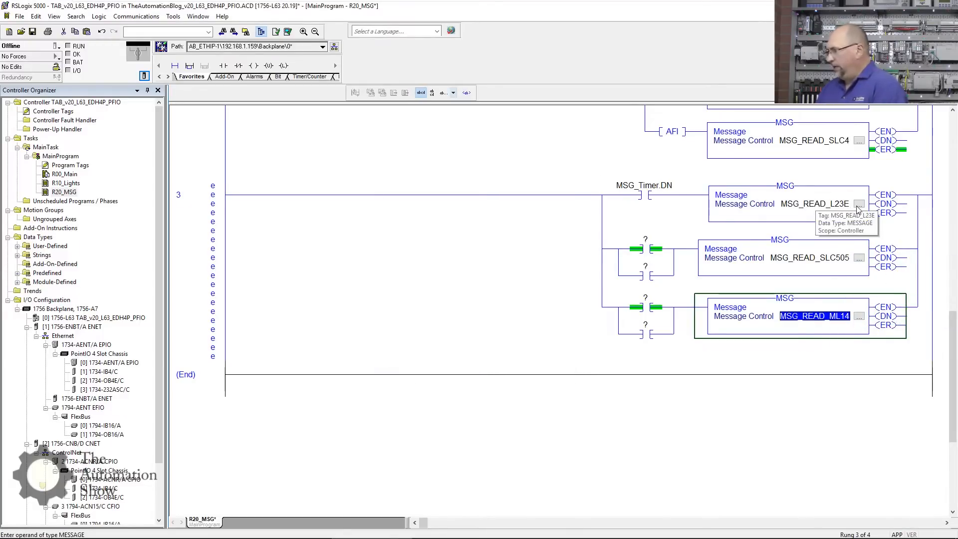
- Configure MSG_READ_L23E as a CIP Data Table Read with source element Mold1
click(858, 203)
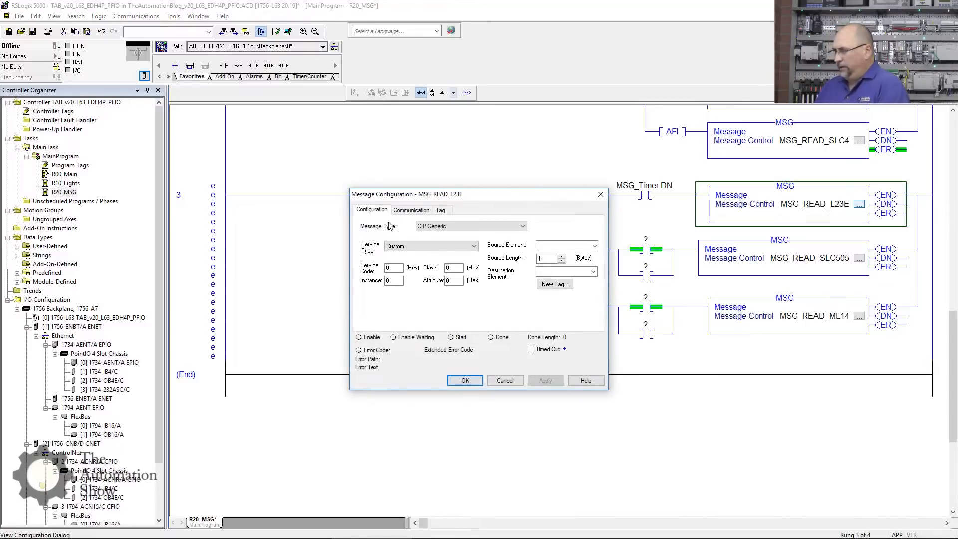
click(521, 225)
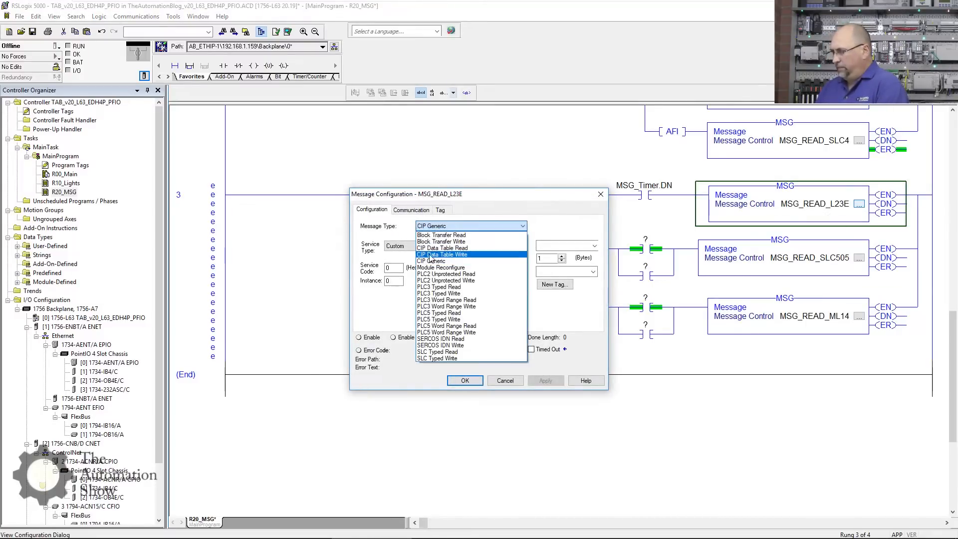
click(443, 247)
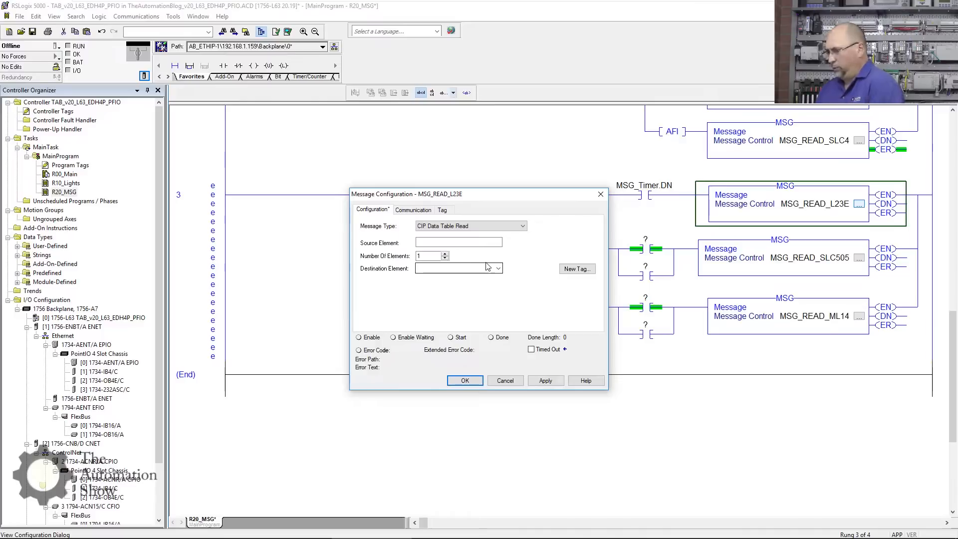
click(458, 242)
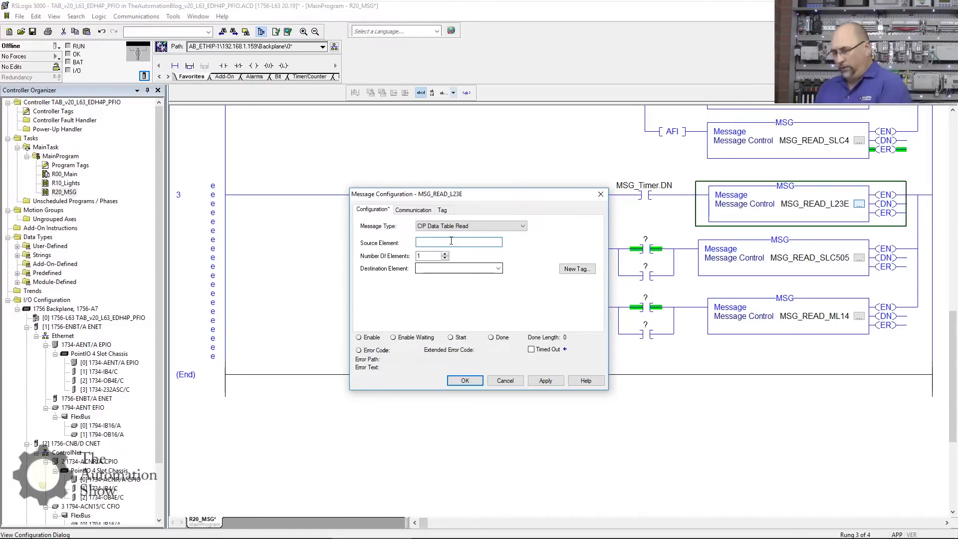
text(Mold1)
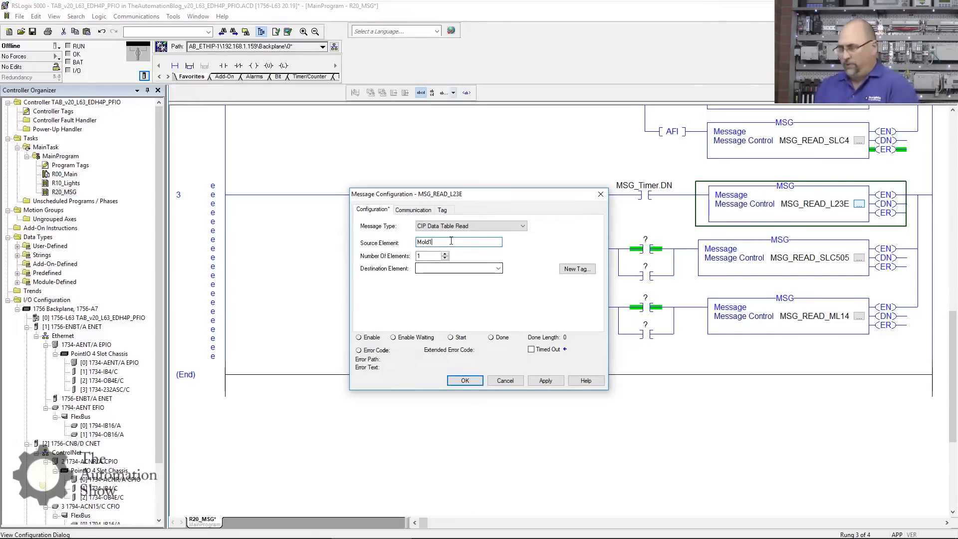
mouse_move(457, 239)
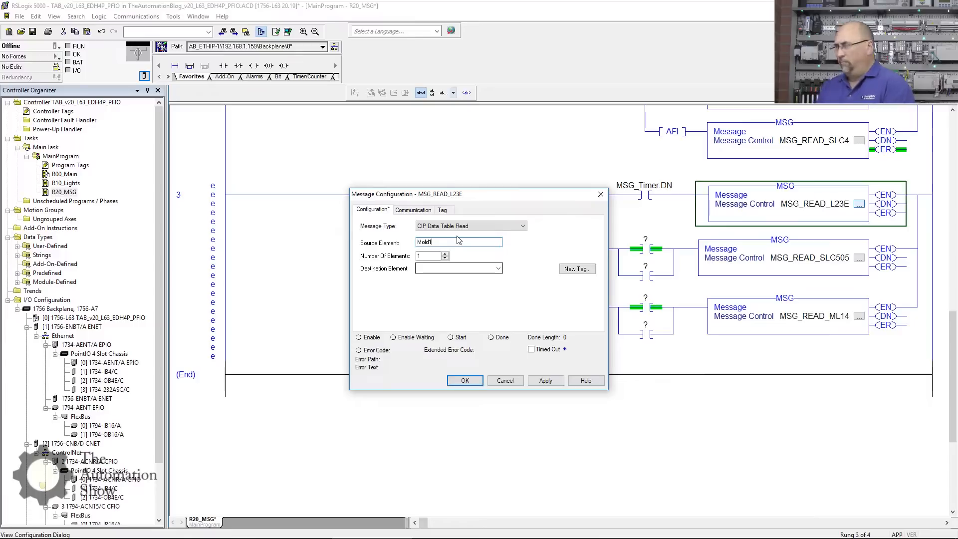
mouse_move(448, 252)
text(MSG_READ_)
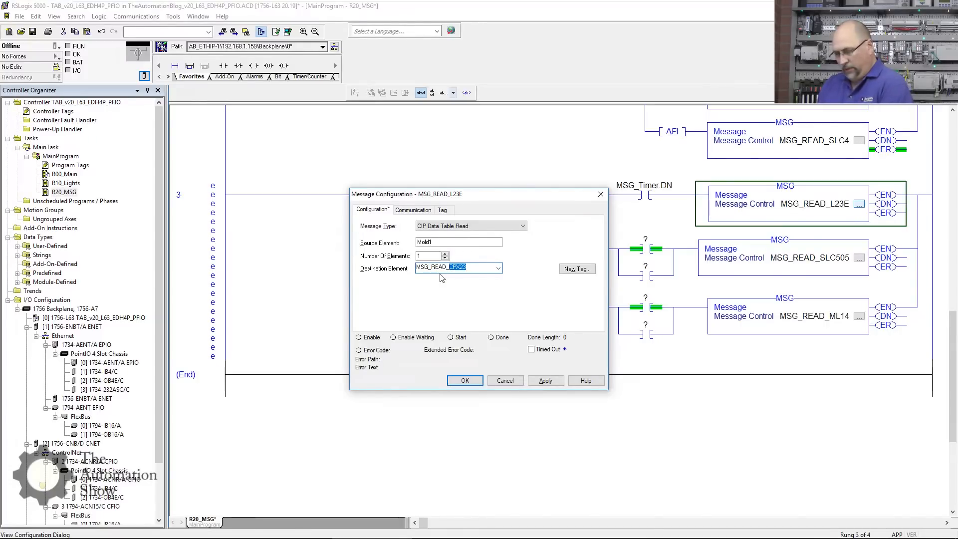
- Create destination tag MSG_READ_L23E_Mold1 of type RA_MOLD for the L23E message
key(Backspace)
text(L23E)
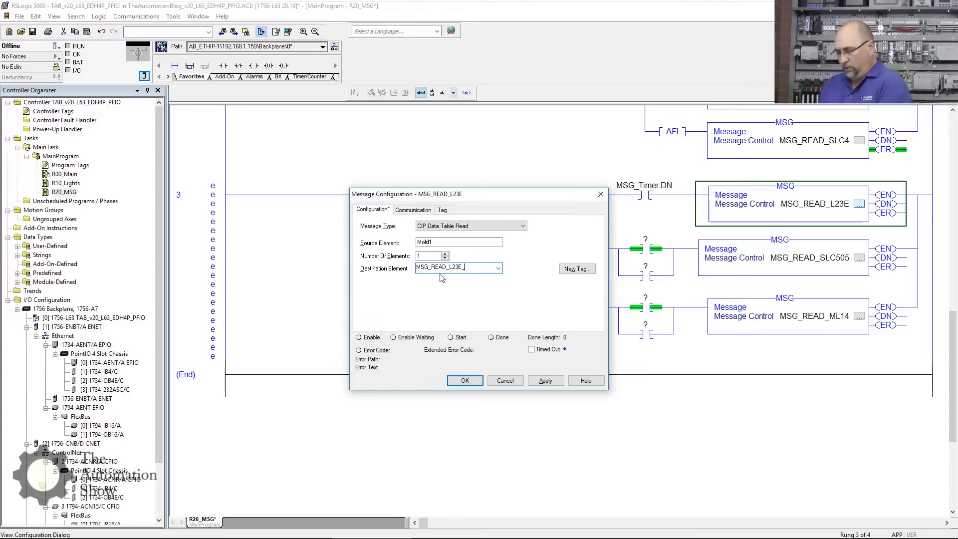
text(_Mold1)
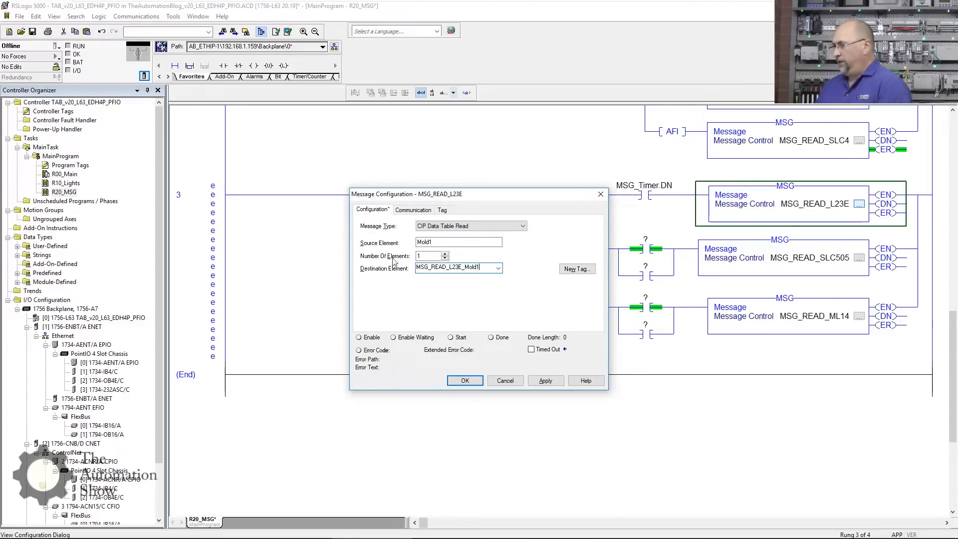
click(576, 268)
text(IIA_MOLD)
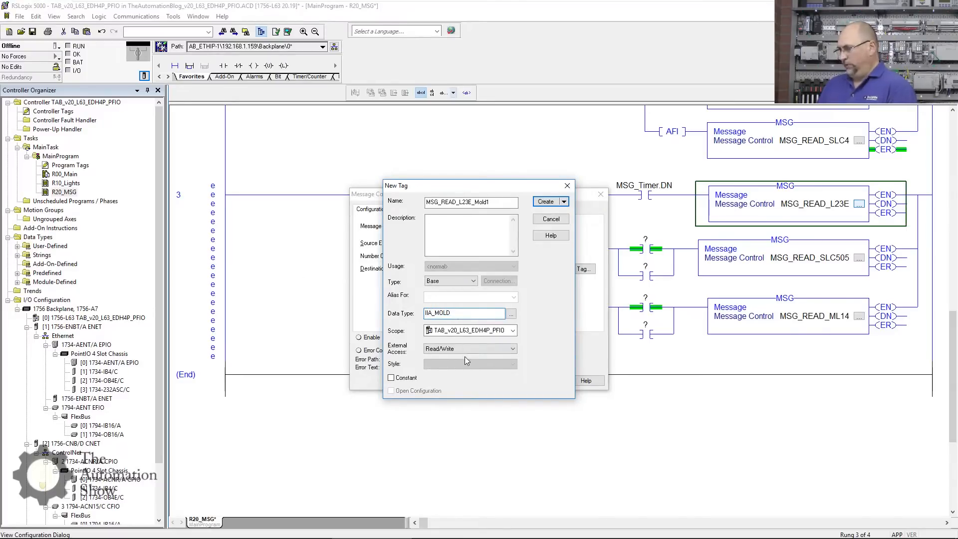
click(546, 201)
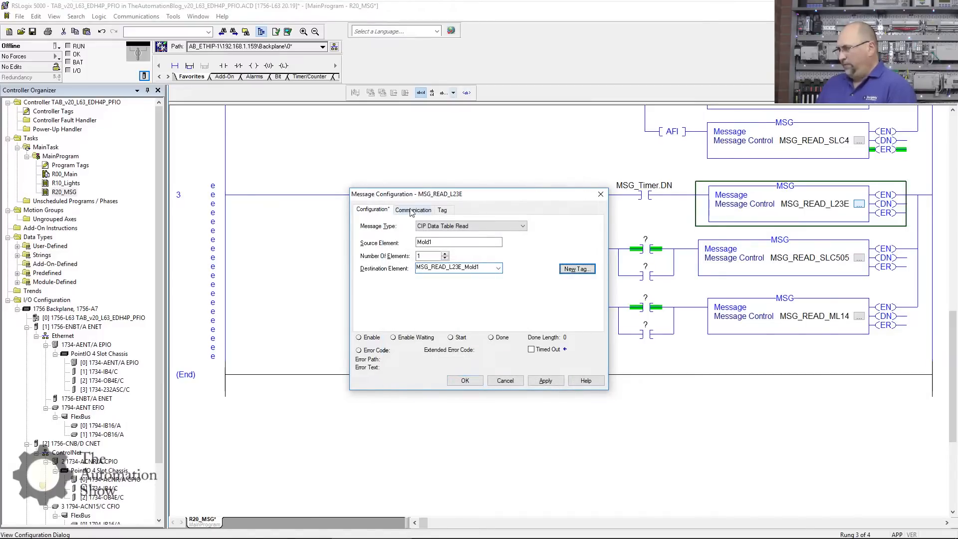
- From the Communication tab, show the help topic on the message path format table
click(413, 210)
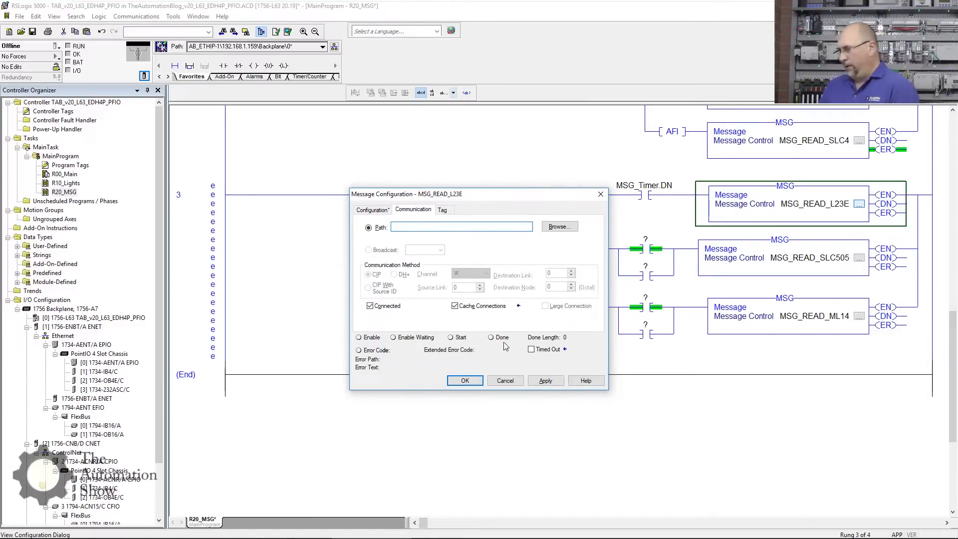
click(584, 380)
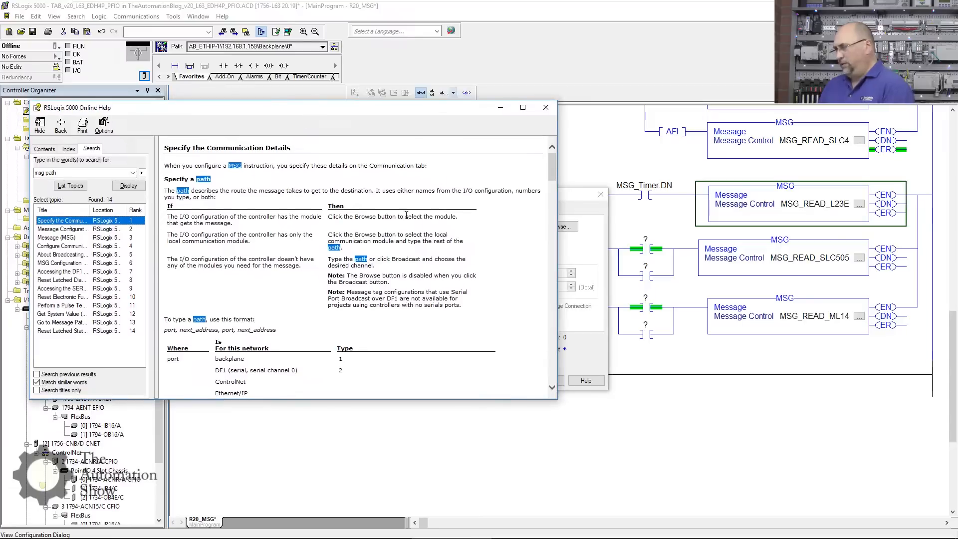
mouse_move(557, 237)
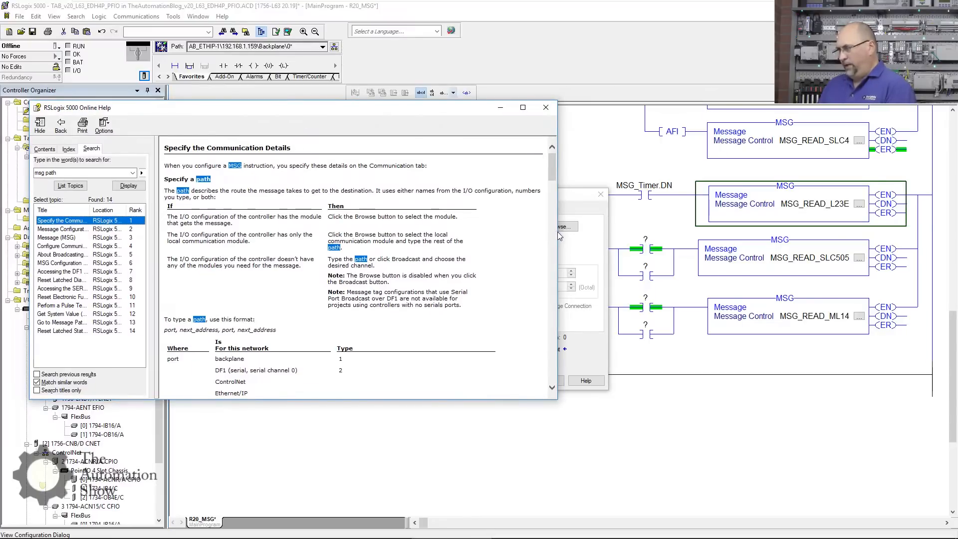
scroll(down, 3)
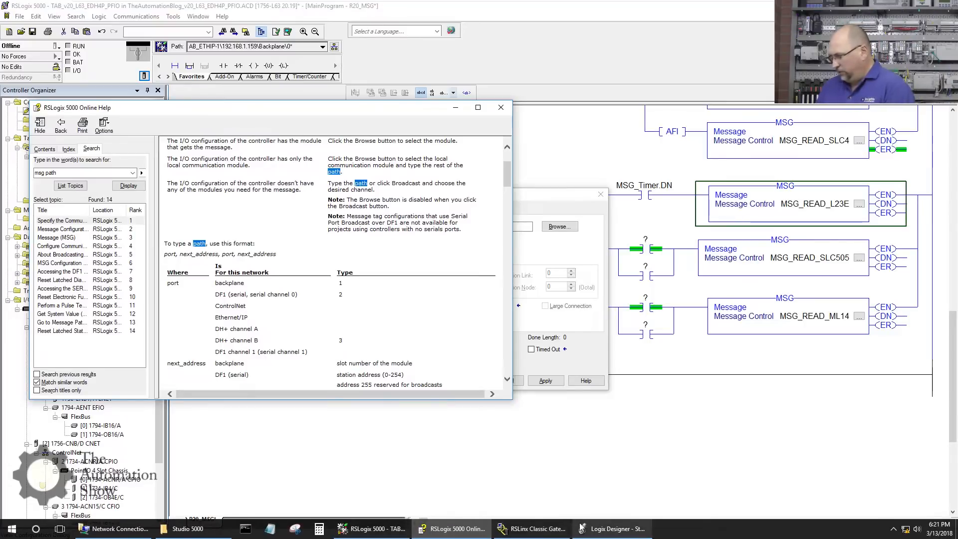
- Browse the AB_ETHIP-1 Ethernet network in RSWho, checking the MicroLogix 1400 and 1769-L23E nodes
click(531, 529)
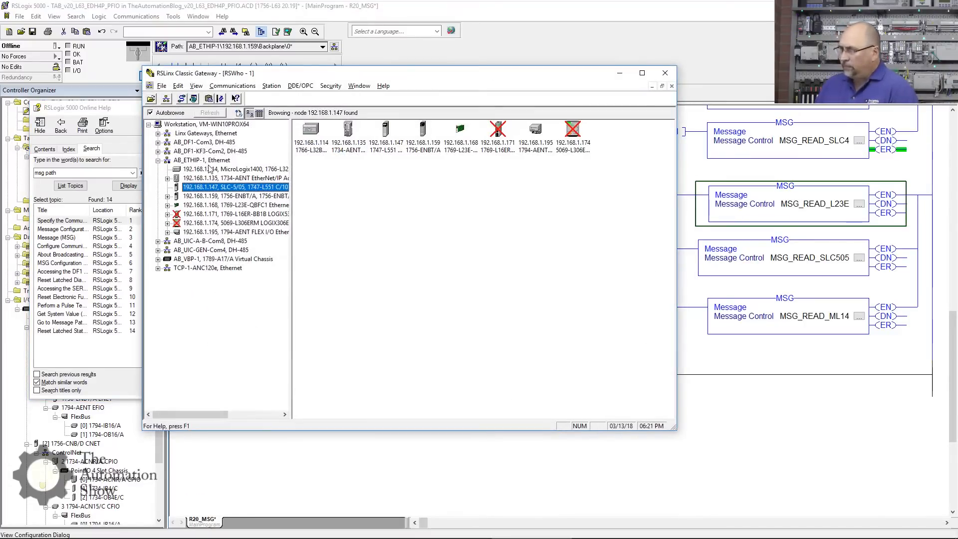
click(201, 160)
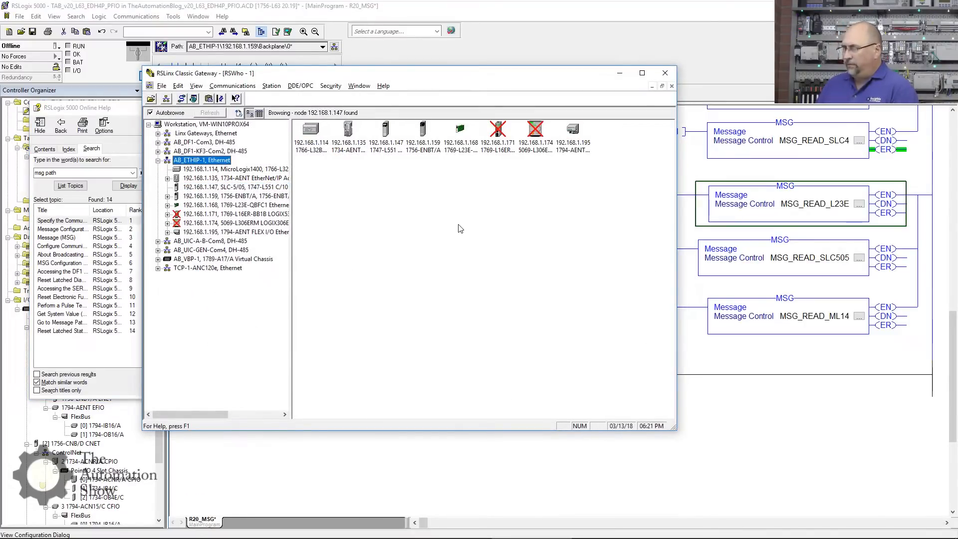
click(233, 186)
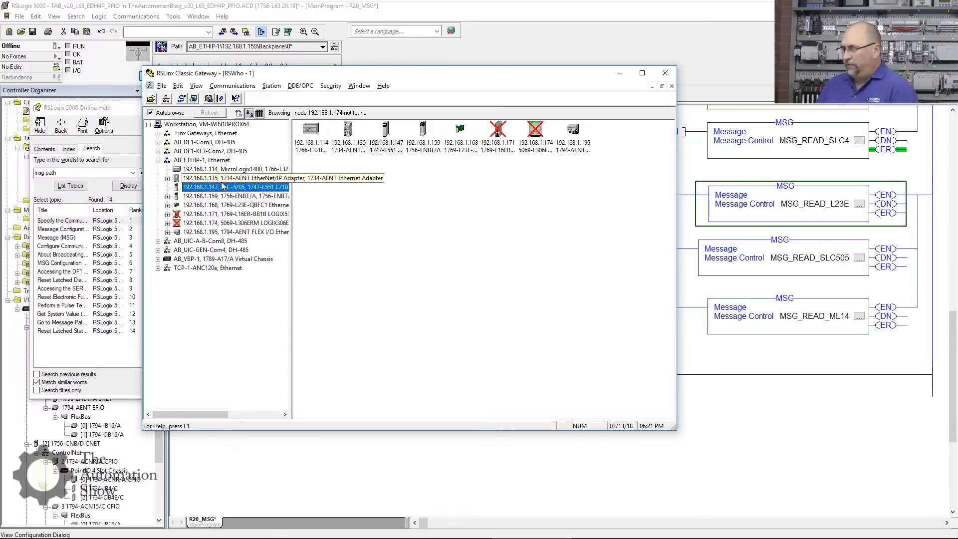
click(238, 168)
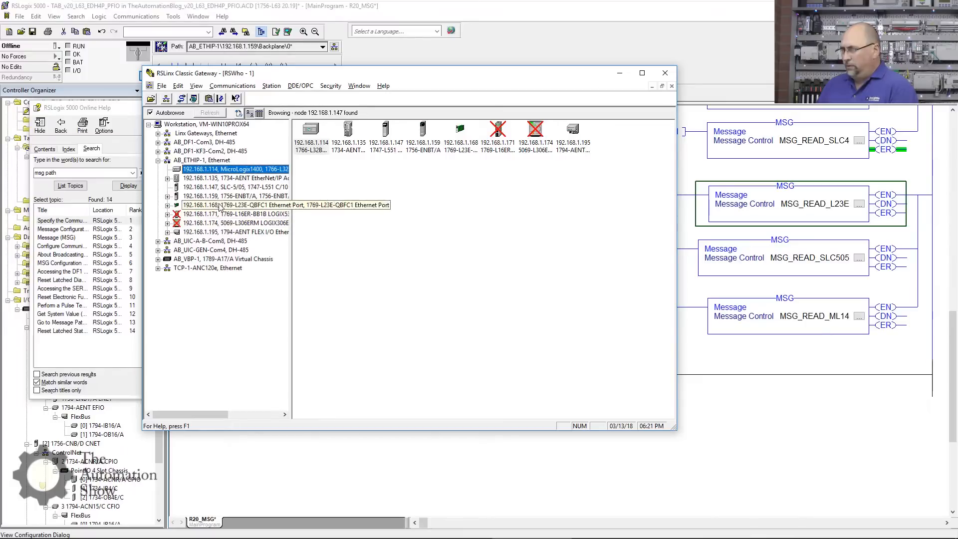
click(236, 205)
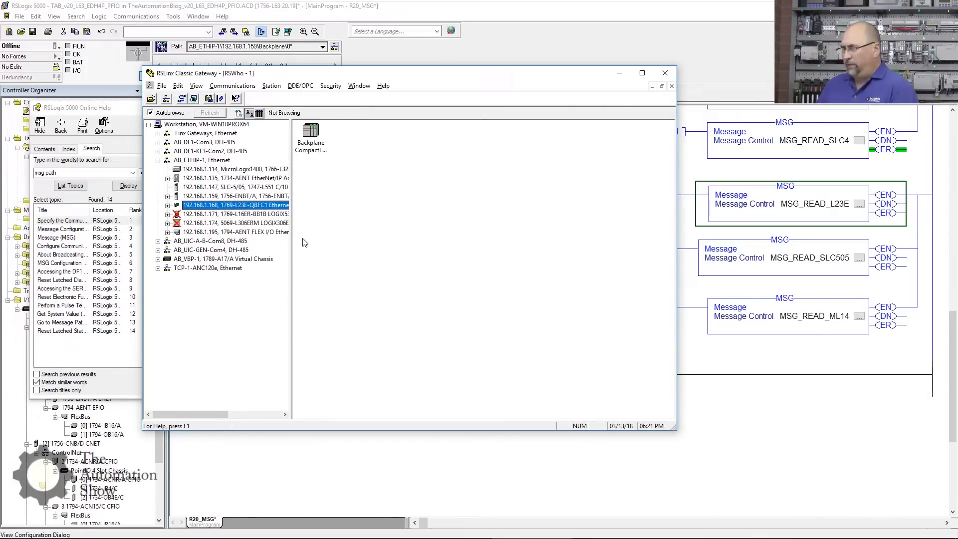
mouse_move(305, 200)
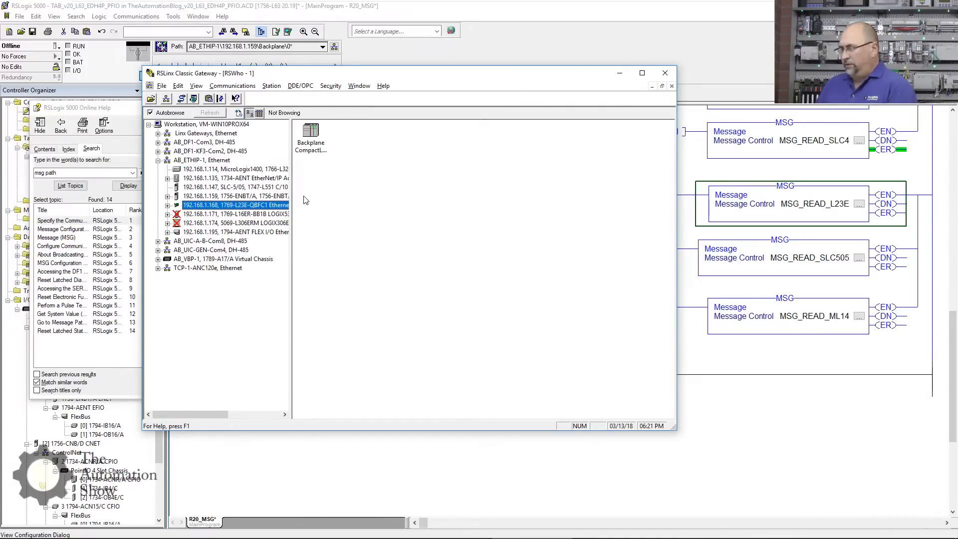
- Expand the 192.168.1.159 1756-ENBT backplane and identify the L63 controller in slot 00
click(167, 195)
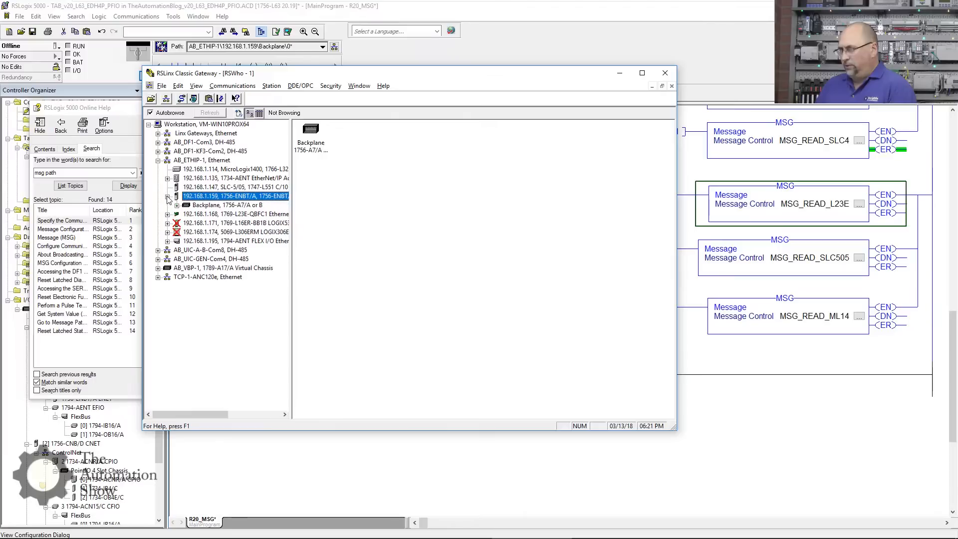
click(169, 200)
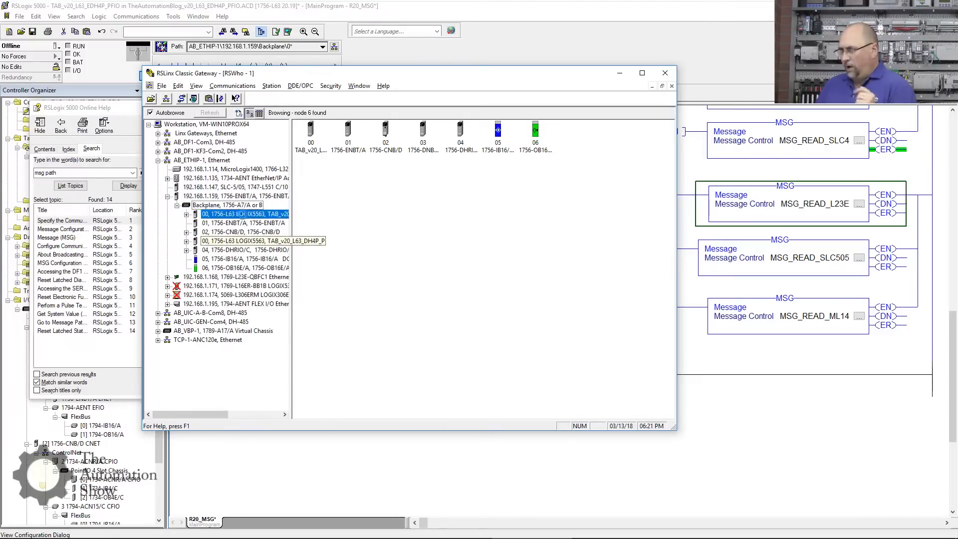
click(245, 213)
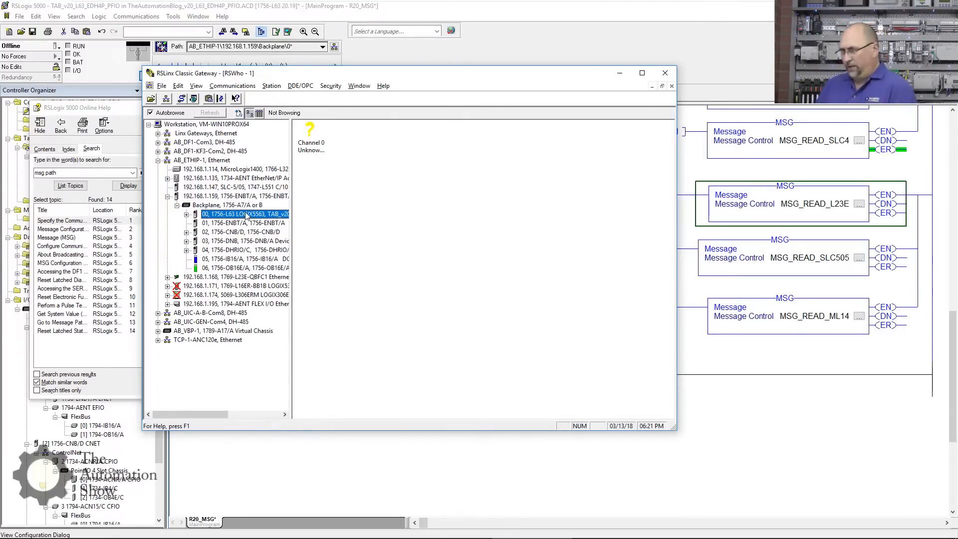
click(244, 223)
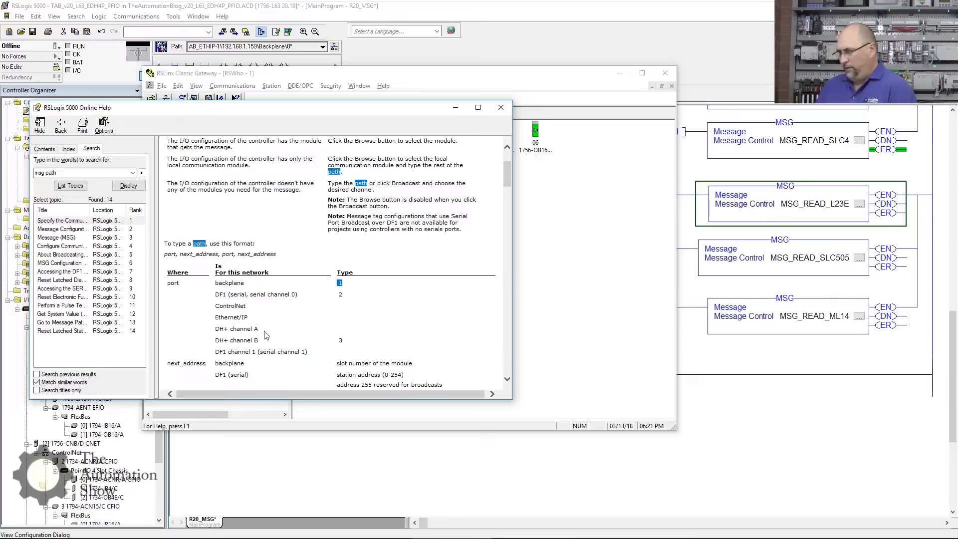
mouse_move(358, 363)
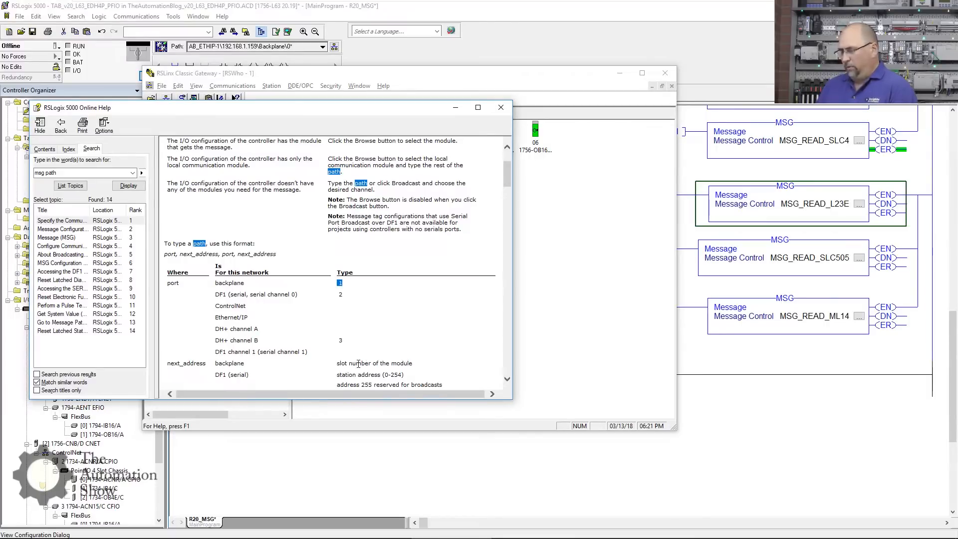
mouse_move(636, 78)
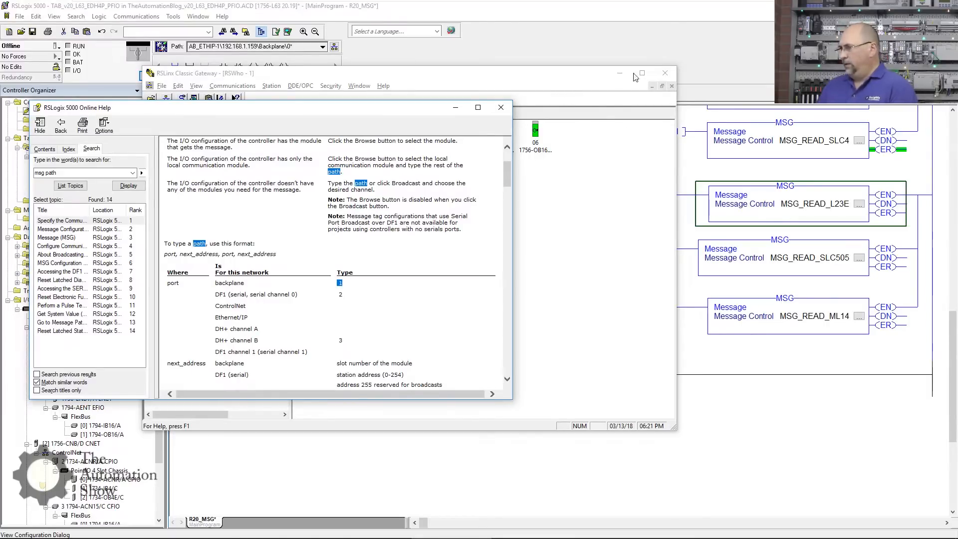
mouse_move(642, 17)
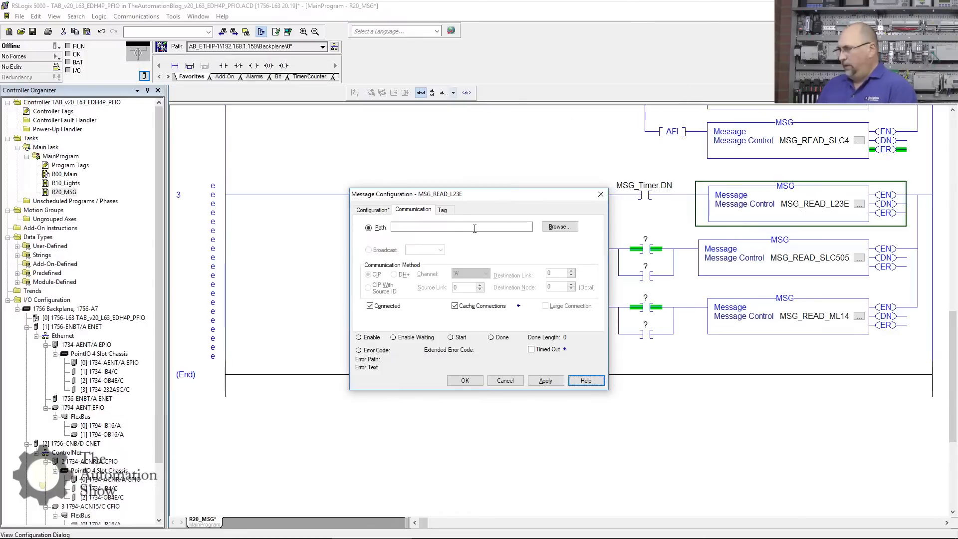
- Begin the MSG_READ_L23E path as 1,1,2 with the Ethernet/IP port row of the help for reference
text(1.1)
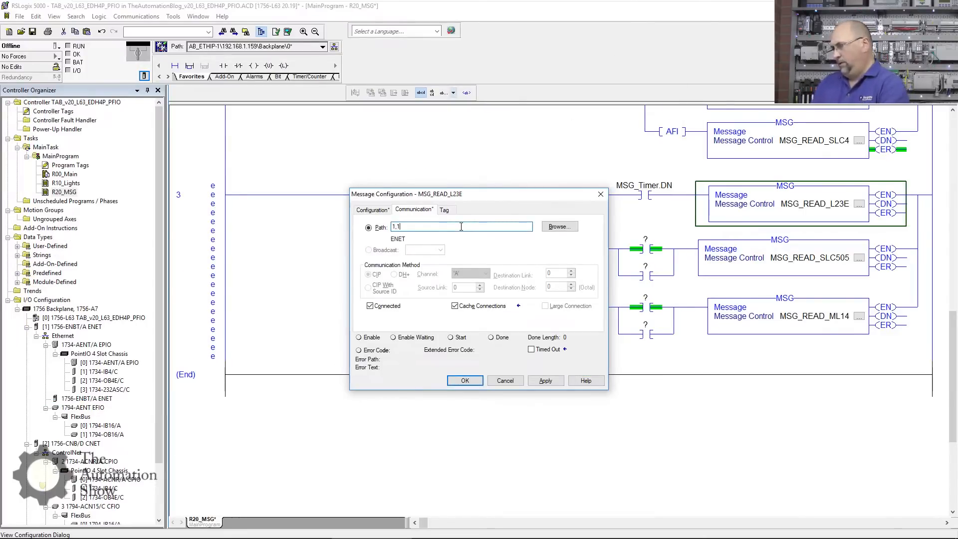
text(.)
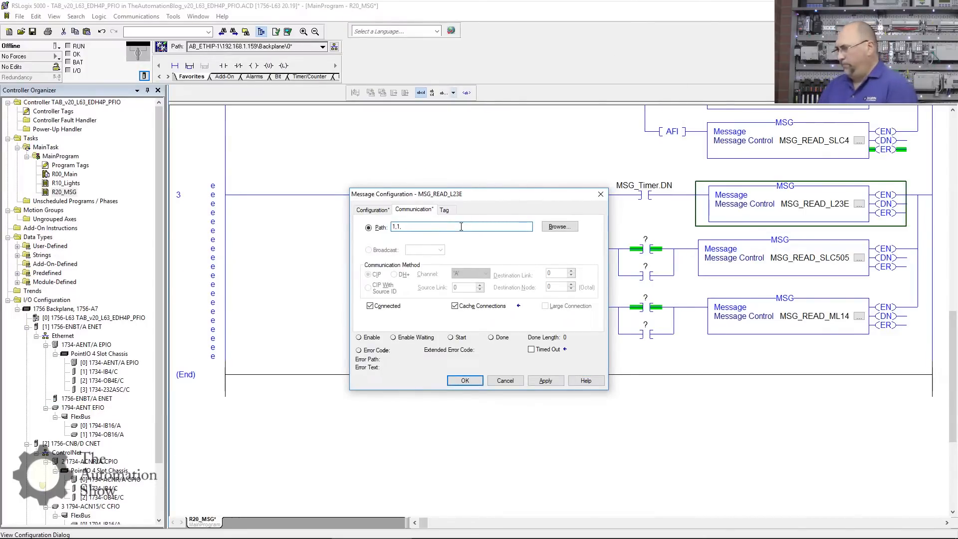
click(585, 380)
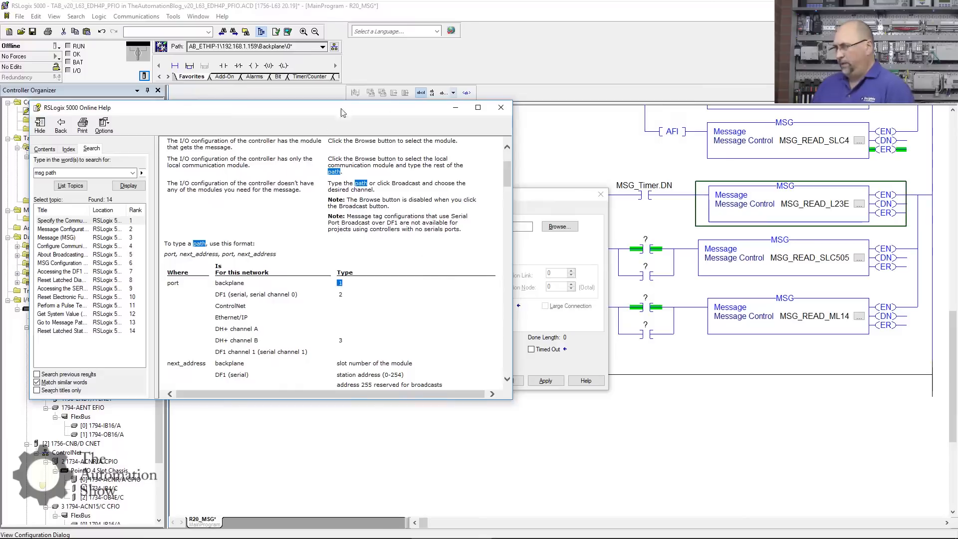
mouse_move(219, 318)
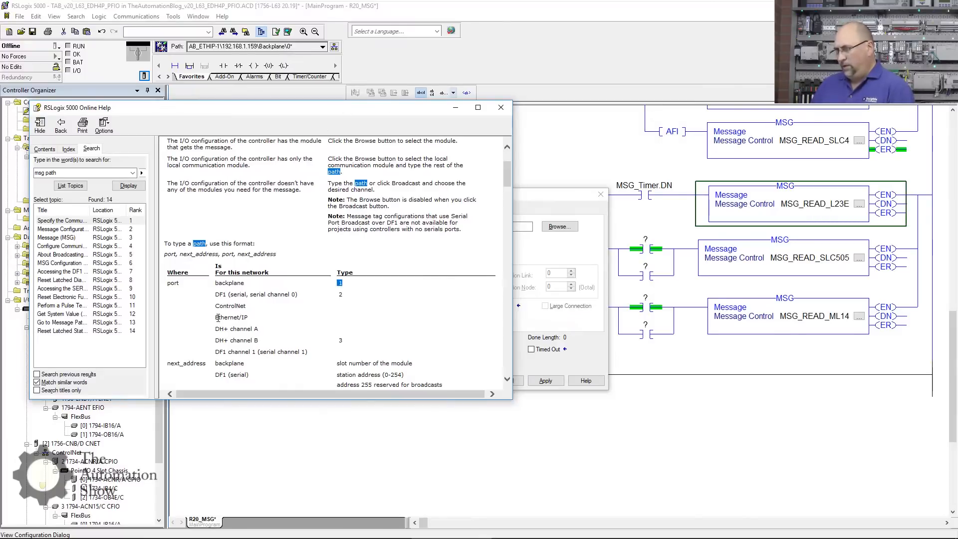
double_click(231, 317)
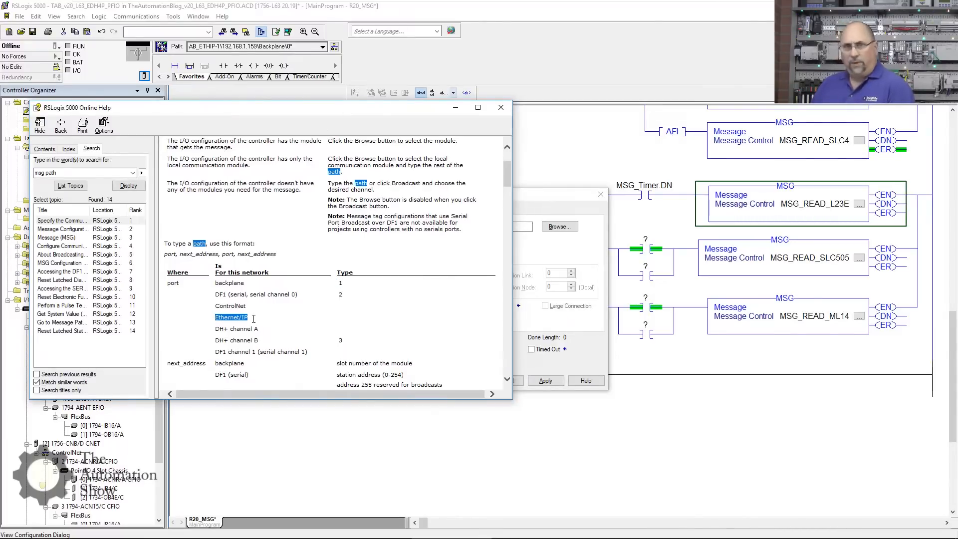
mouse_move(338, 299)
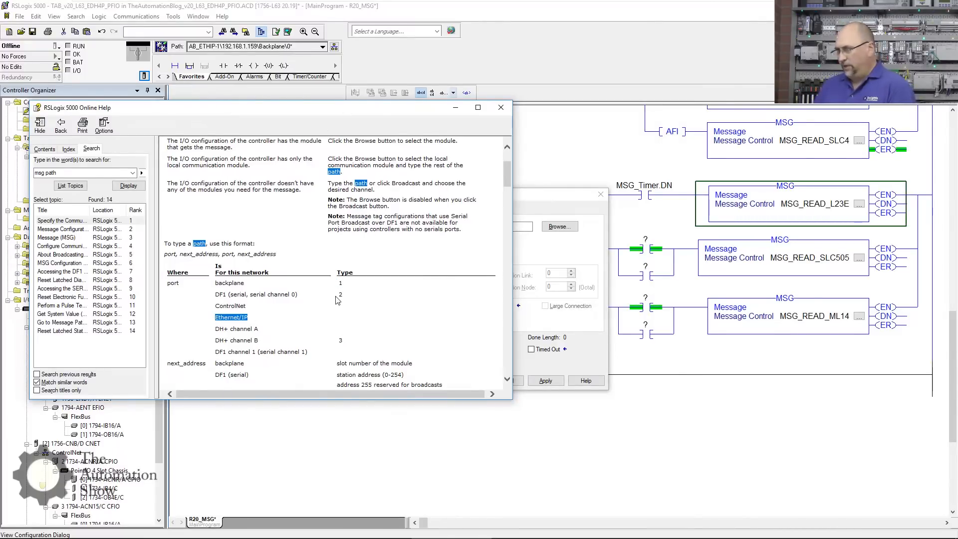
scroll(down, 3)
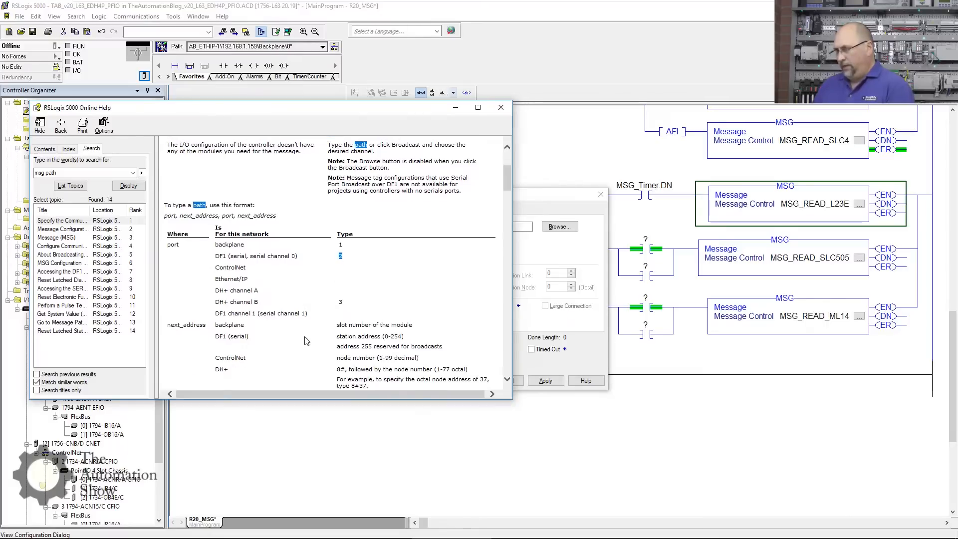
scroll(down, 3)
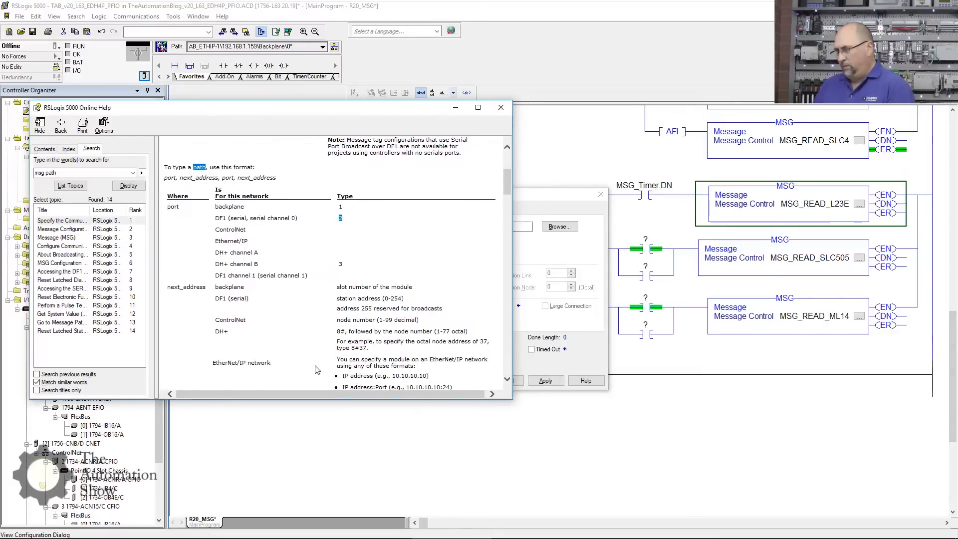
mouse_move(475, 356)
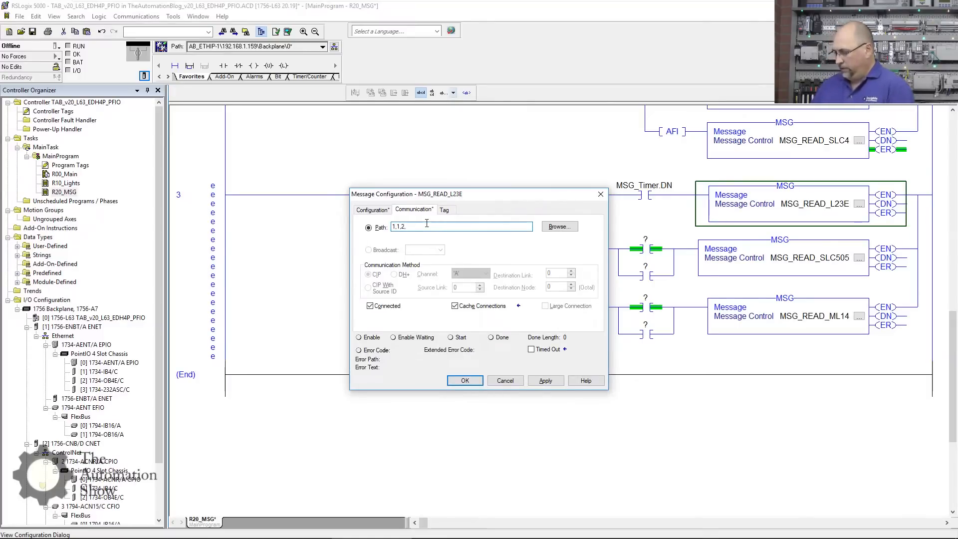
- Confirm in RSWho that the L23E sits at 192.168.1.168 and enter that address in the path
text(192.168.)
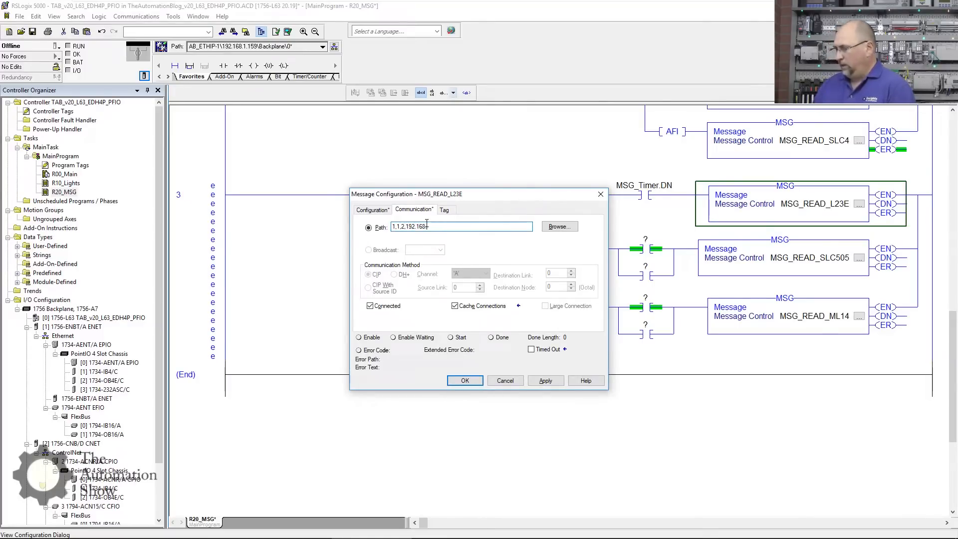
text(.1.)
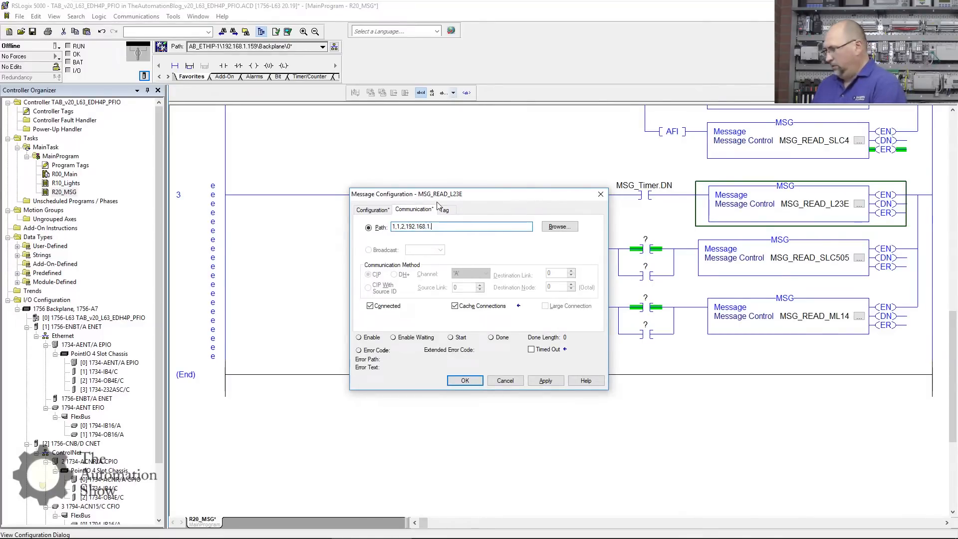
click(585, 380)
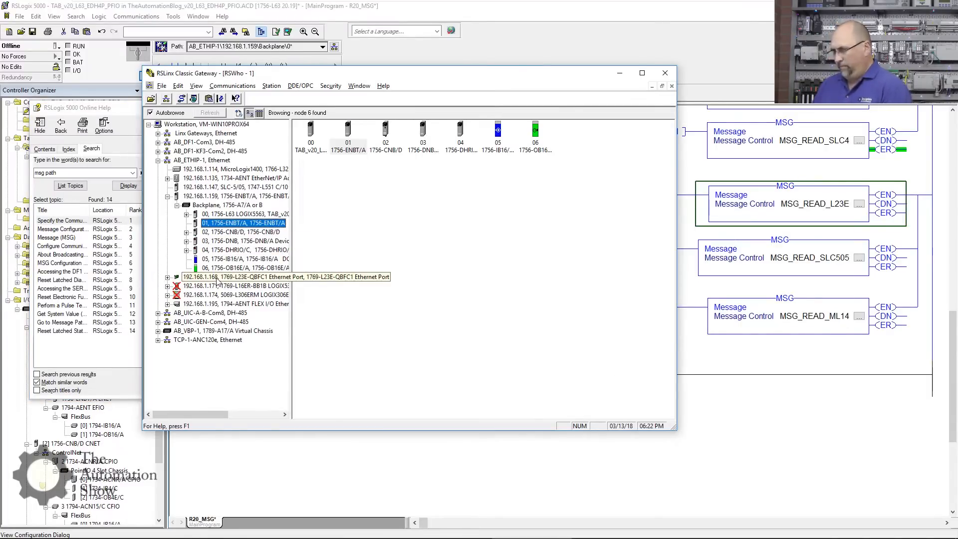
click(166, 276)
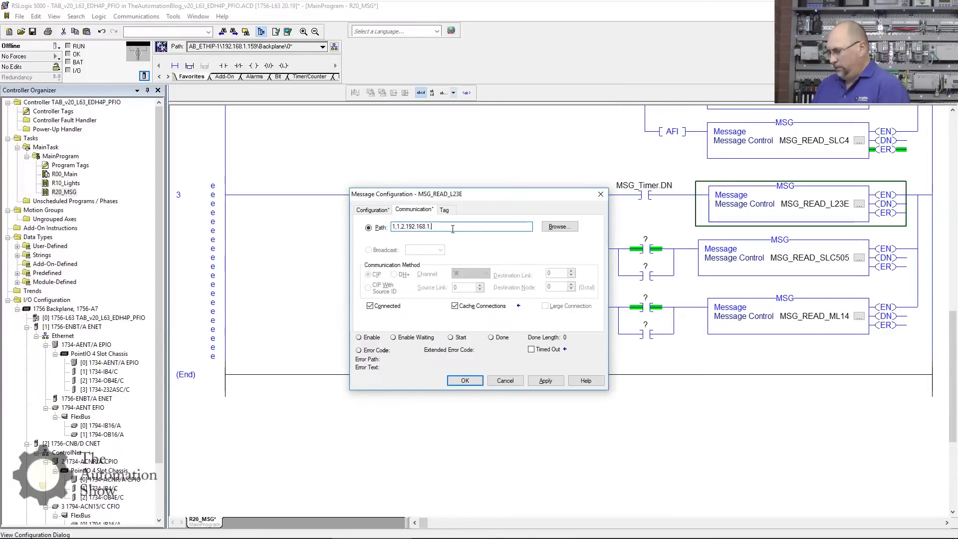
text(68)
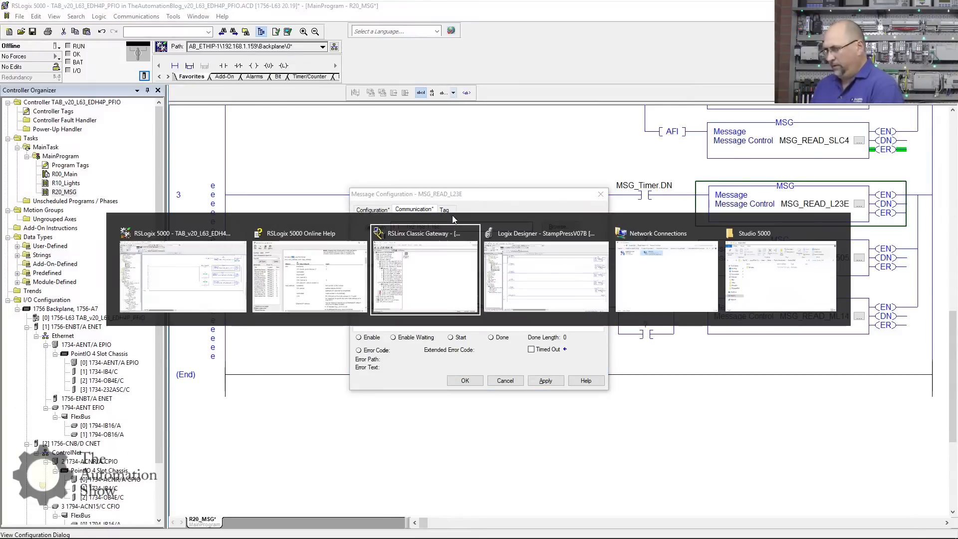
click(426, 276)
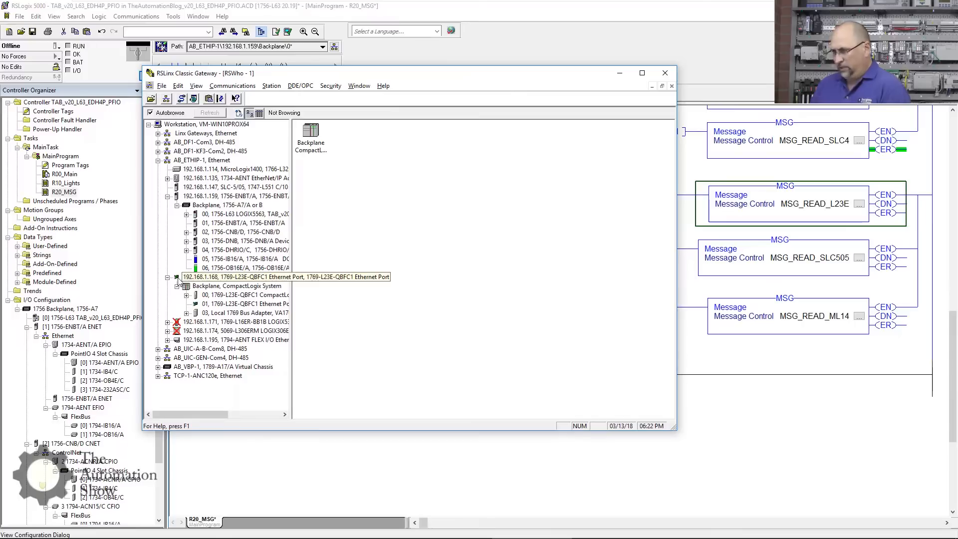
click(235, 276)
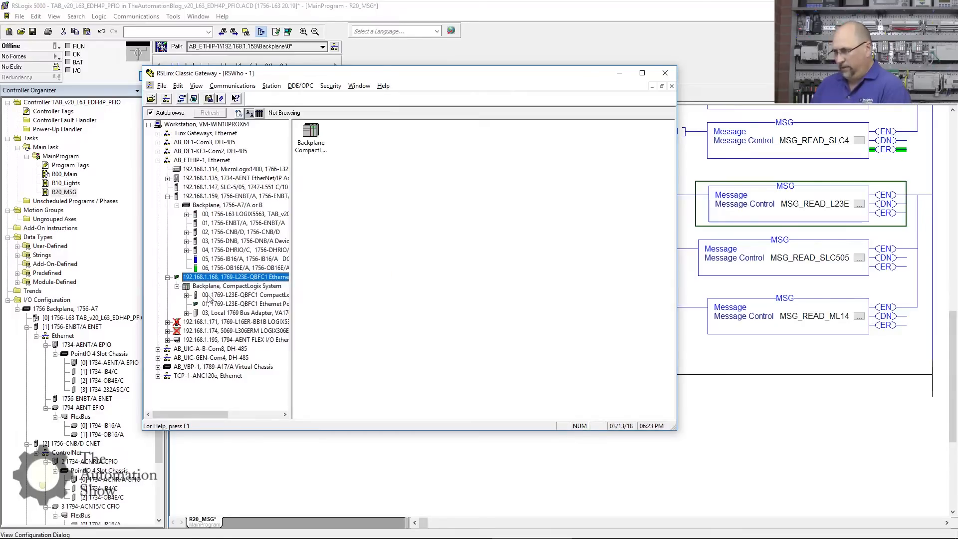
mouse_move(290, 299)
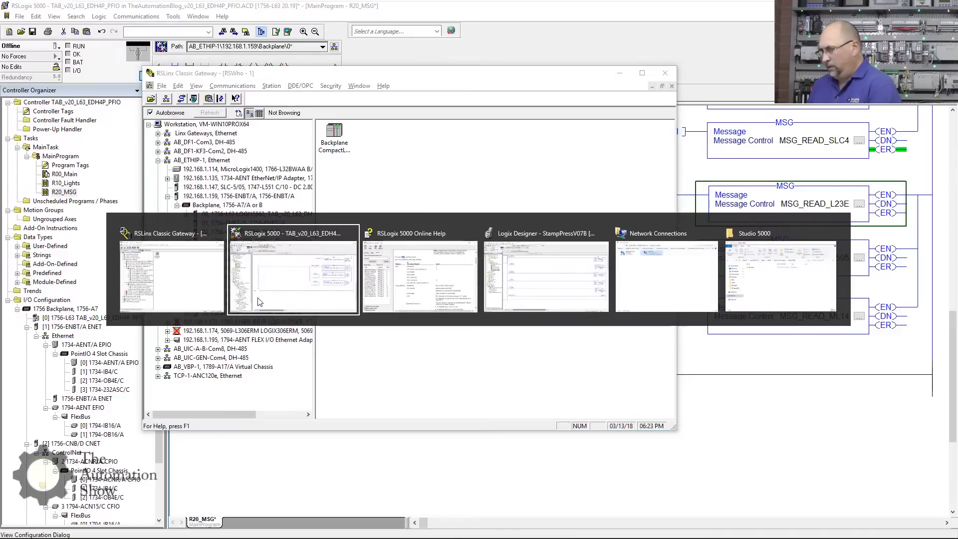
- Complete and apply the path 1,1,2,192.168.1.168,1,0, shown as ENET, 2, 192.168.1.168, 1, 0
click(293, 272)
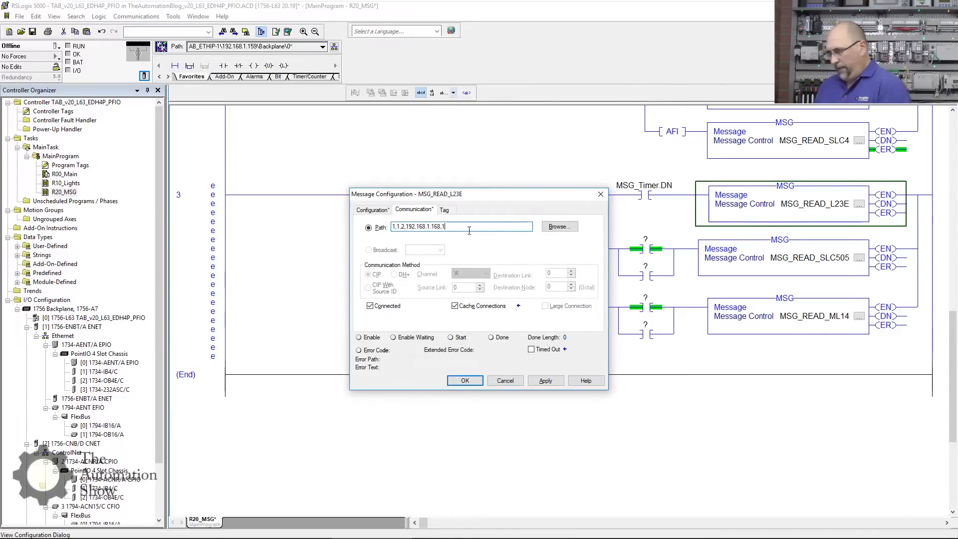
text(,)
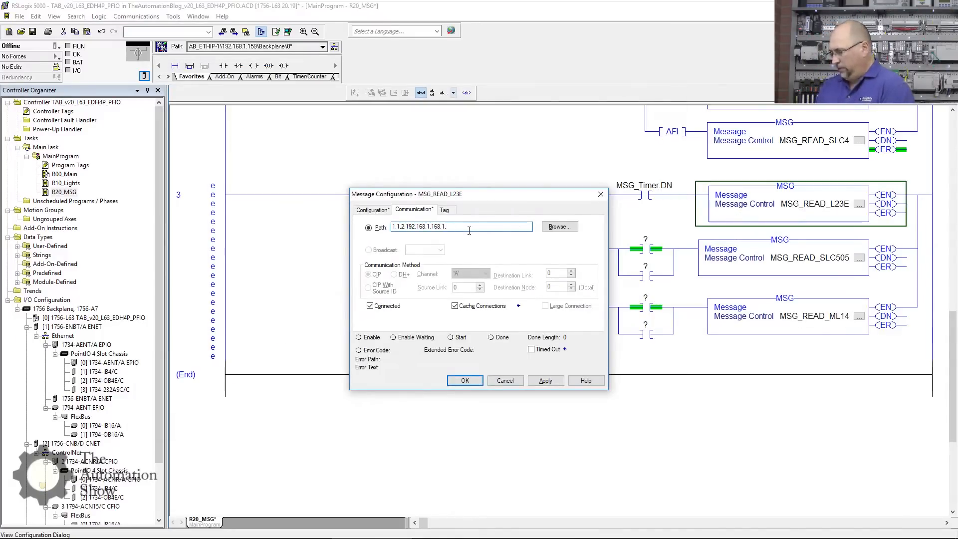
text(0)
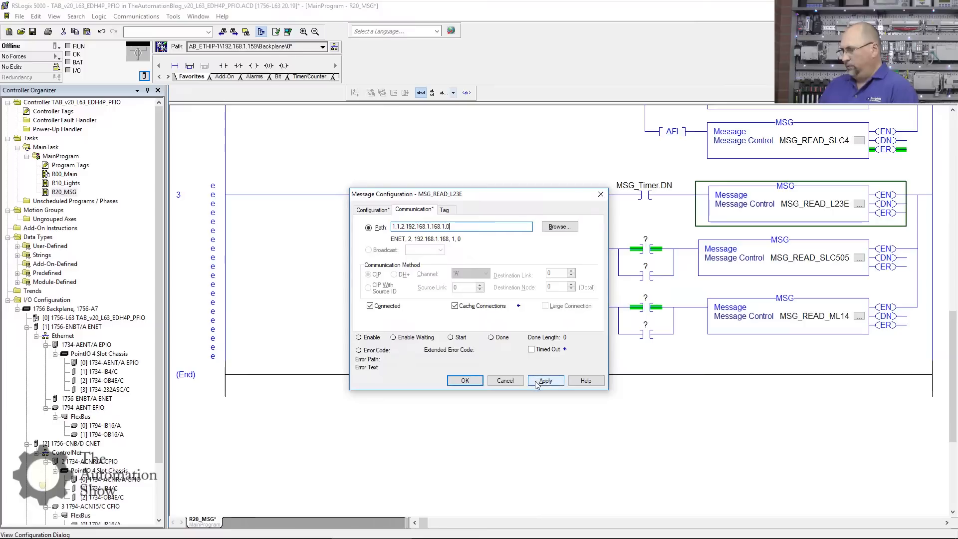
click(545, 381)
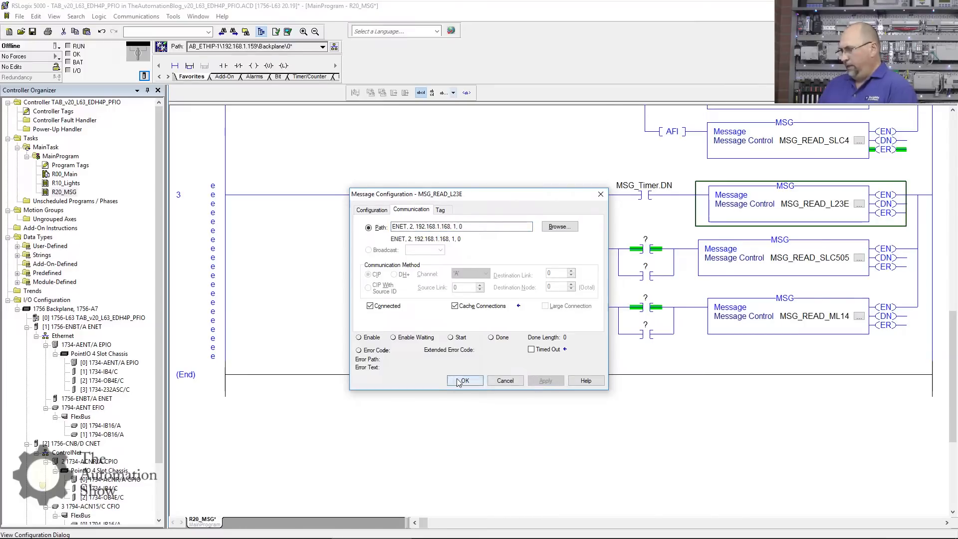
- Close the message settings and address the SLC505 branch contact as MSG_READ_L23E.ER
click(464, 381)
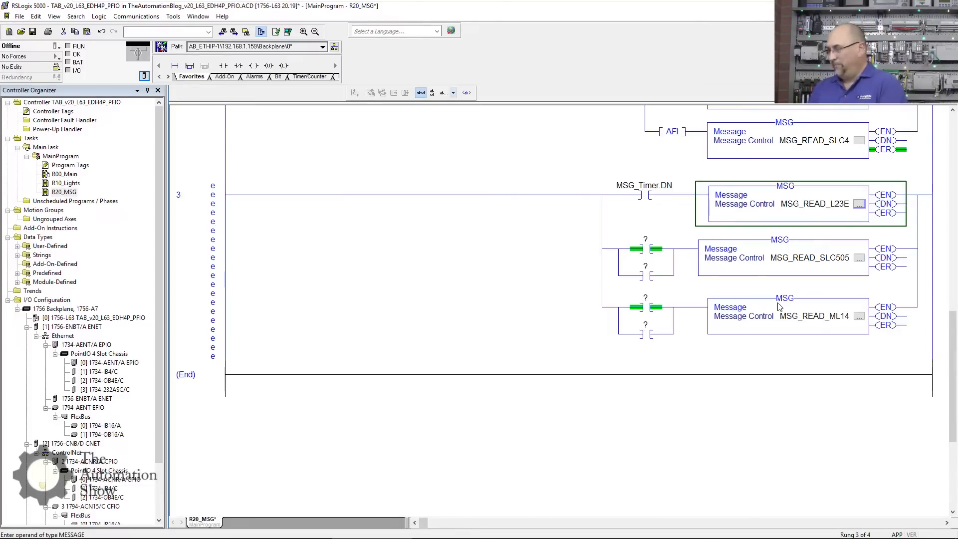
double_click(814, 204)
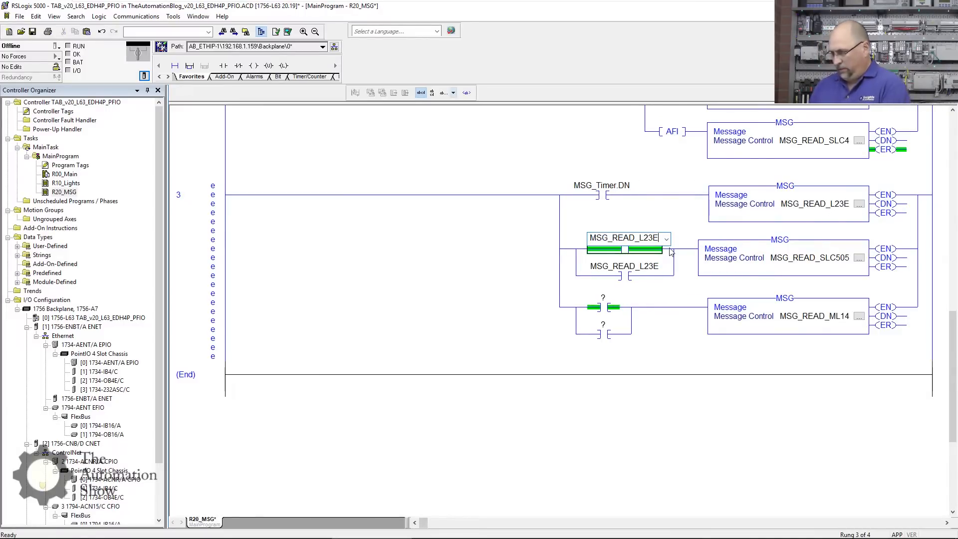
text(.er)
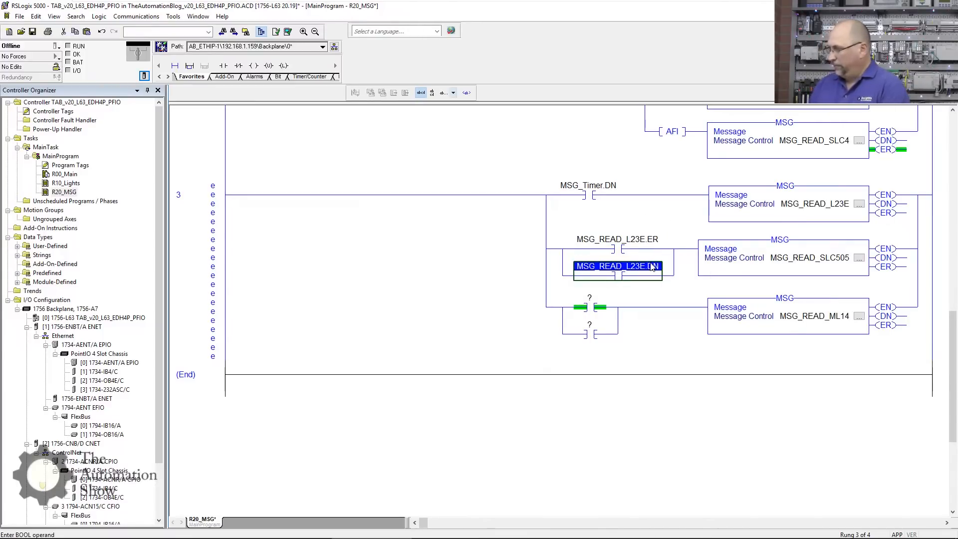
mouse_move(637, 245)
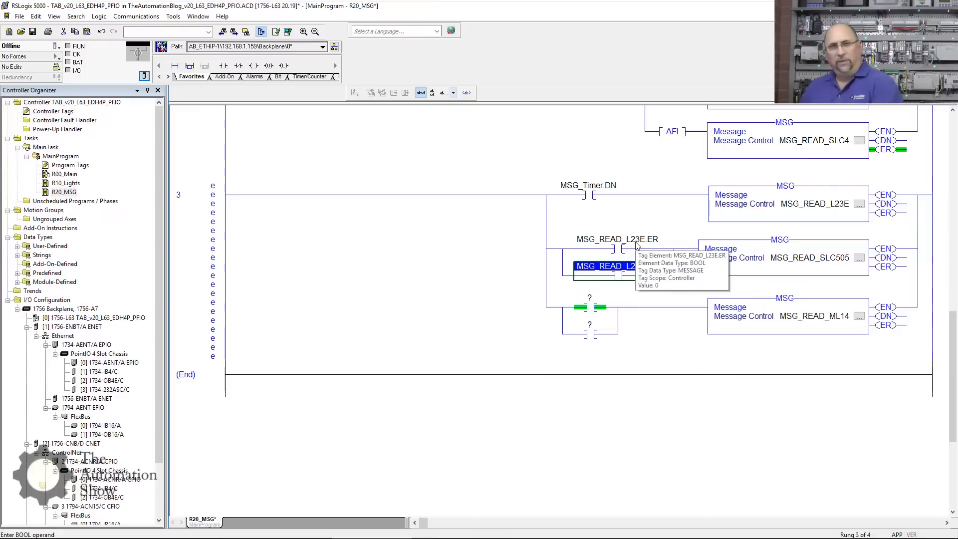
mouse_move(825, 258)
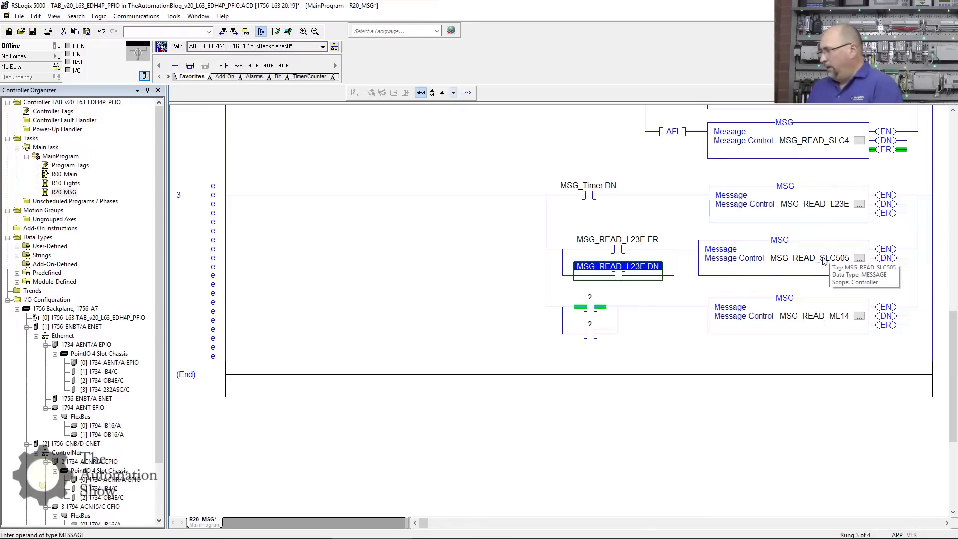
mouse_move(859, 257)
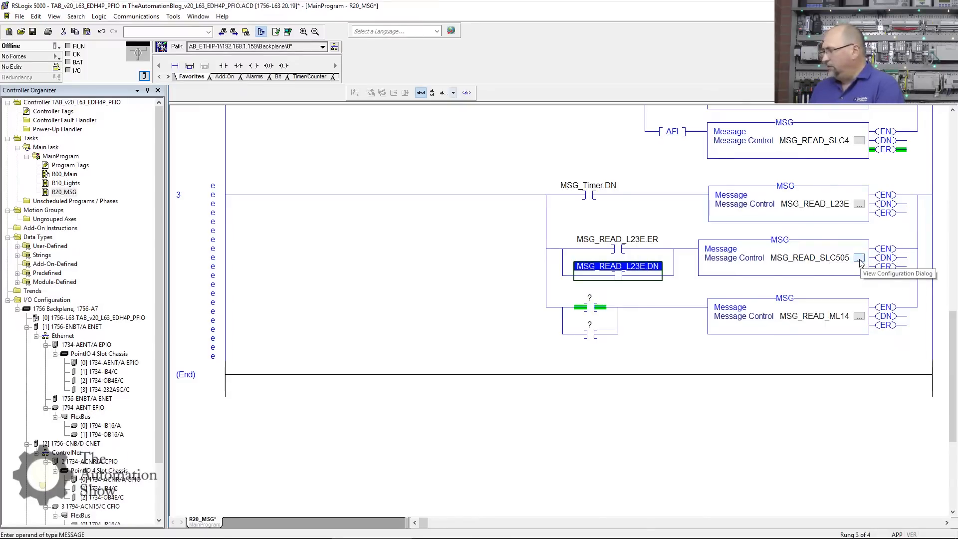
- Make MSG_READ_SLC505 an SLC Typed Read of 50 elements from source N7:50
click(859, 258)
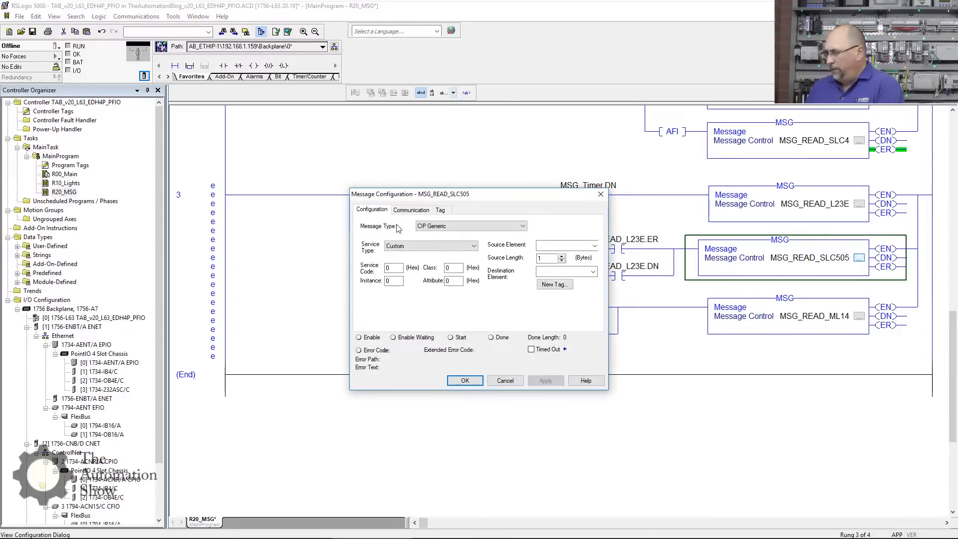
click(523, 226)
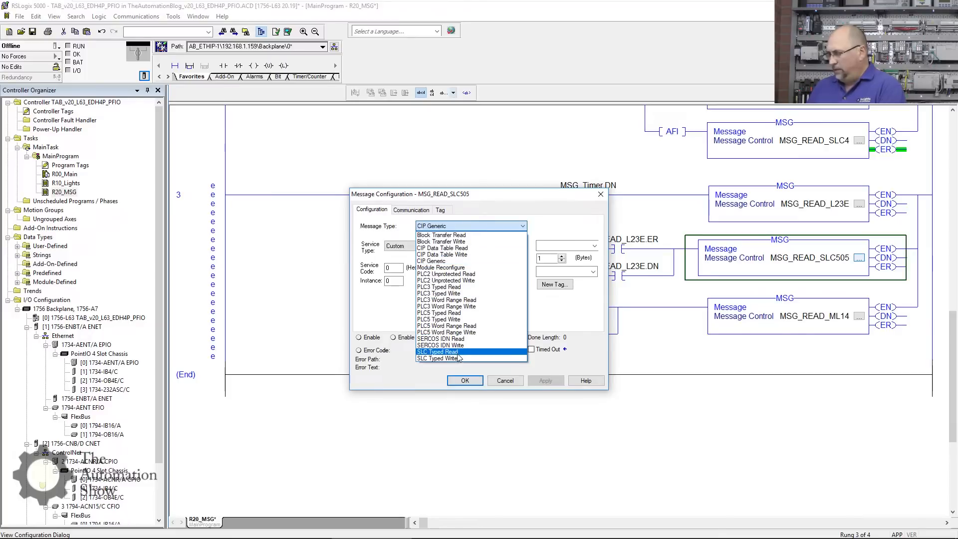
click(437, 351)
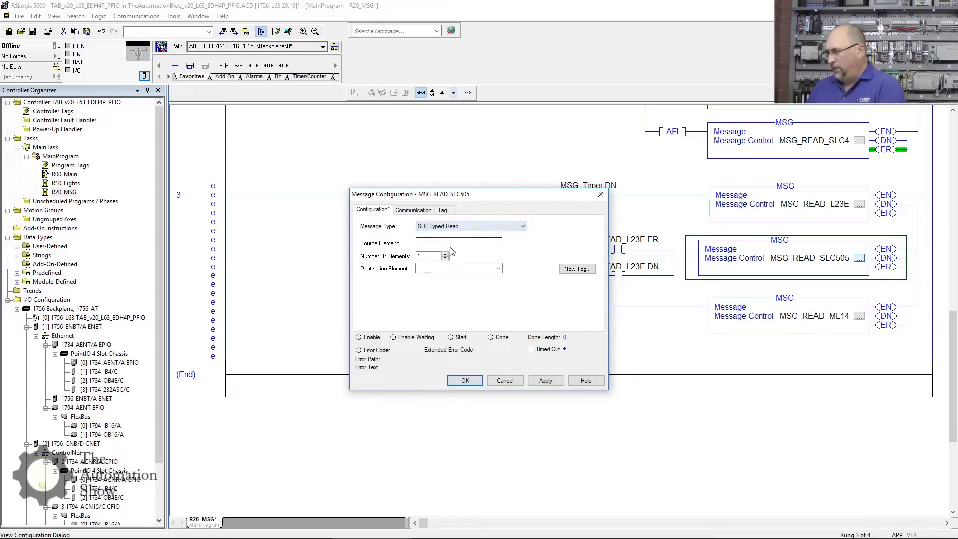
text(N)
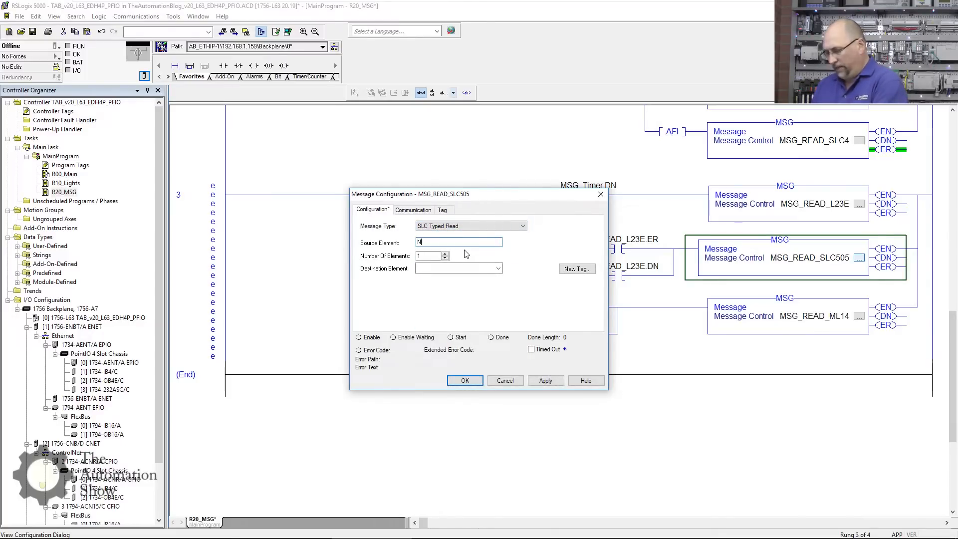
text(7:50)
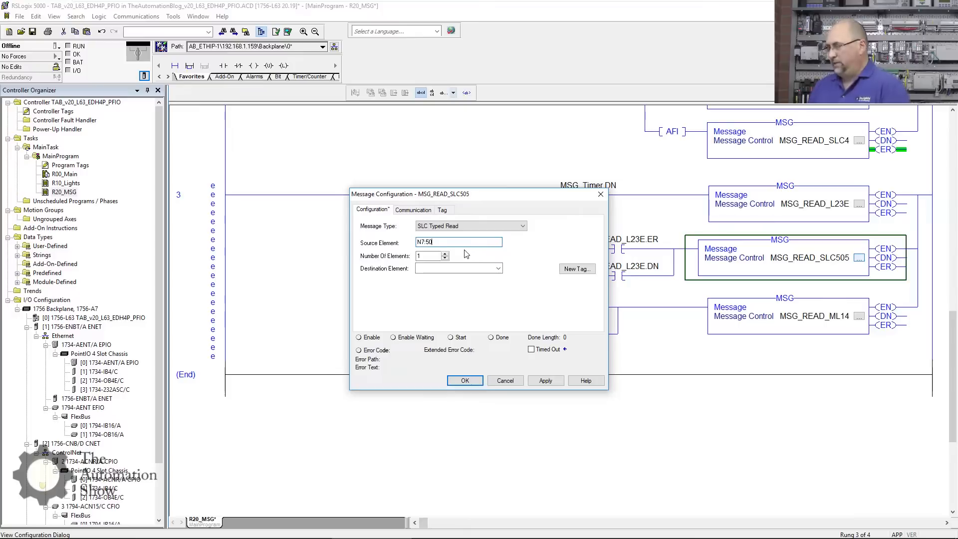
click(428, 255)
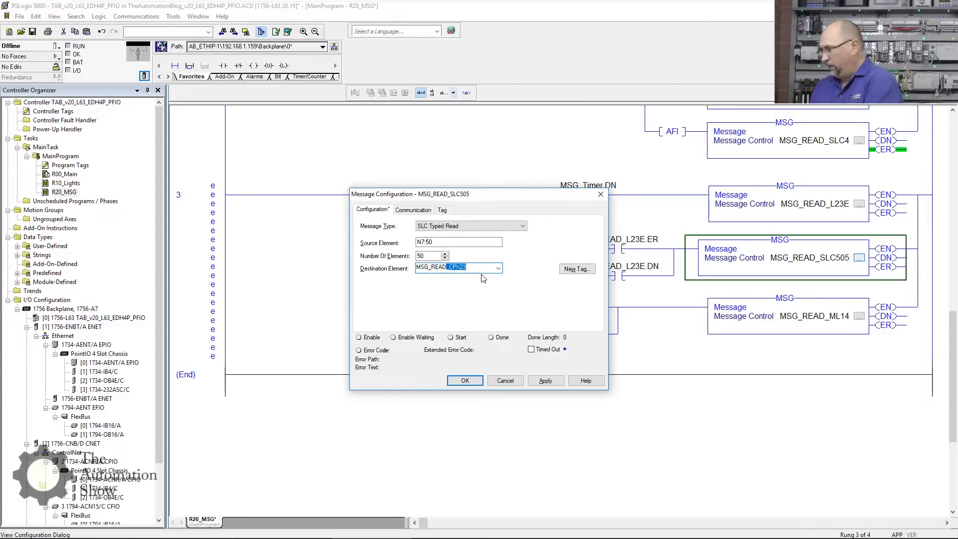
- Create the destination tag MSG_READ_SLC505_Data as an INT[50] array
text(MSG_READ_SLC505)
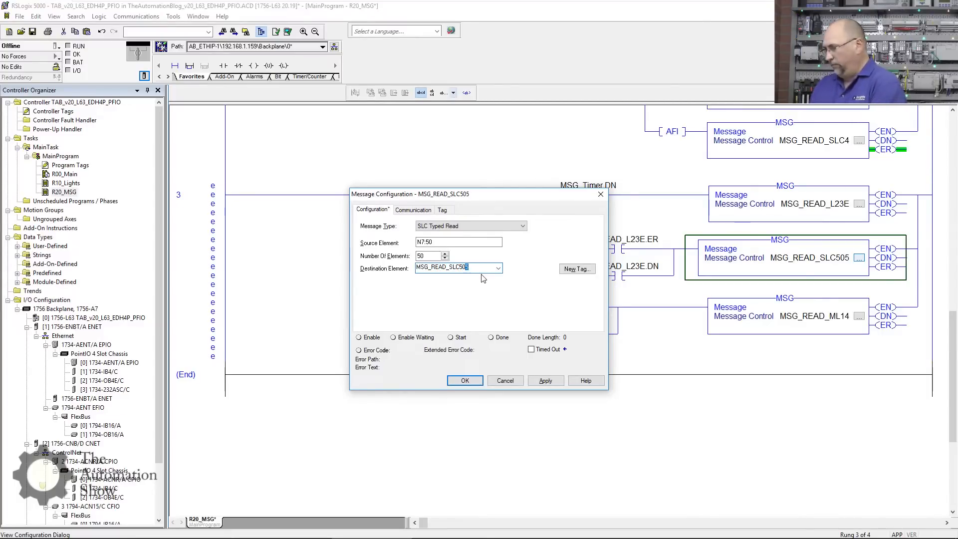
text(_D)
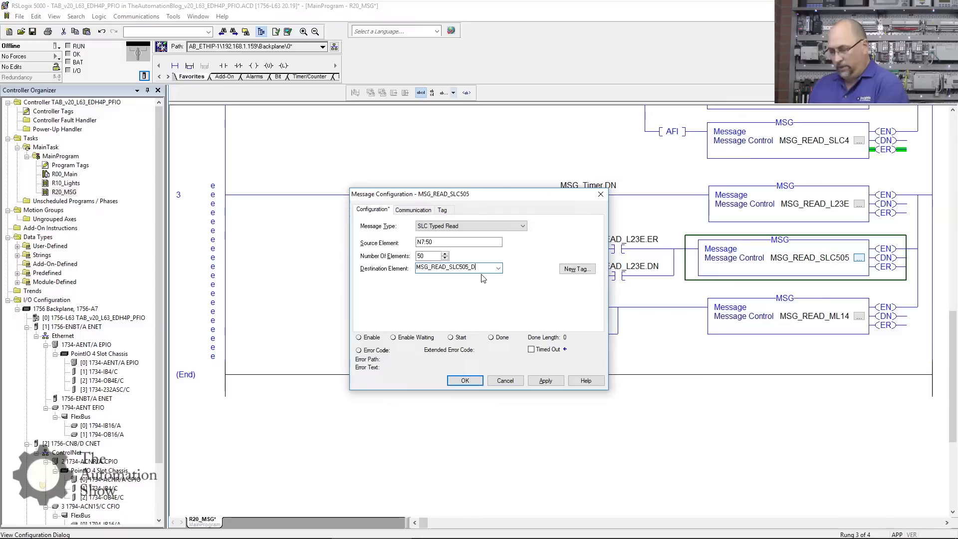
click(575, 269)
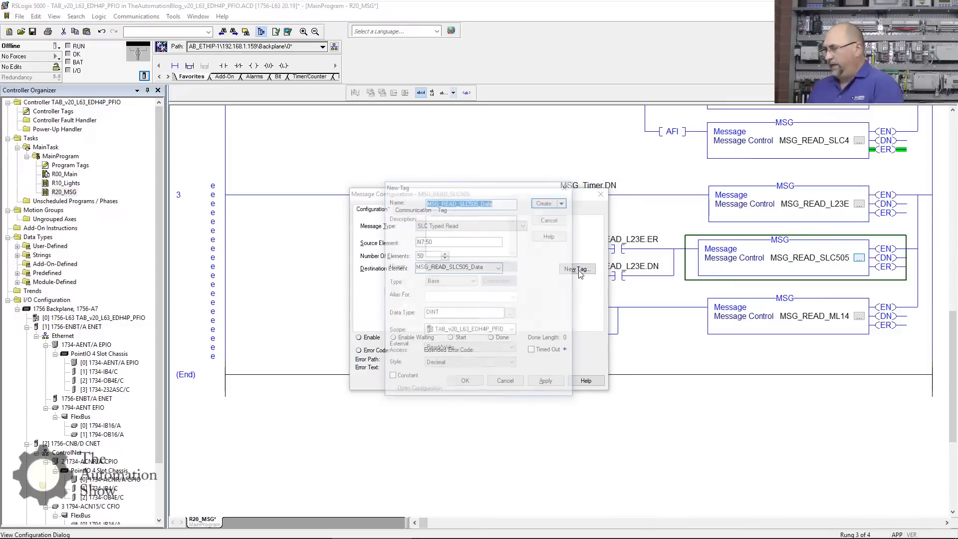
click(576, 269)
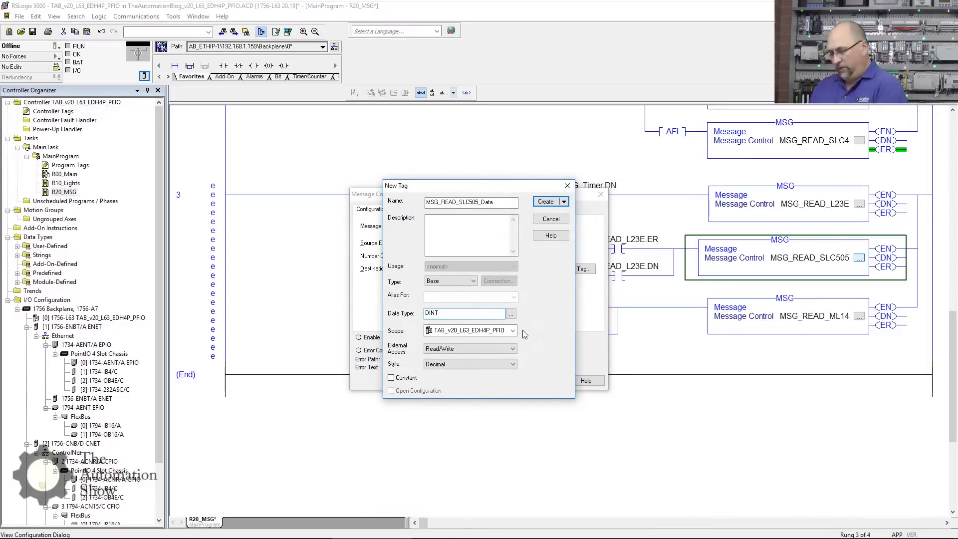
text([50])
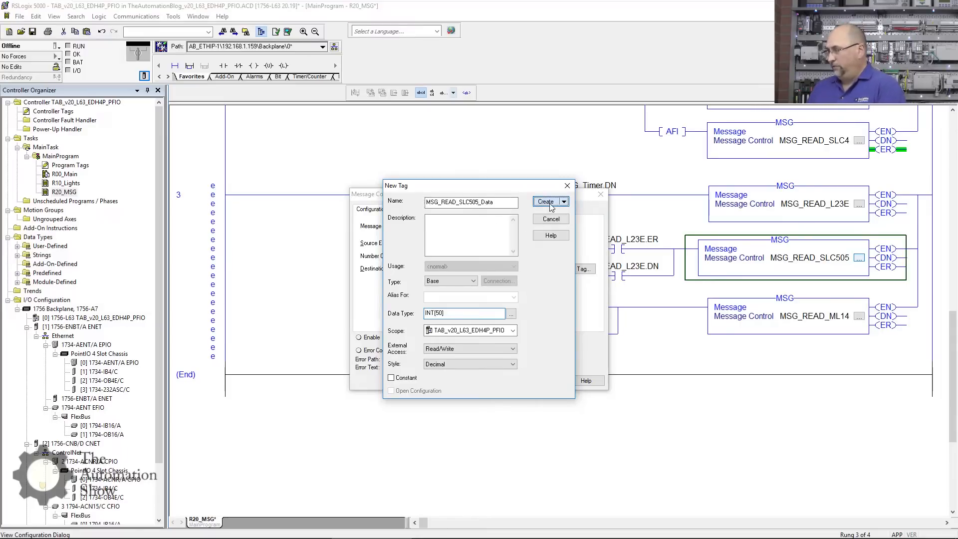
click(546, 201)
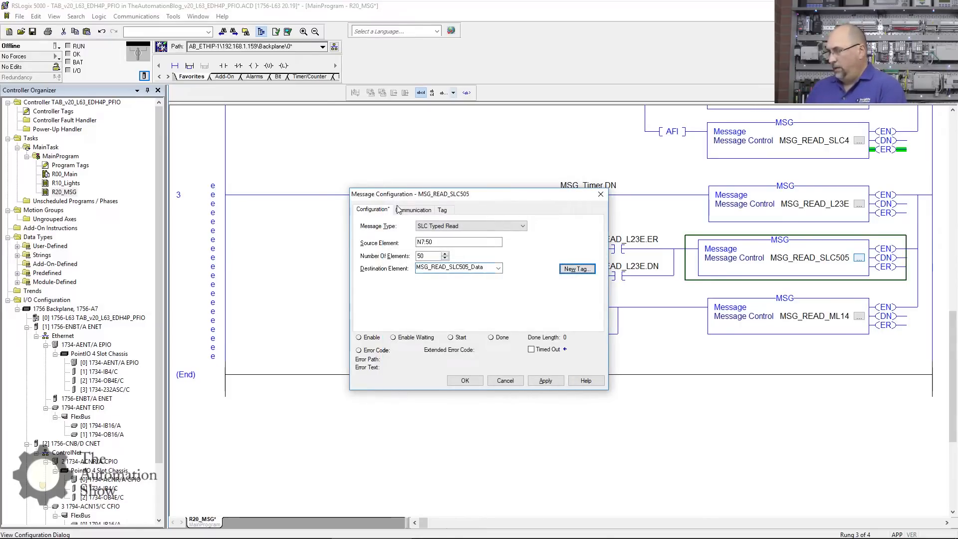
- Enter and apply communication path 1,1,2,192.168.1.147 for the SLC 5/05, checking the IP in RSLinx
click(413, 209)
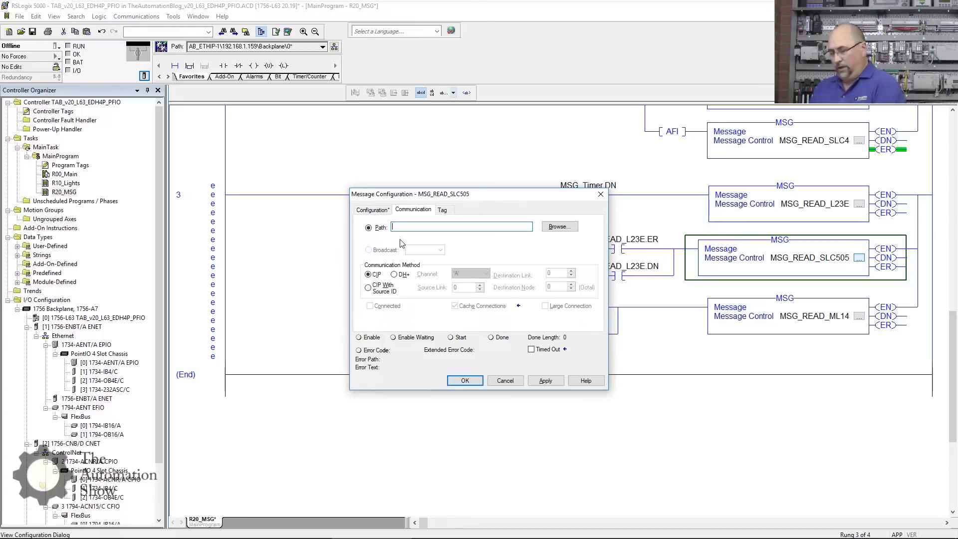
text(1.)
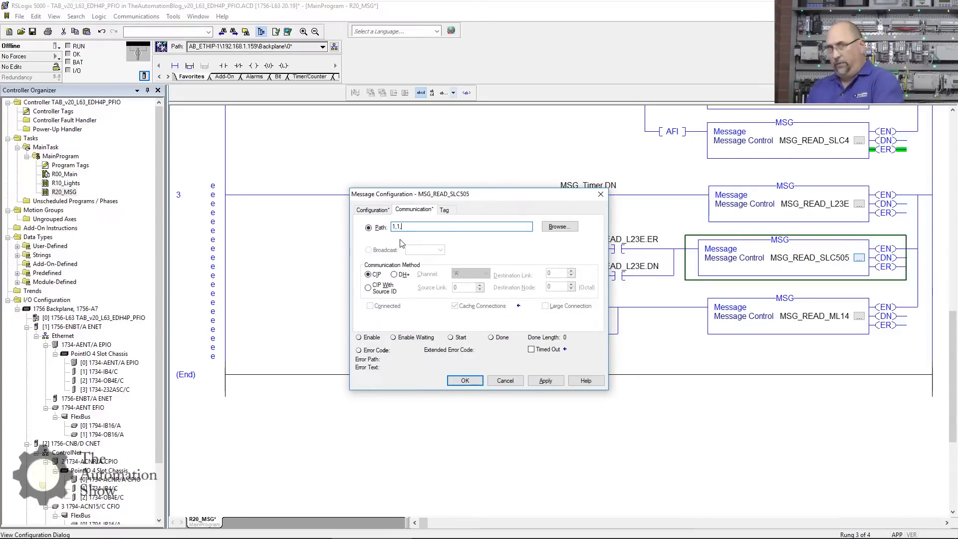
click(559, 227)
text(2,192)
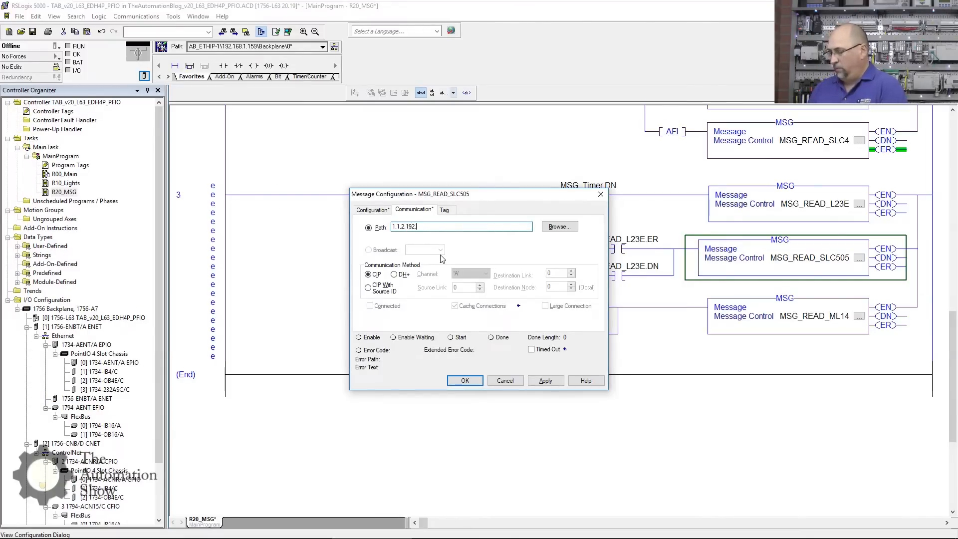
text(.168.1)
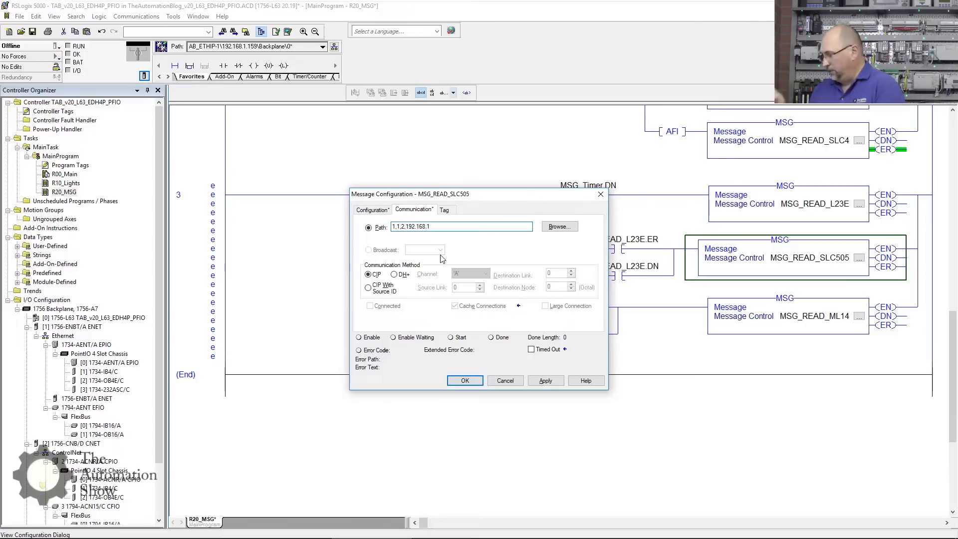
text(.1)
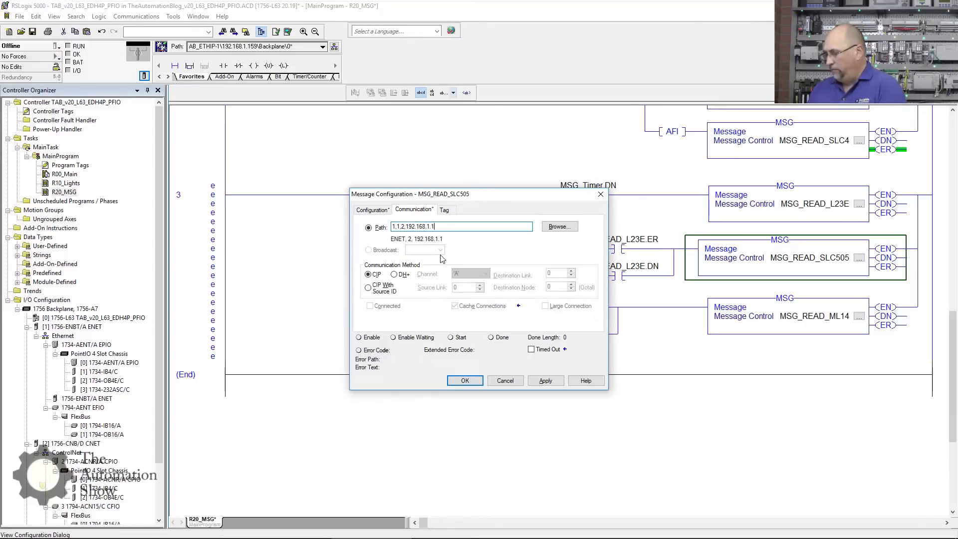
text(47)
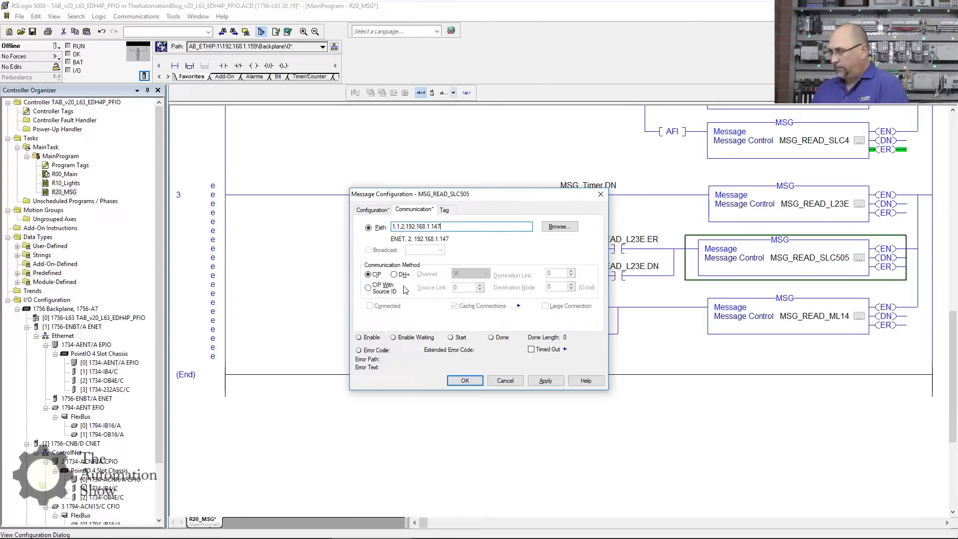
click(557, 227)
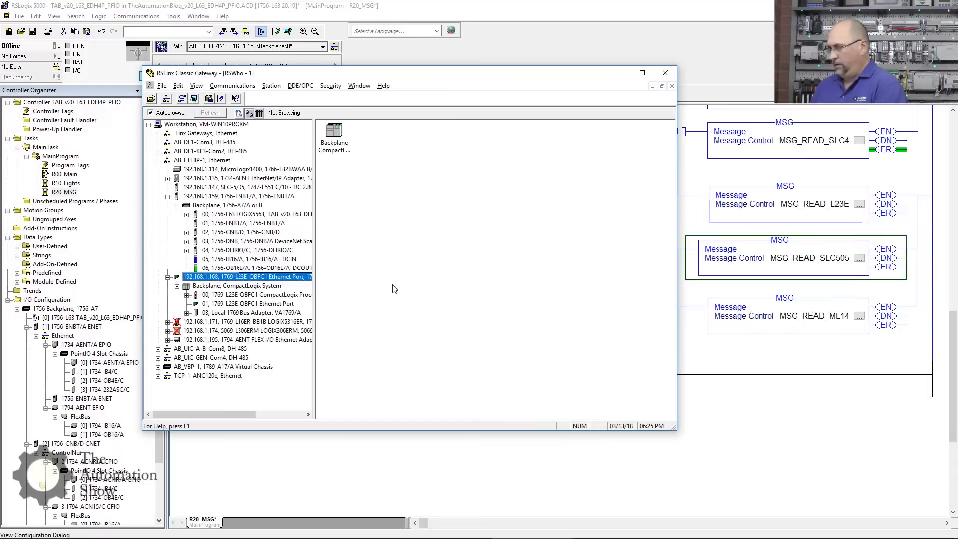
mouse_move(219, 193)
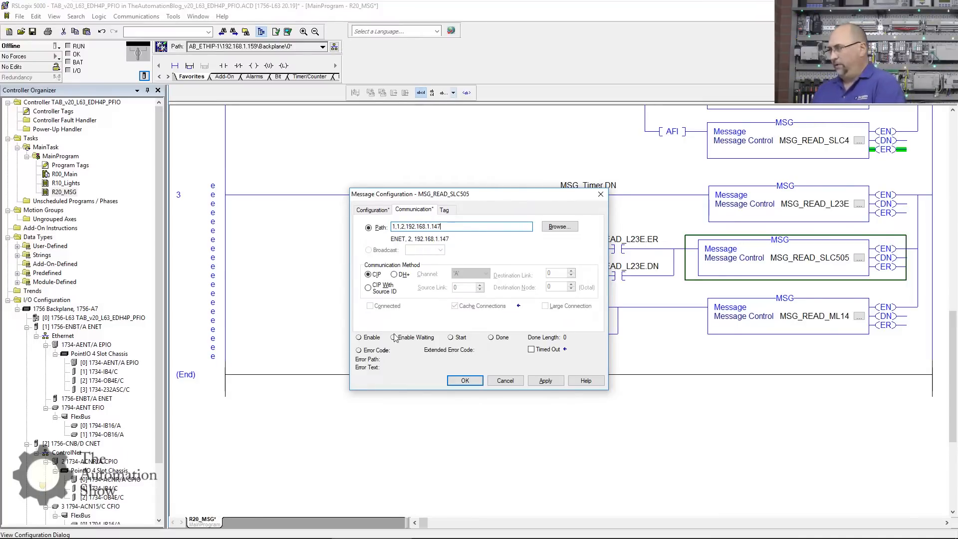
click(544, 380)
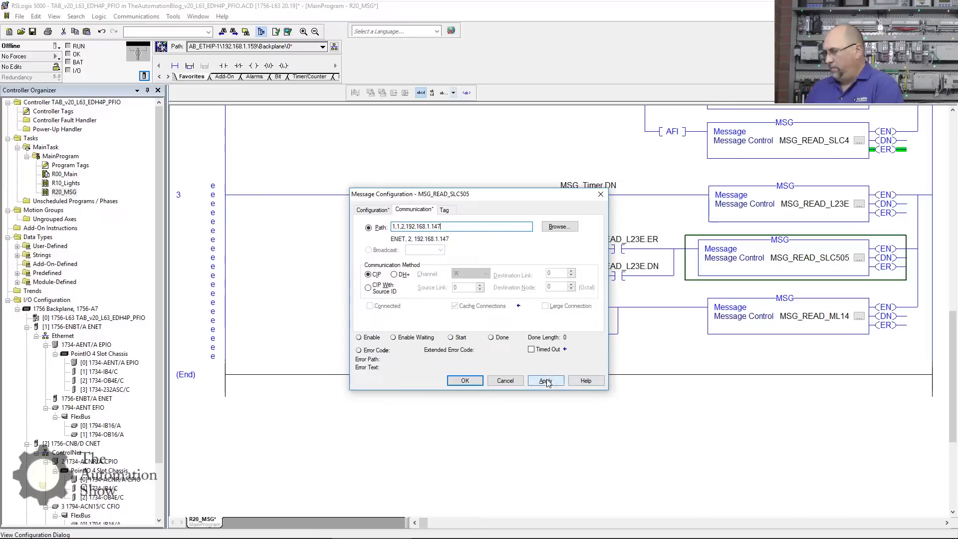
- Close the SLC505 setup and change the ML14 branch contact to MSG_READ_SLC505.ER
click(545, 380)
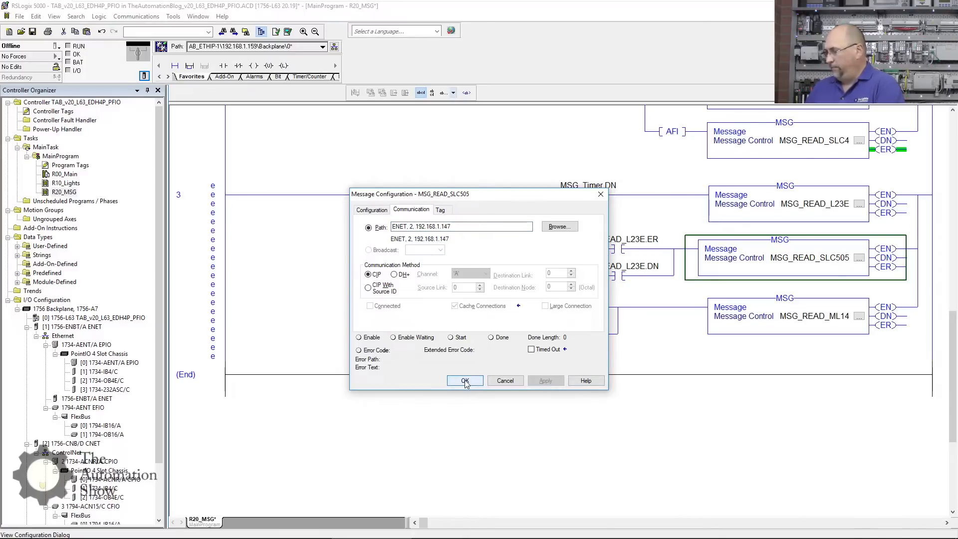
click(464, 380)
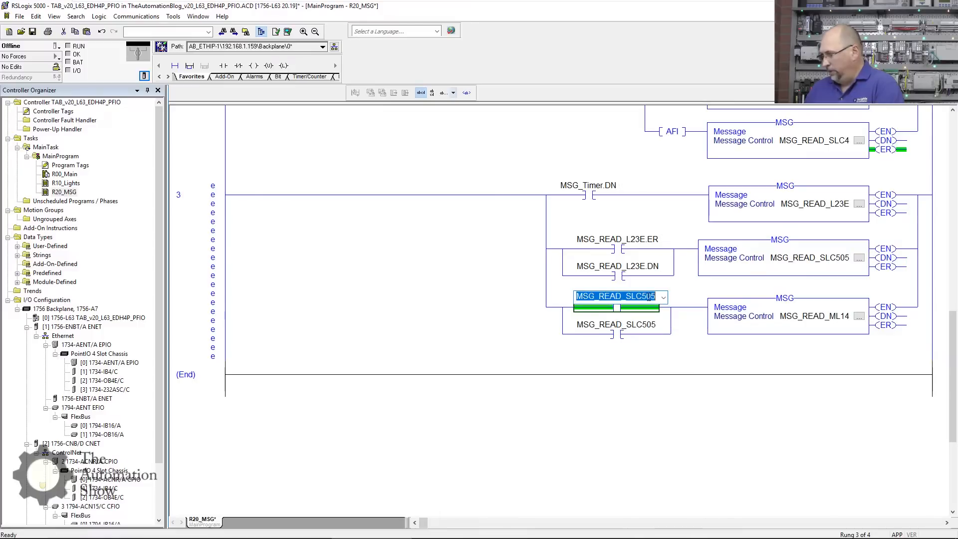
text(.e)
click(617, 325)
text(.DN)
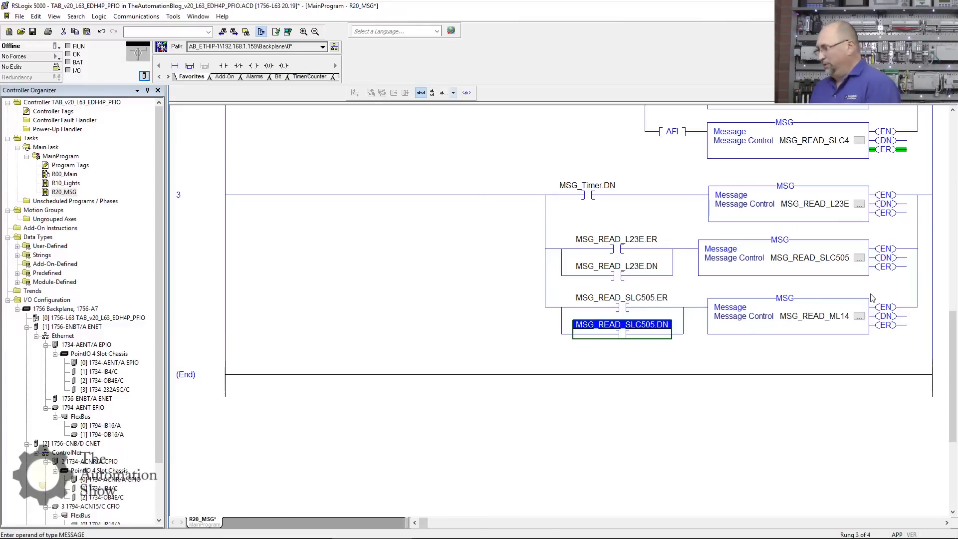
mouse_move(864, 256)
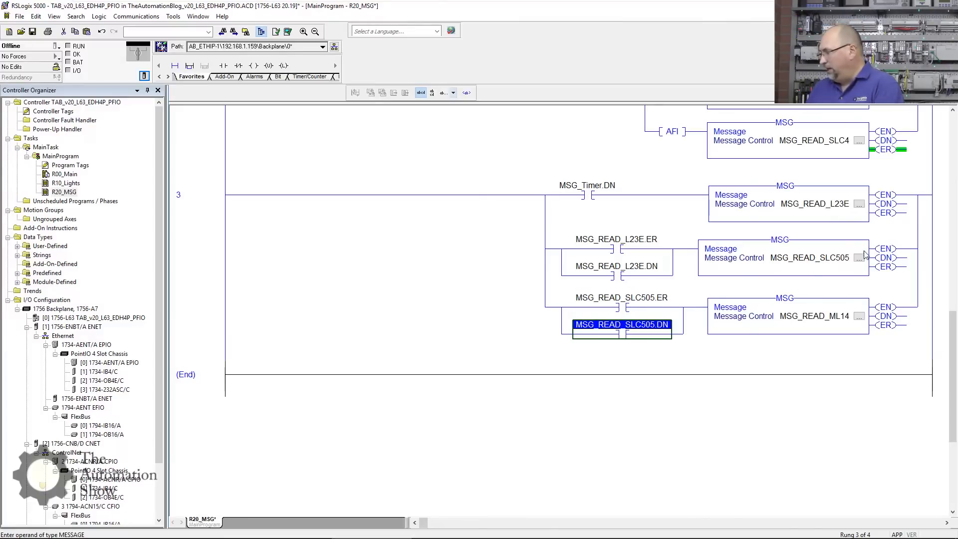
- Make MSG_READ_ML14 an SLC Typed Read from source N7:50 with the destination tag name entered
click(860, 316)
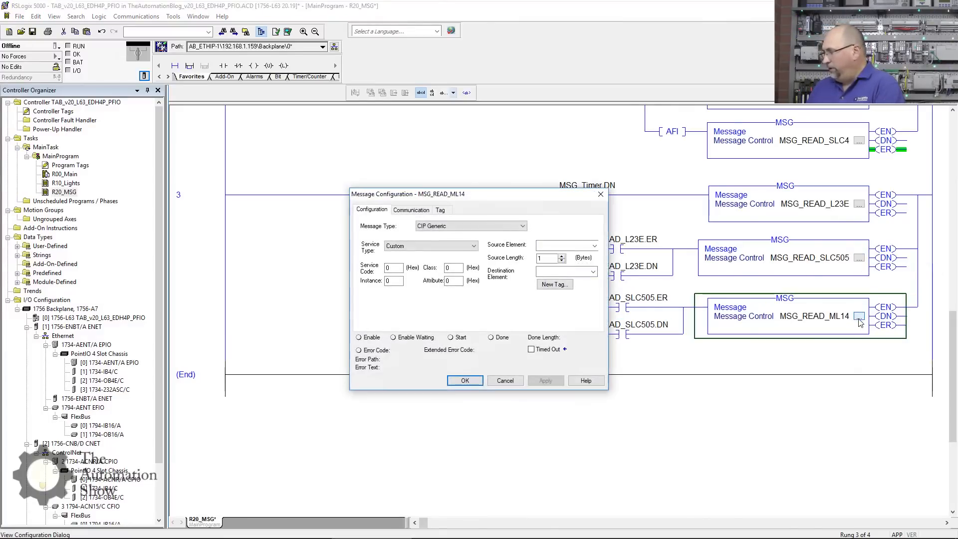
click(519, 226)
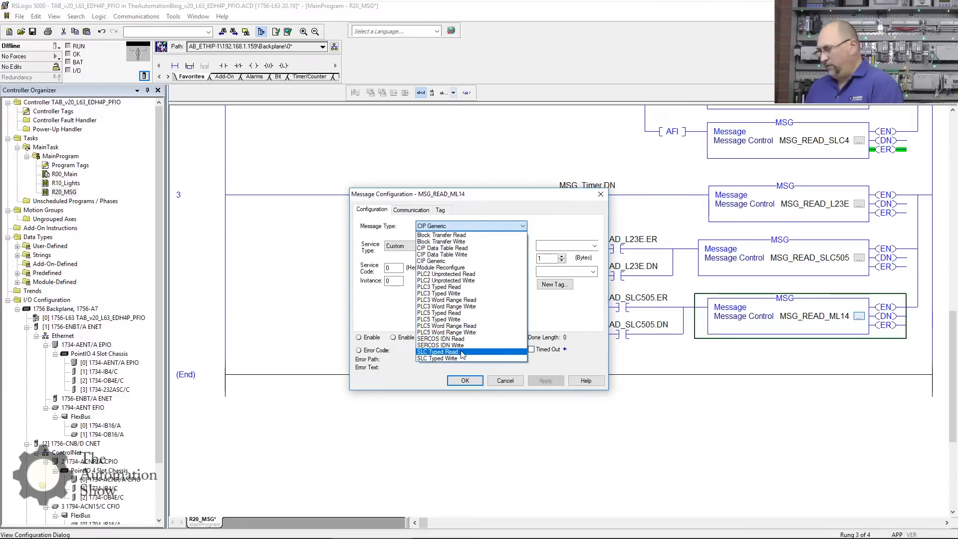
click(437, 352)
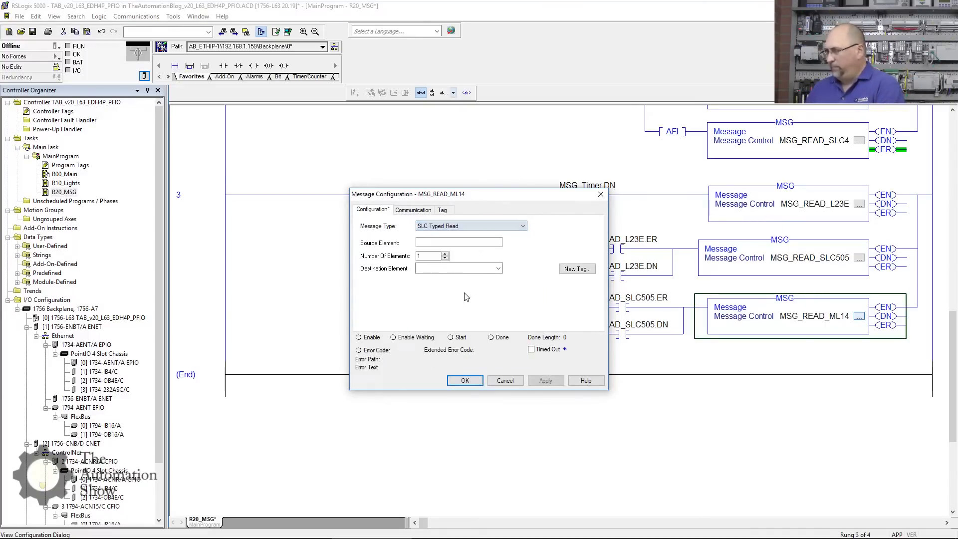
click(457, 241)
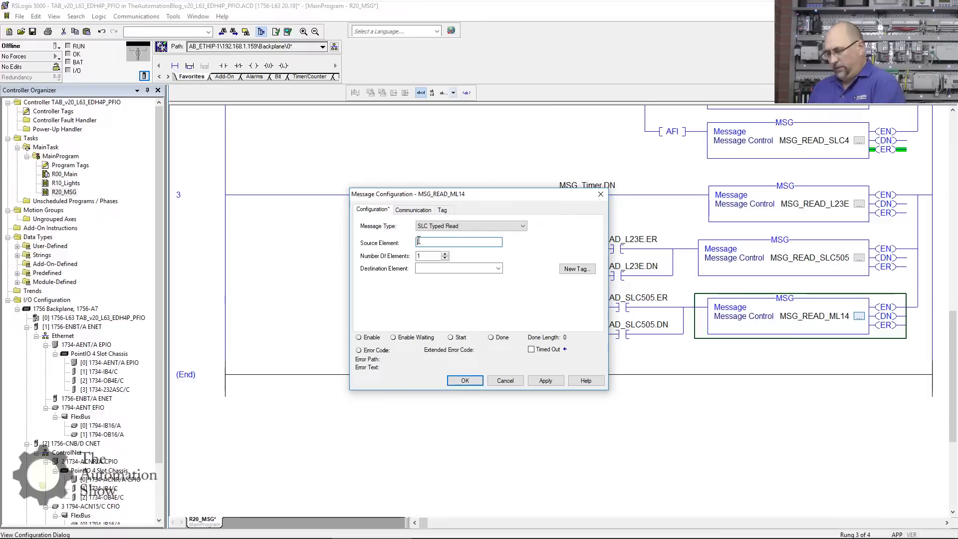
text(N7:50)
click(458, 268)
text(MSG_READ_)
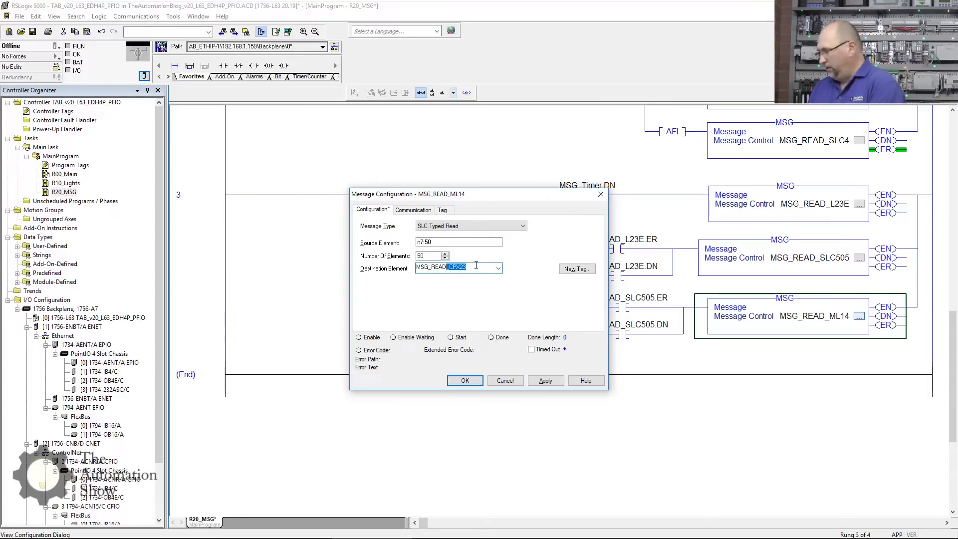
key(Delete)
text(ML14_Data)
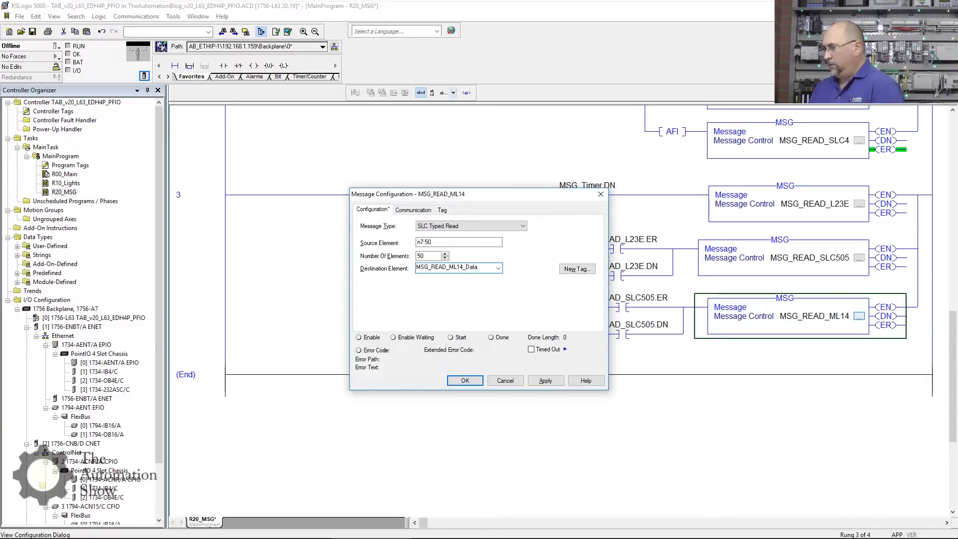
- Create the destination tag MSG_READ_ML14_Data as an INT[50] array
click(574, 268)
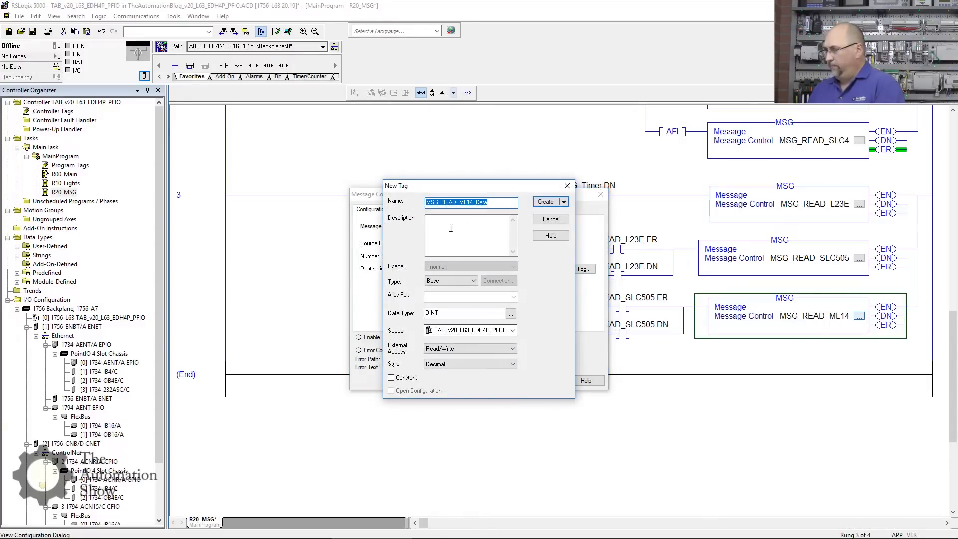
click(464, 313)
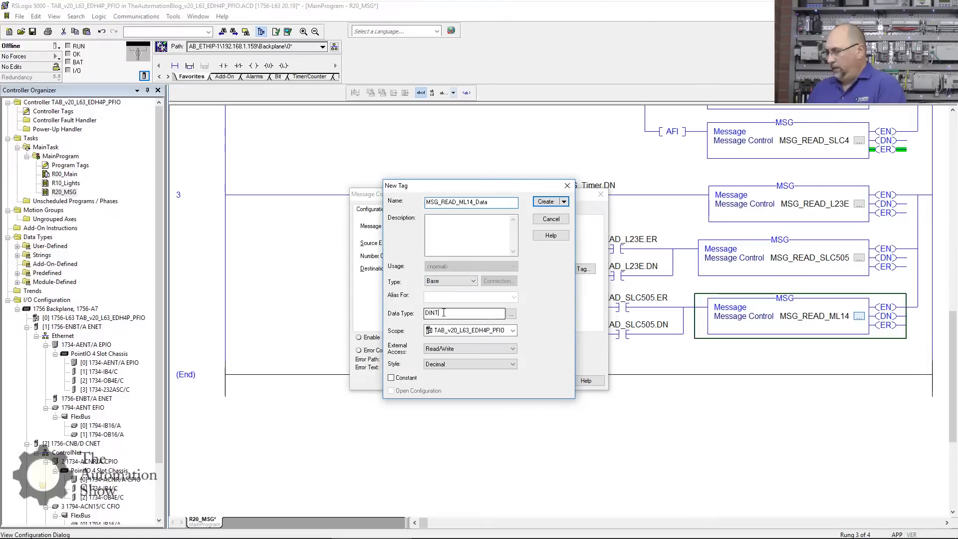
text(INT)
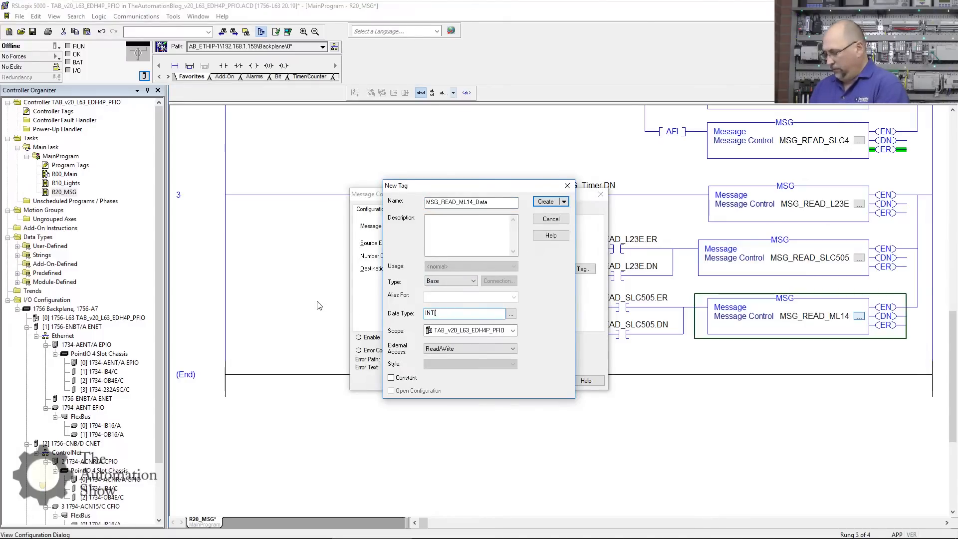
text([50])
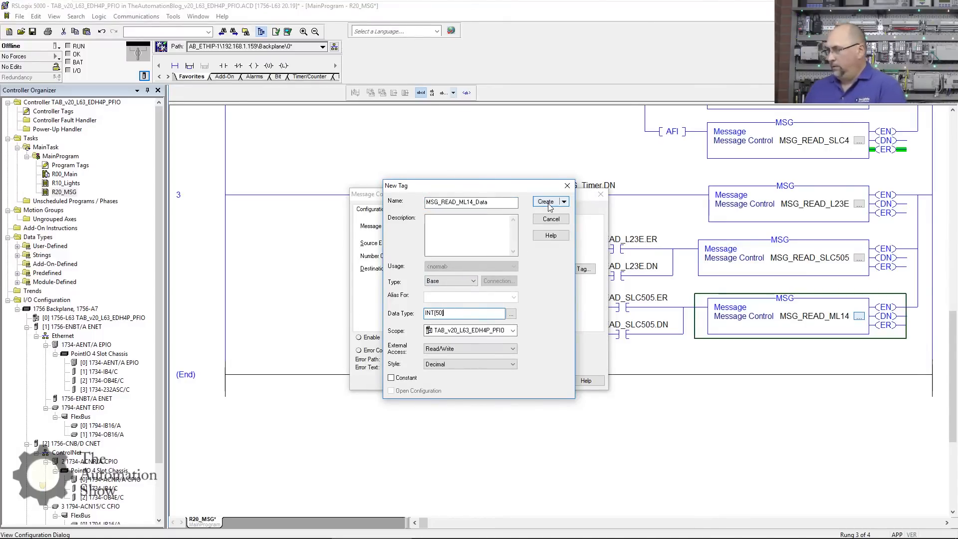
click(546, 202)
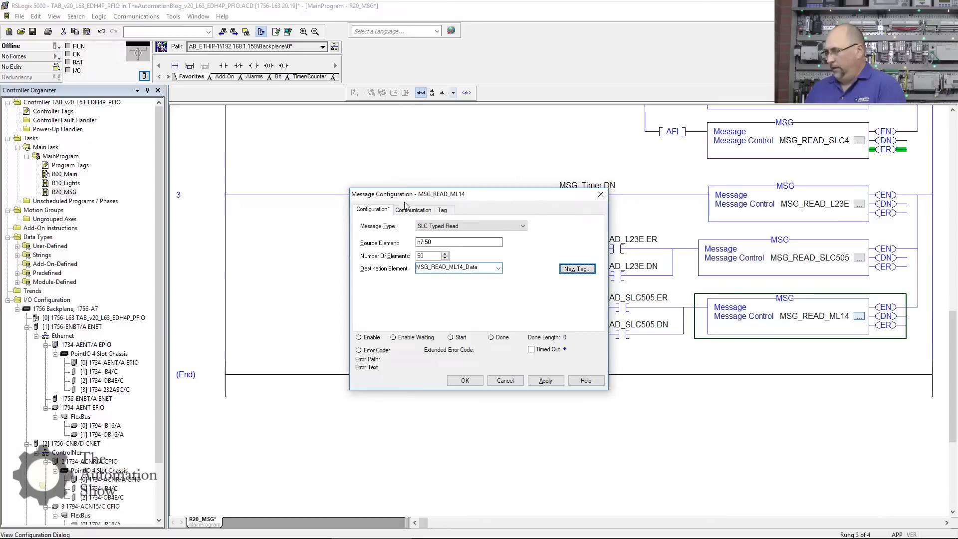
- Enter communication path 1,1,2,192.168.1.114, checking the MicroLogix IP in RSLinx
click(413, 209)
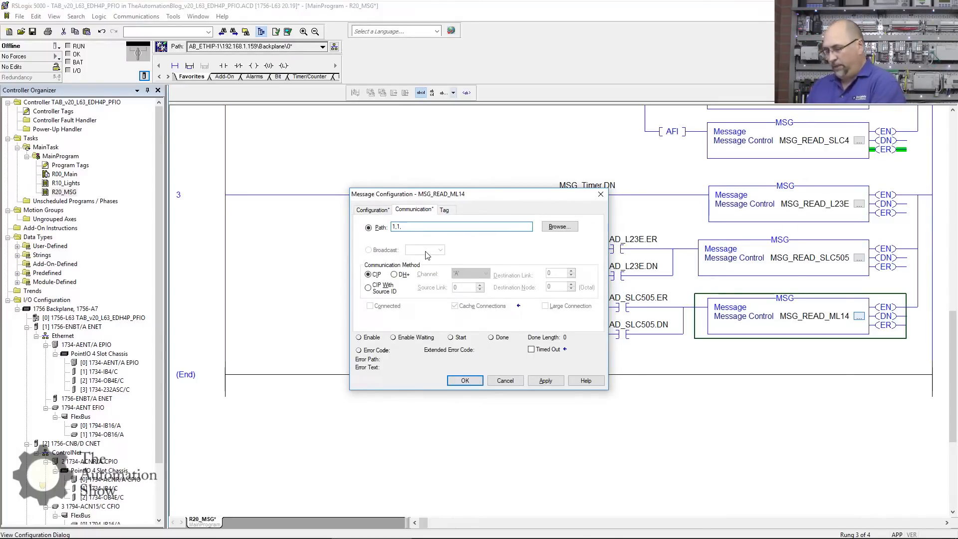
text(.2)
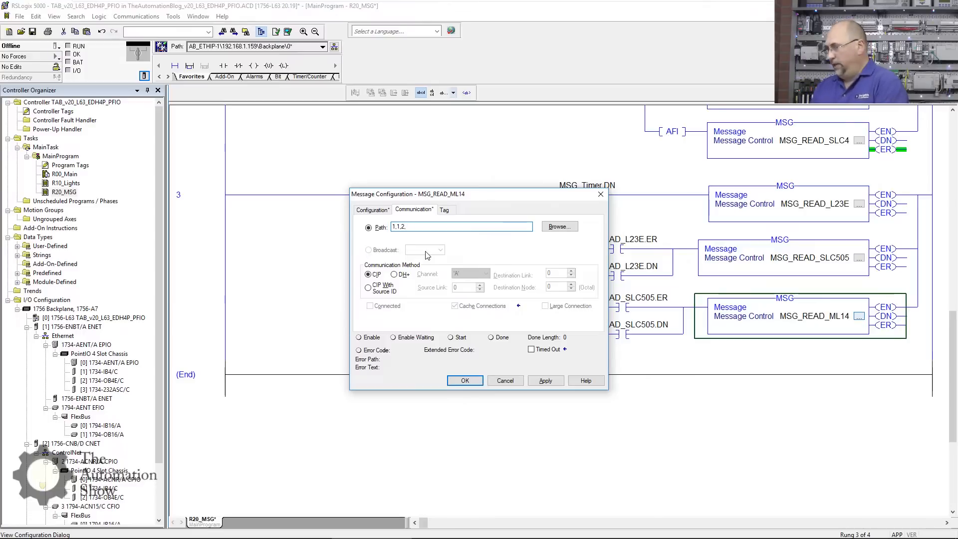
text(192.168.1.114)
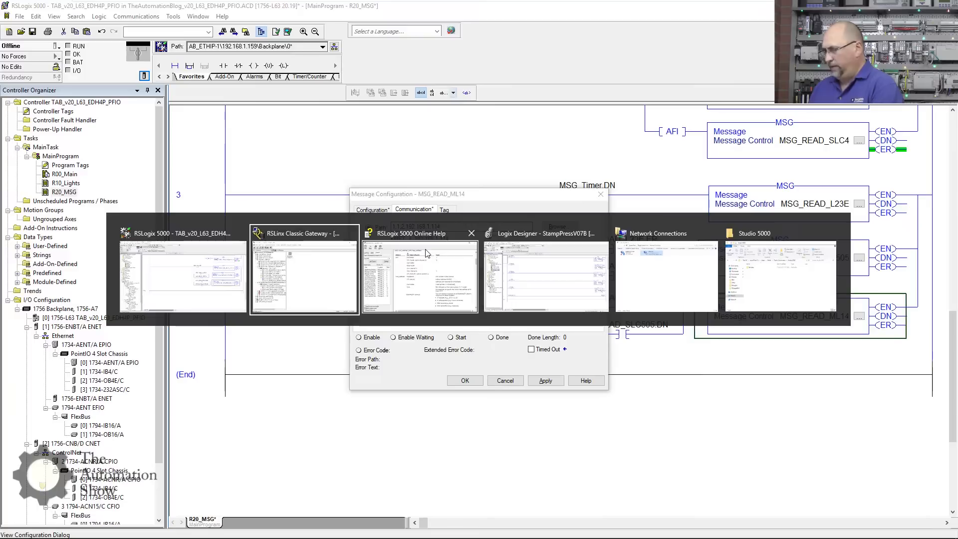
click(303, 271)
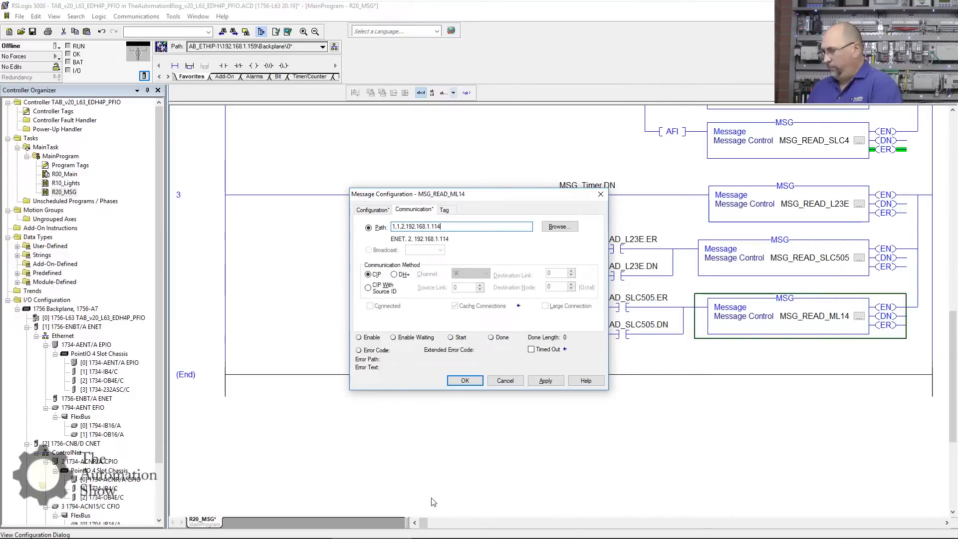
- Close the ML14 setup, save, download to the controller and return it to Remote Run
click(464, 380)
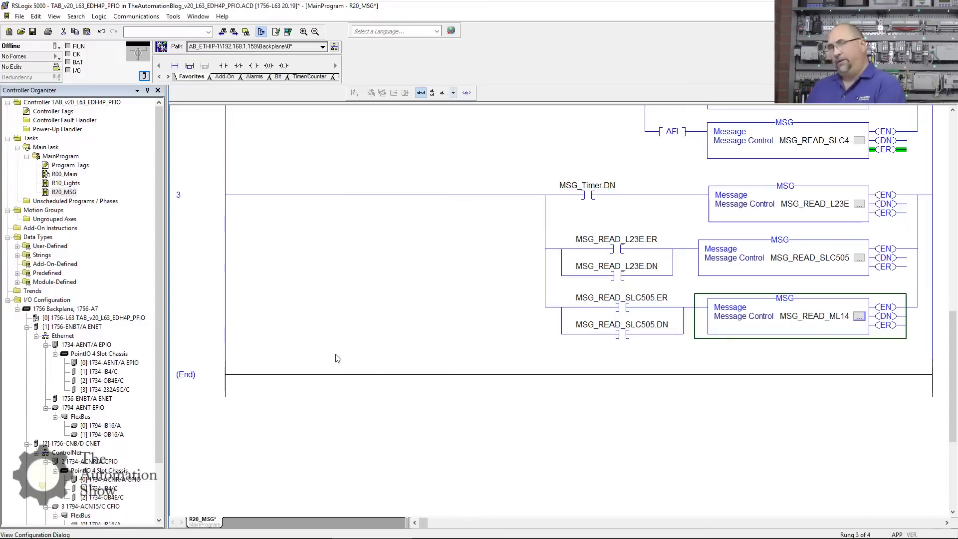
mouse_move(202, 153)
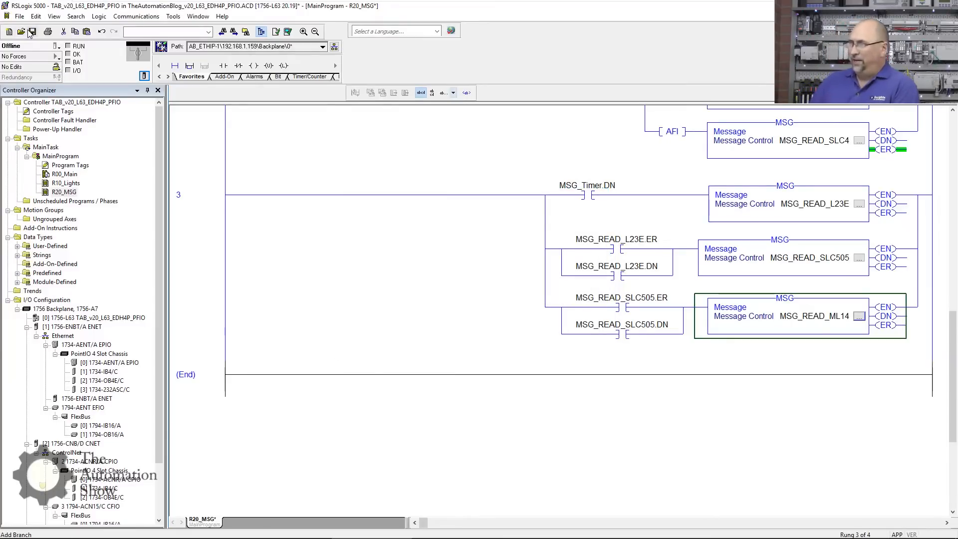
mouse_move(32, 31)
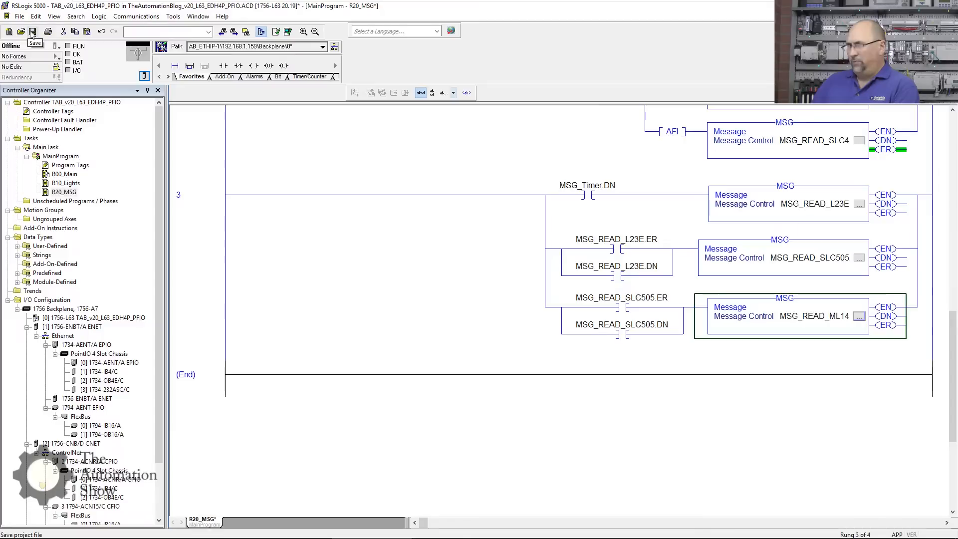
click(136, 16)
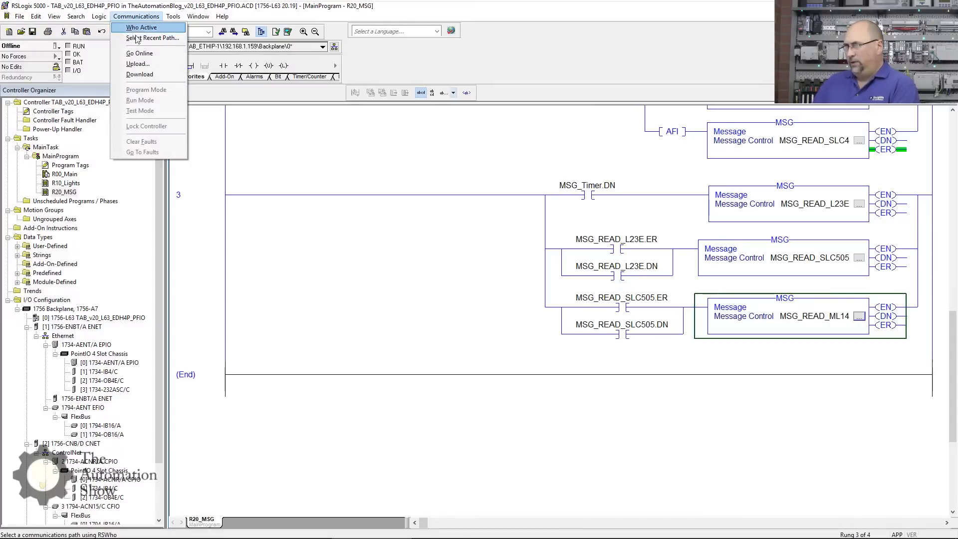
mouse_move(140, 74)
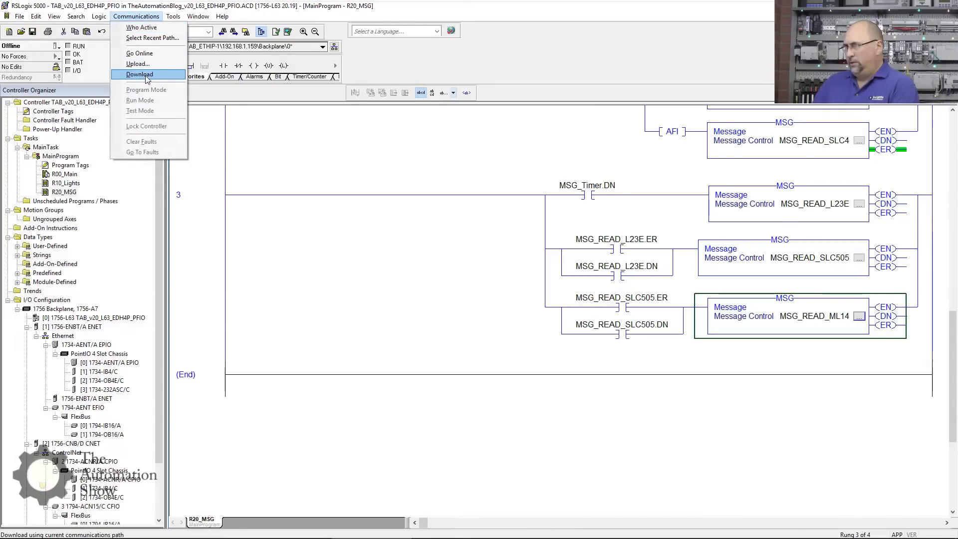
click(140, 73)
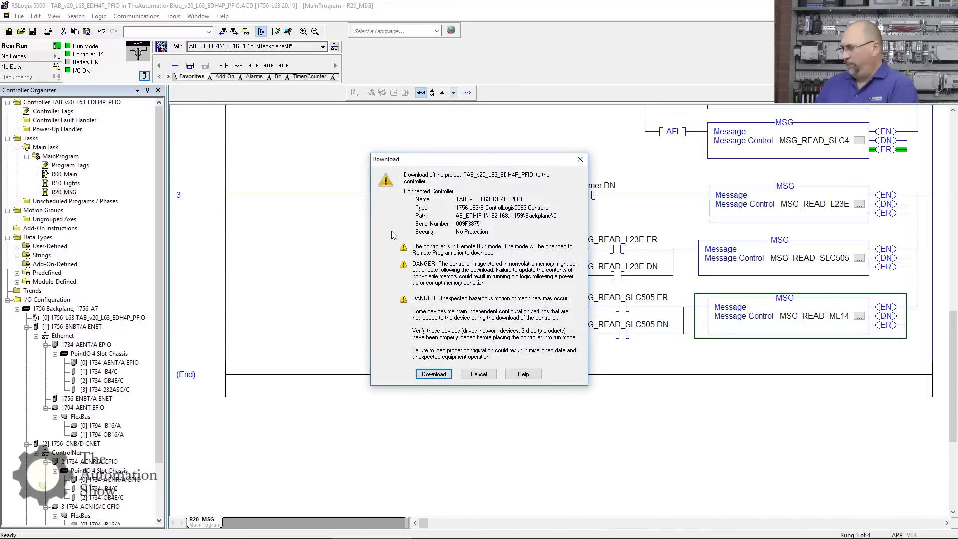
click(433, 373)
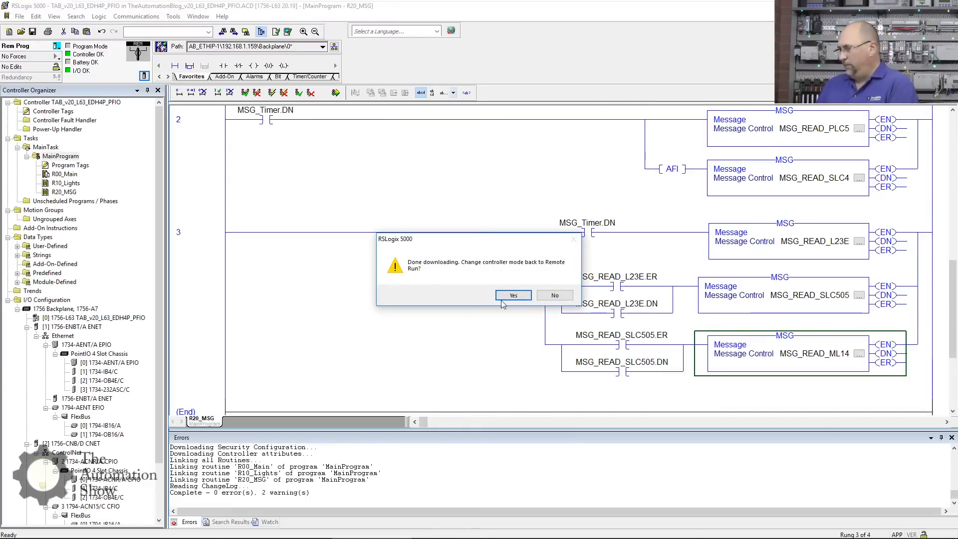
click(512, 296)
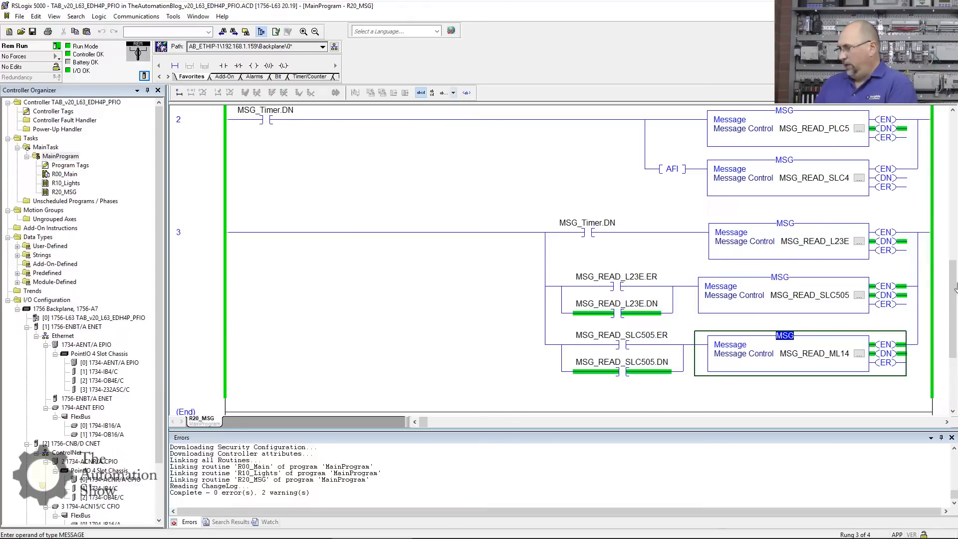
mouse_move(805, 365)
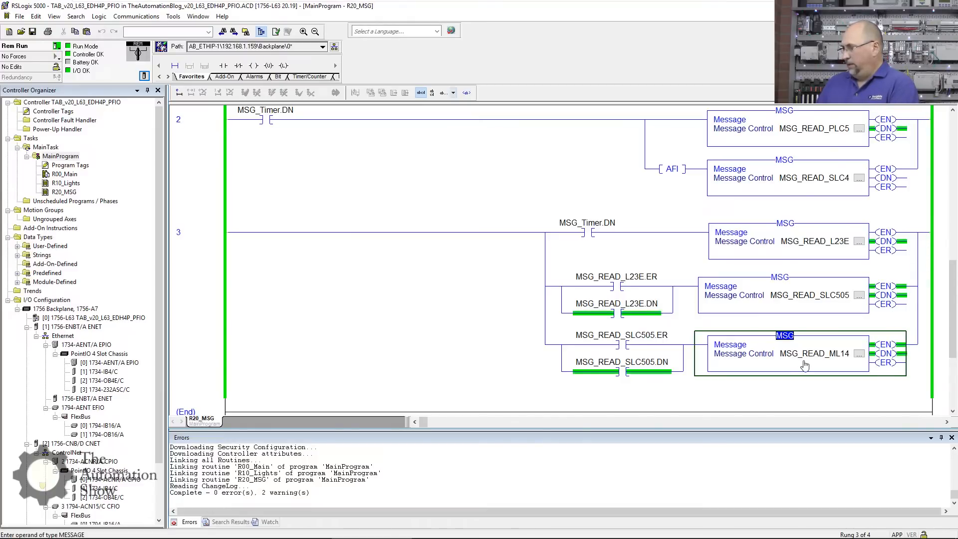
click(587, 232)
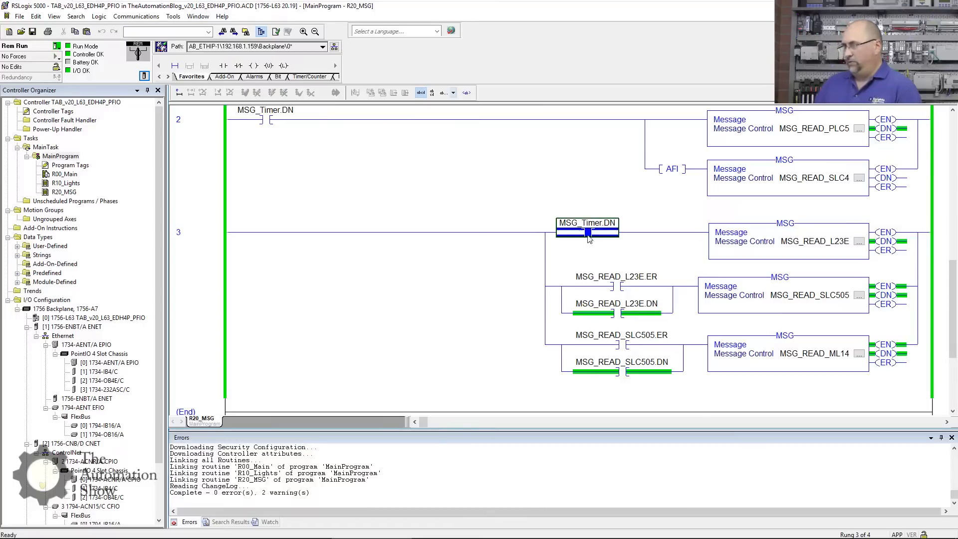
mouse_move(909, 370)
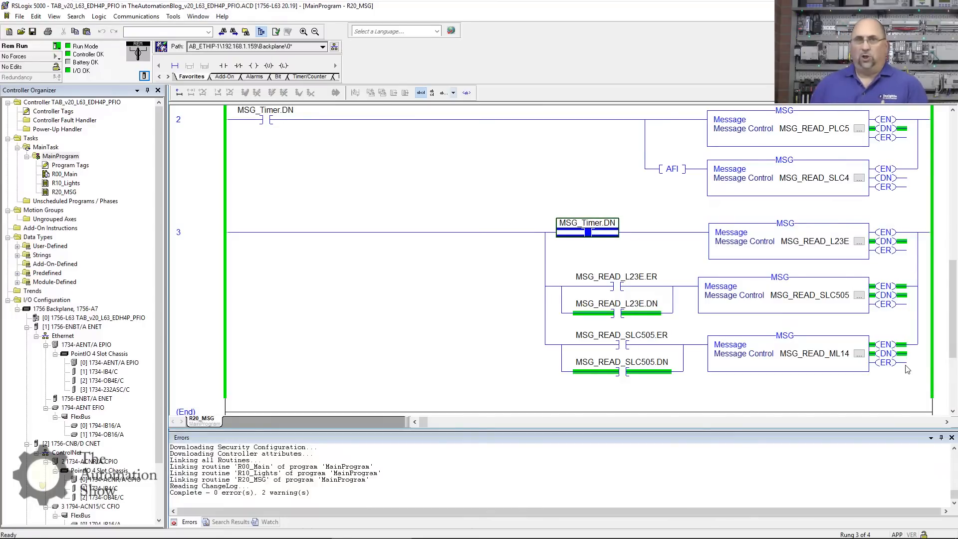
scroll(up, 3)
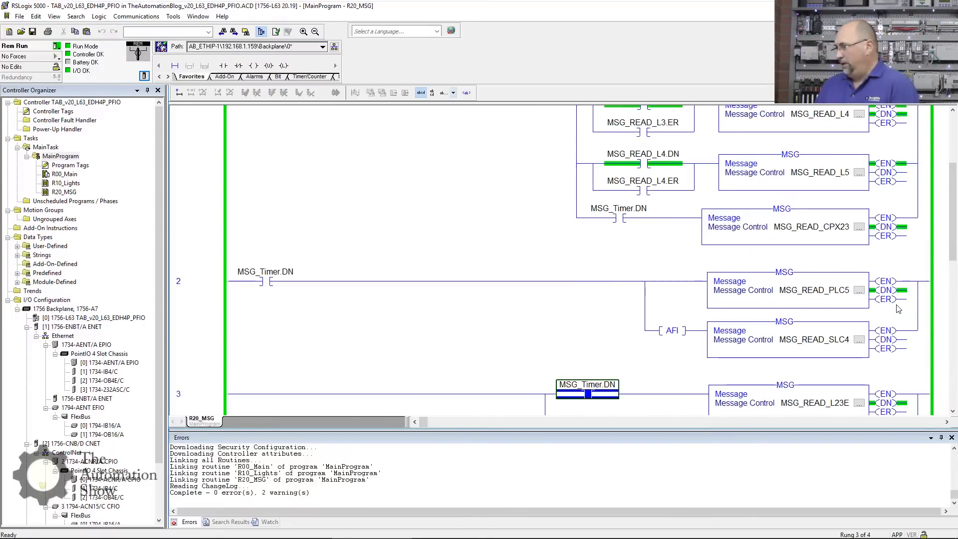
scroll(up, 3)
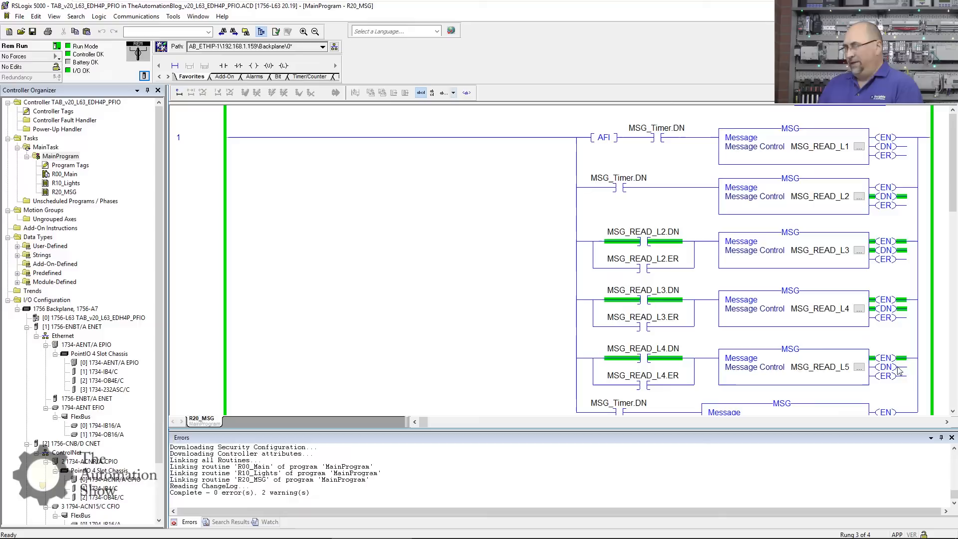
mouse_move(910, 365)
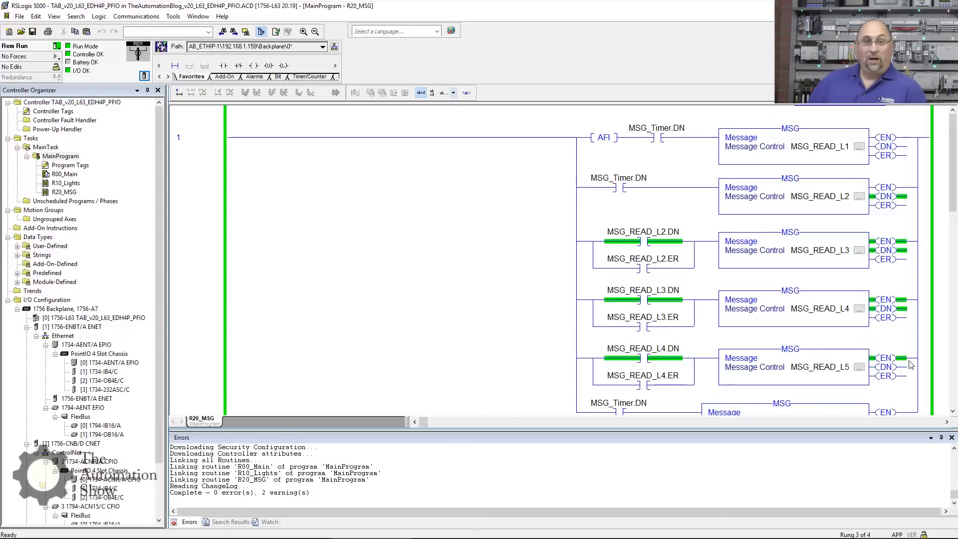
mouse_move(892, 284)
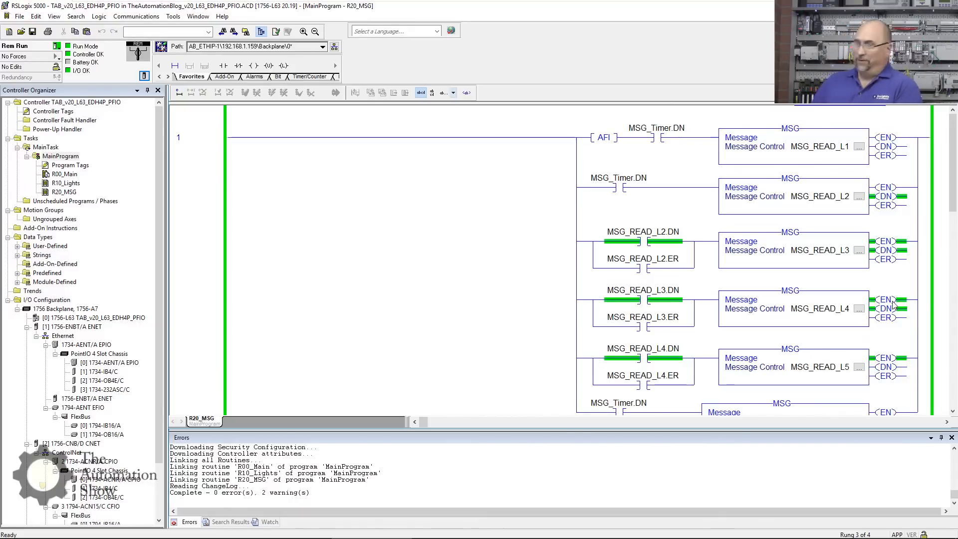
scroll(down, 3)
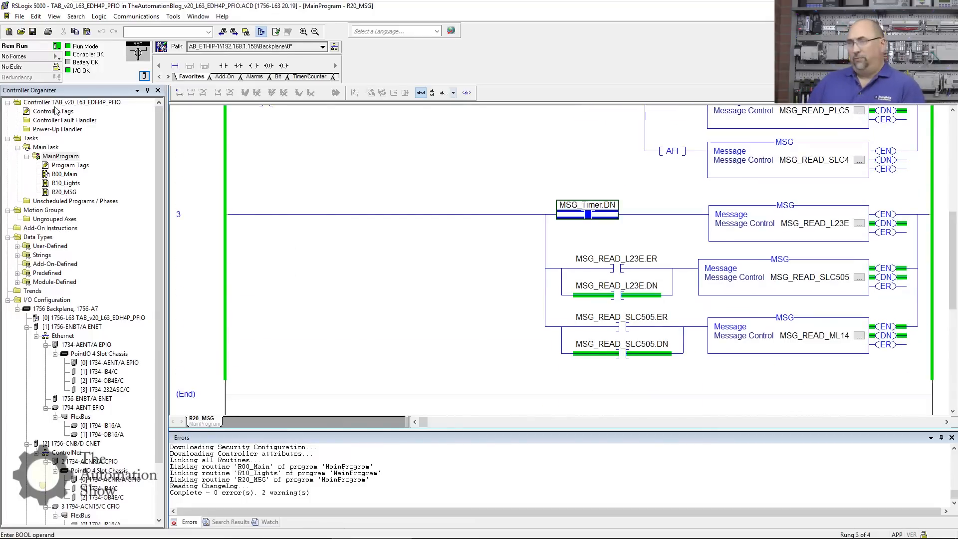
- View the live MSG_READ_SLC505_Data and MSG_READ_ML14_Data arrays in Controller Tags
double_click(54, 111)
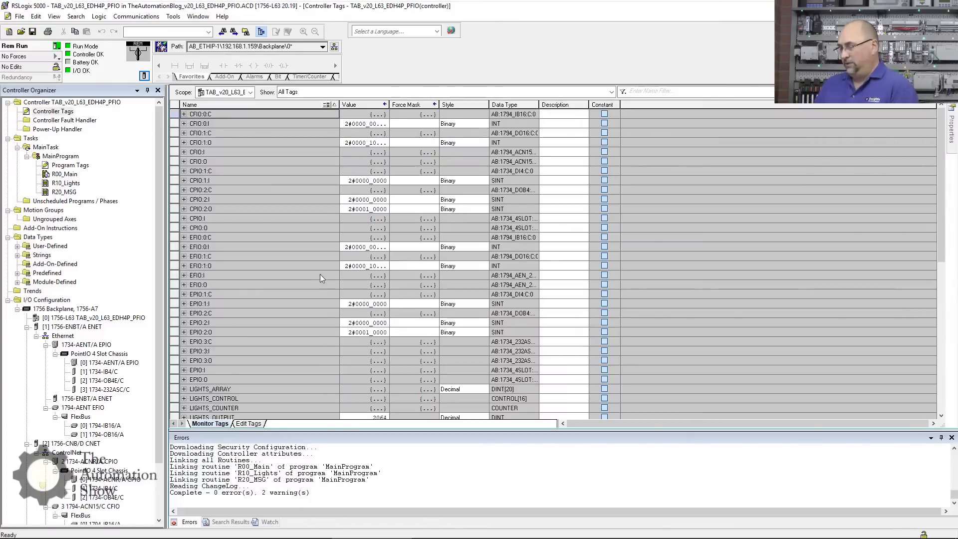
scroll(down, 3)
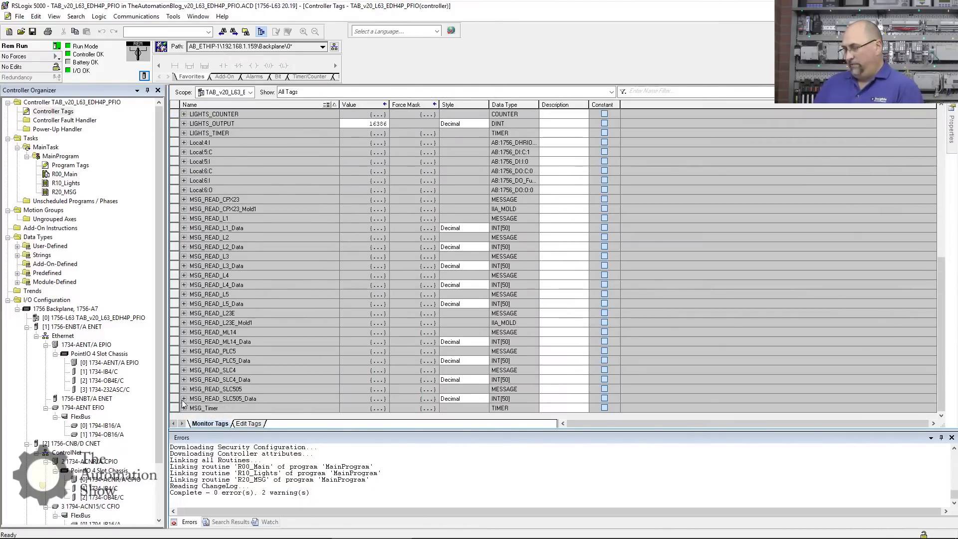
click(183, 398)
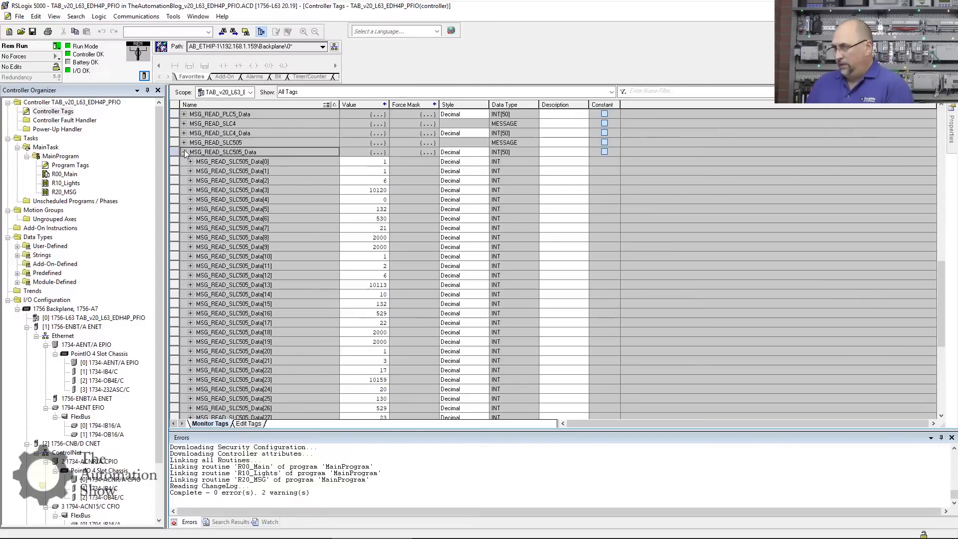
click(183, 151)
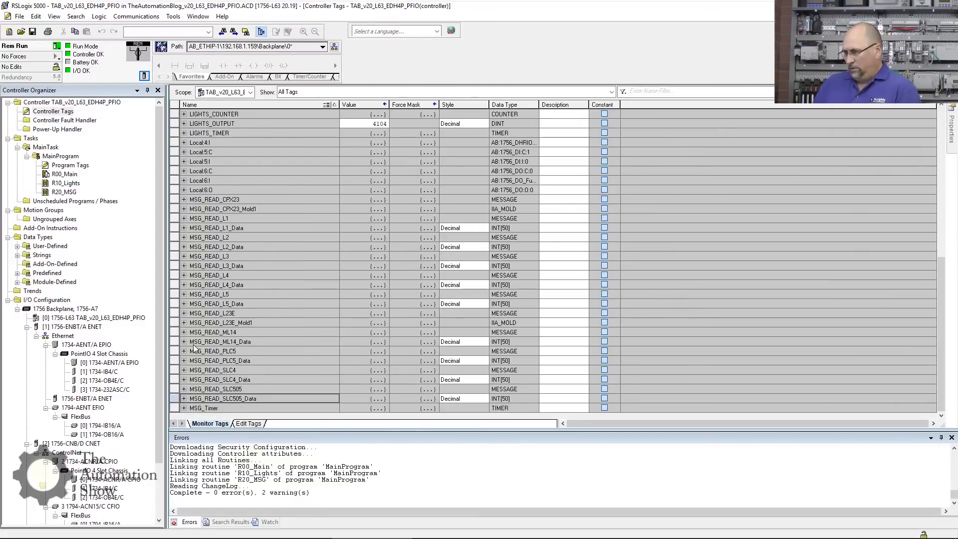
click(183, 342)
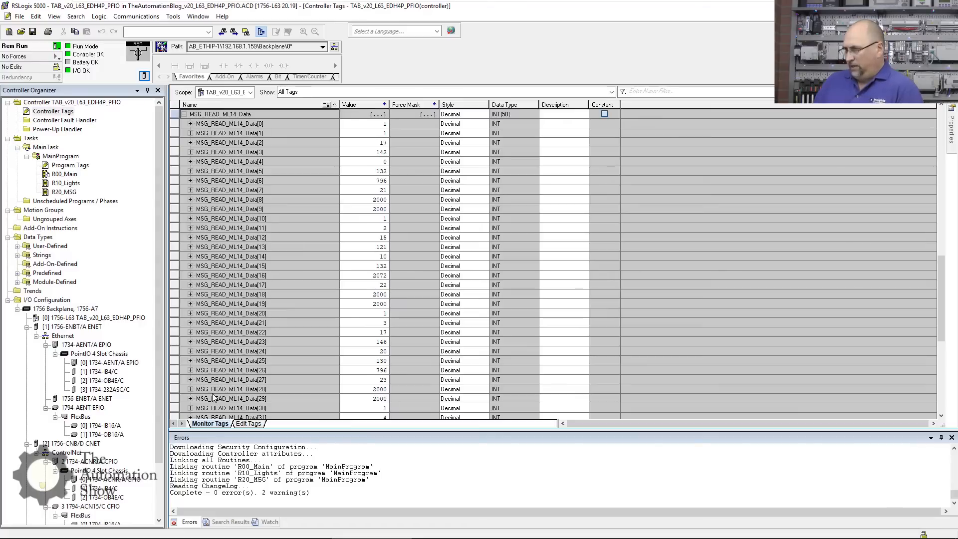
click(182, 113)
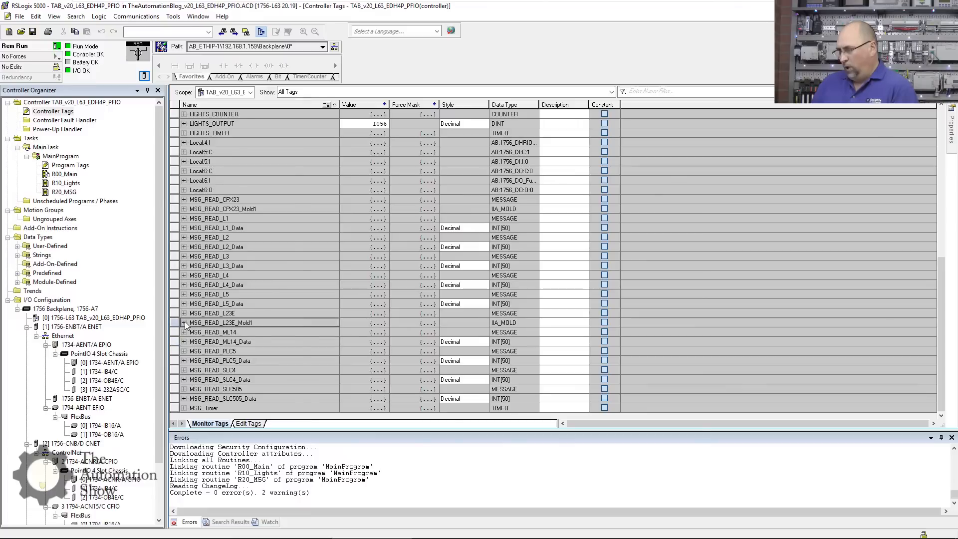
- Scroll through MSG_READ_L23E_Mold1's live members, then return to the R20_MSG routine
click(183, 322)
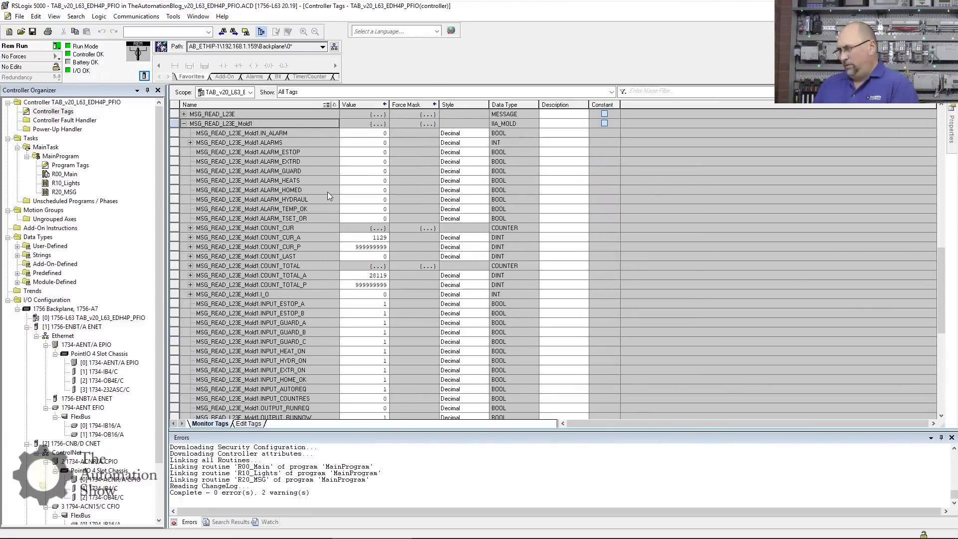
mouse_move(381, 289)
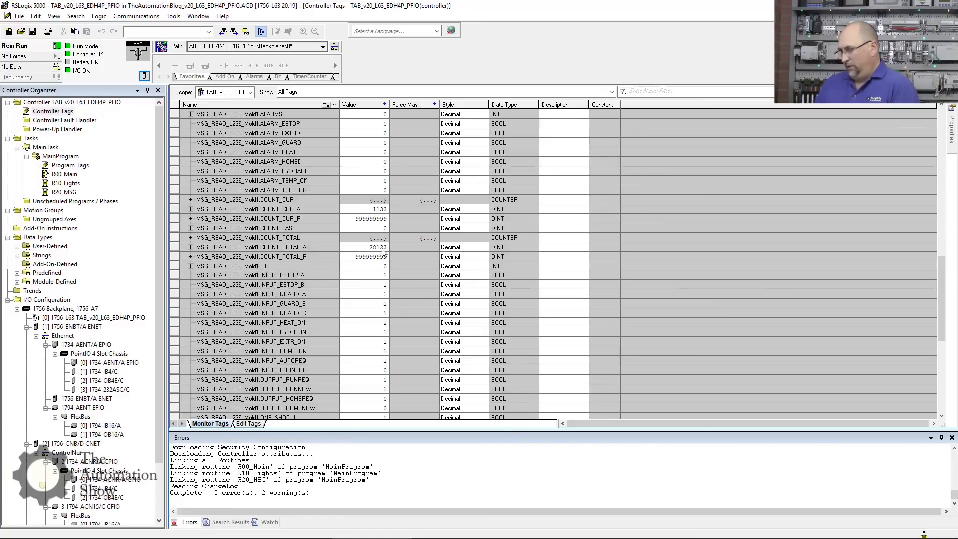
scroll(down, 3)
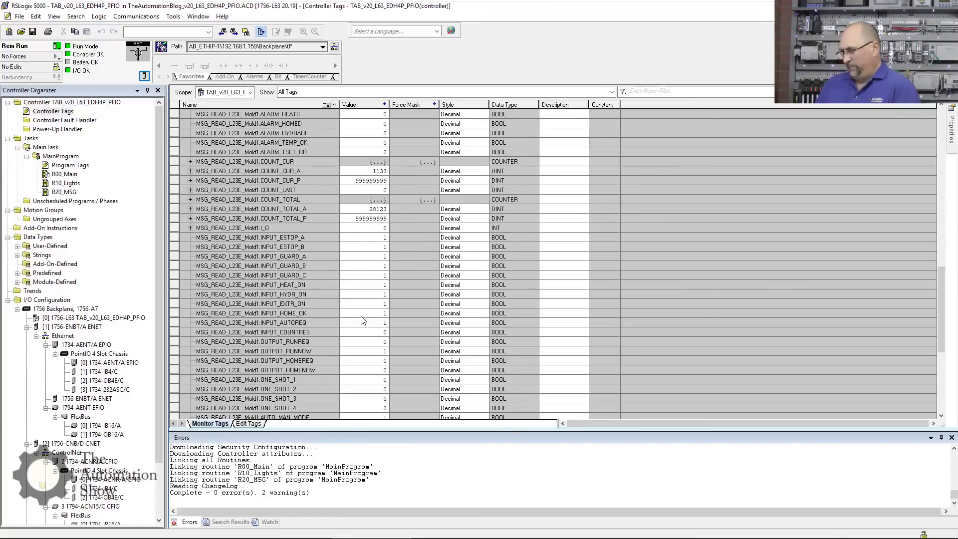
scroll(down, 3)
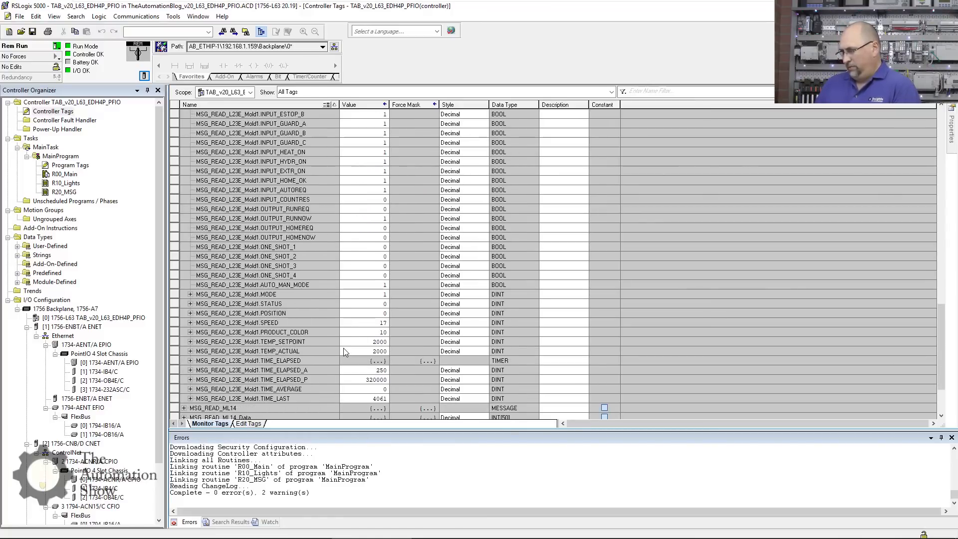
scroll(down, 3)
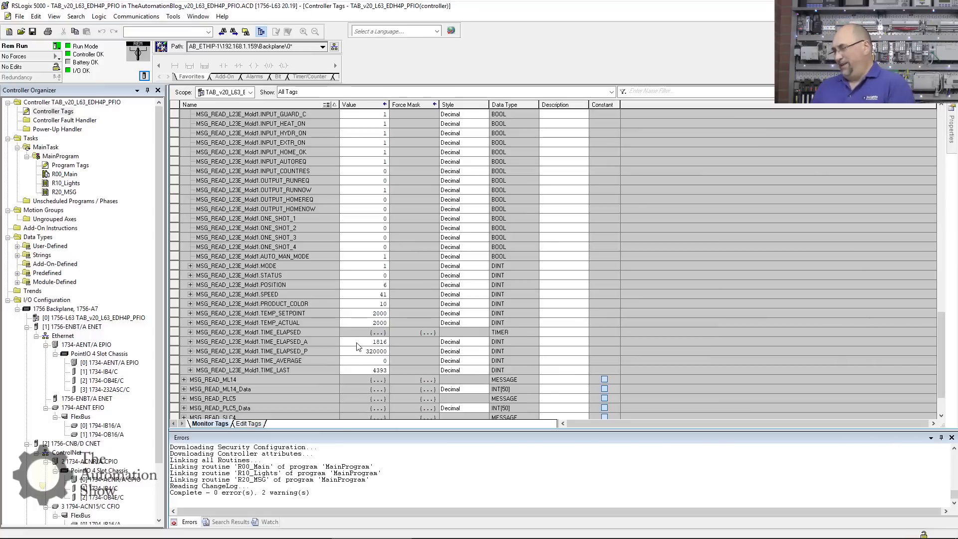
scroll(up, 3)
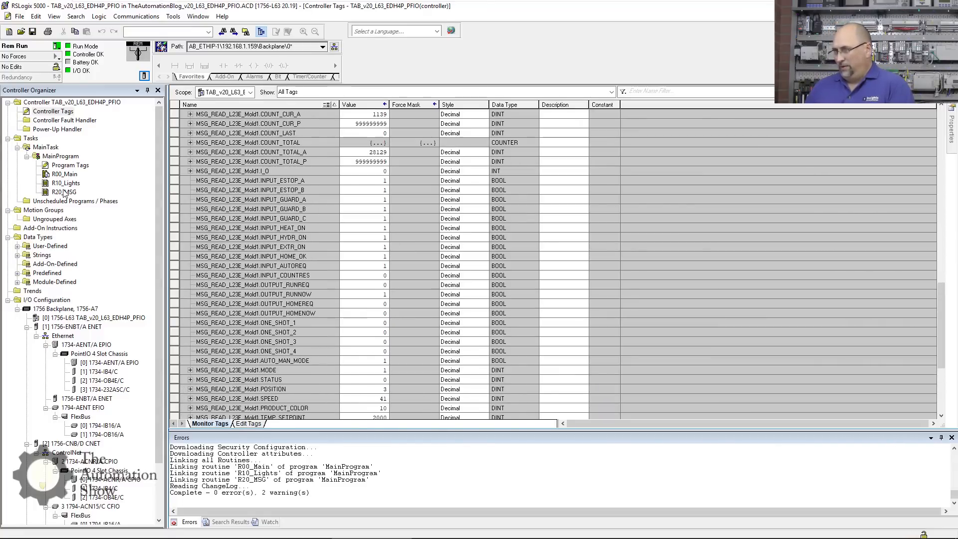
double_click(66, 192)
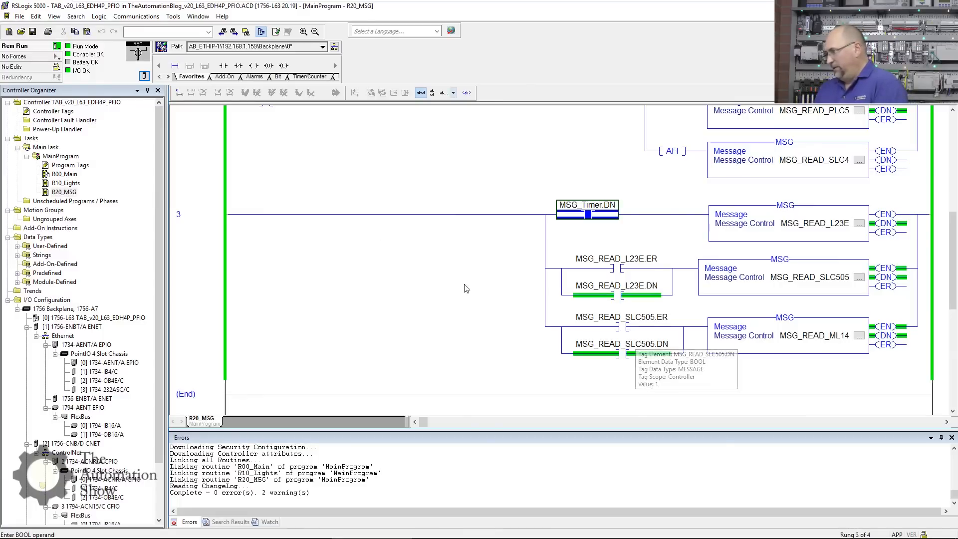